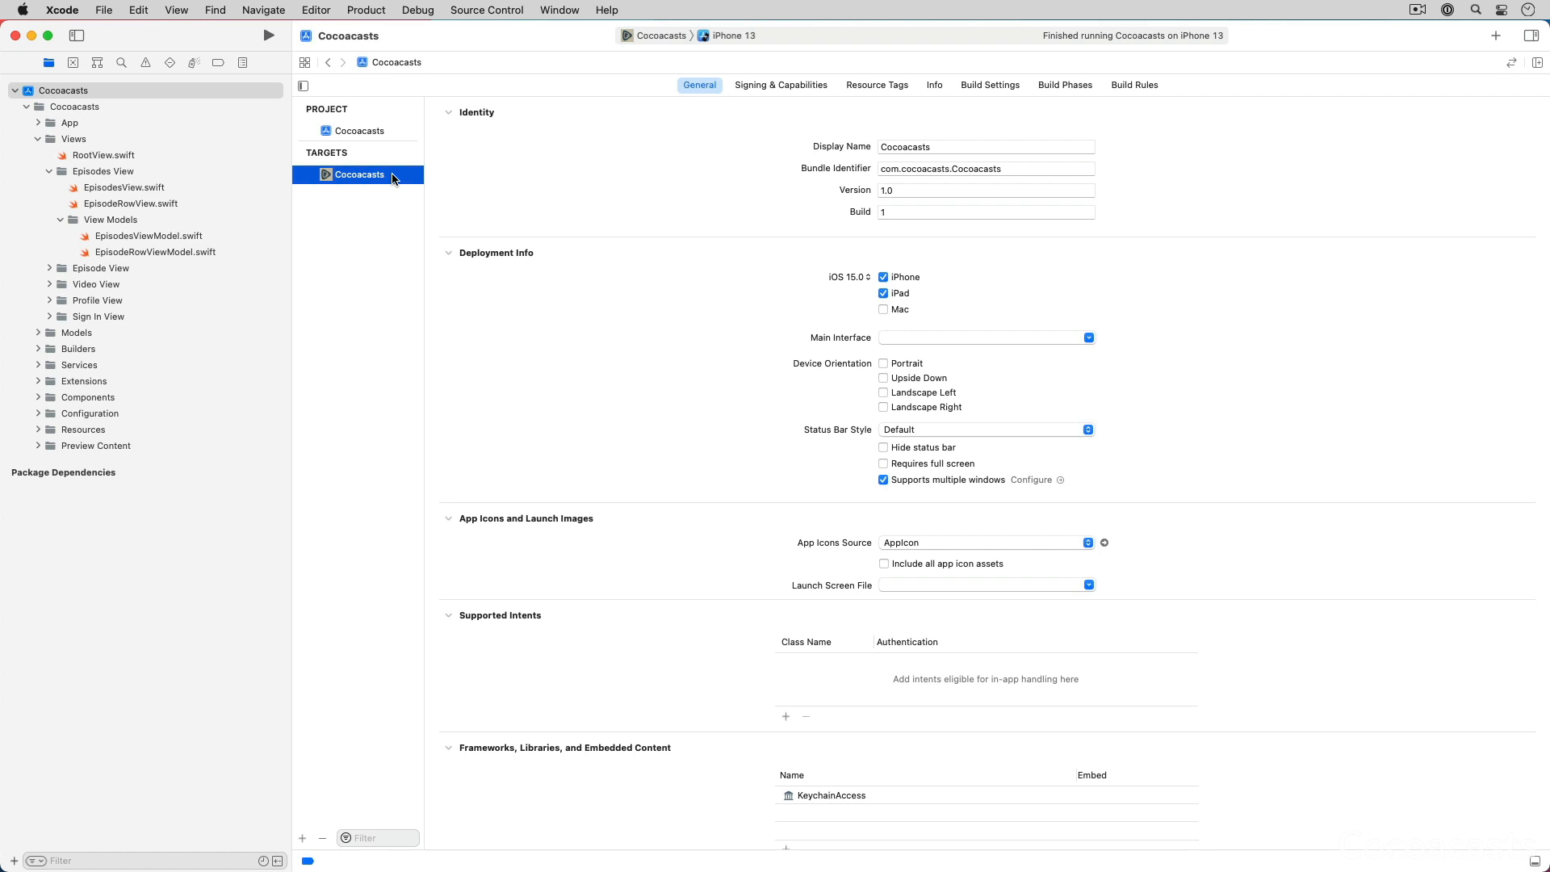
# - Navigate to the fetchEpisodes method in EpisodesViewModel.swift and bring its body into view
pyautogui.click(149, 235)
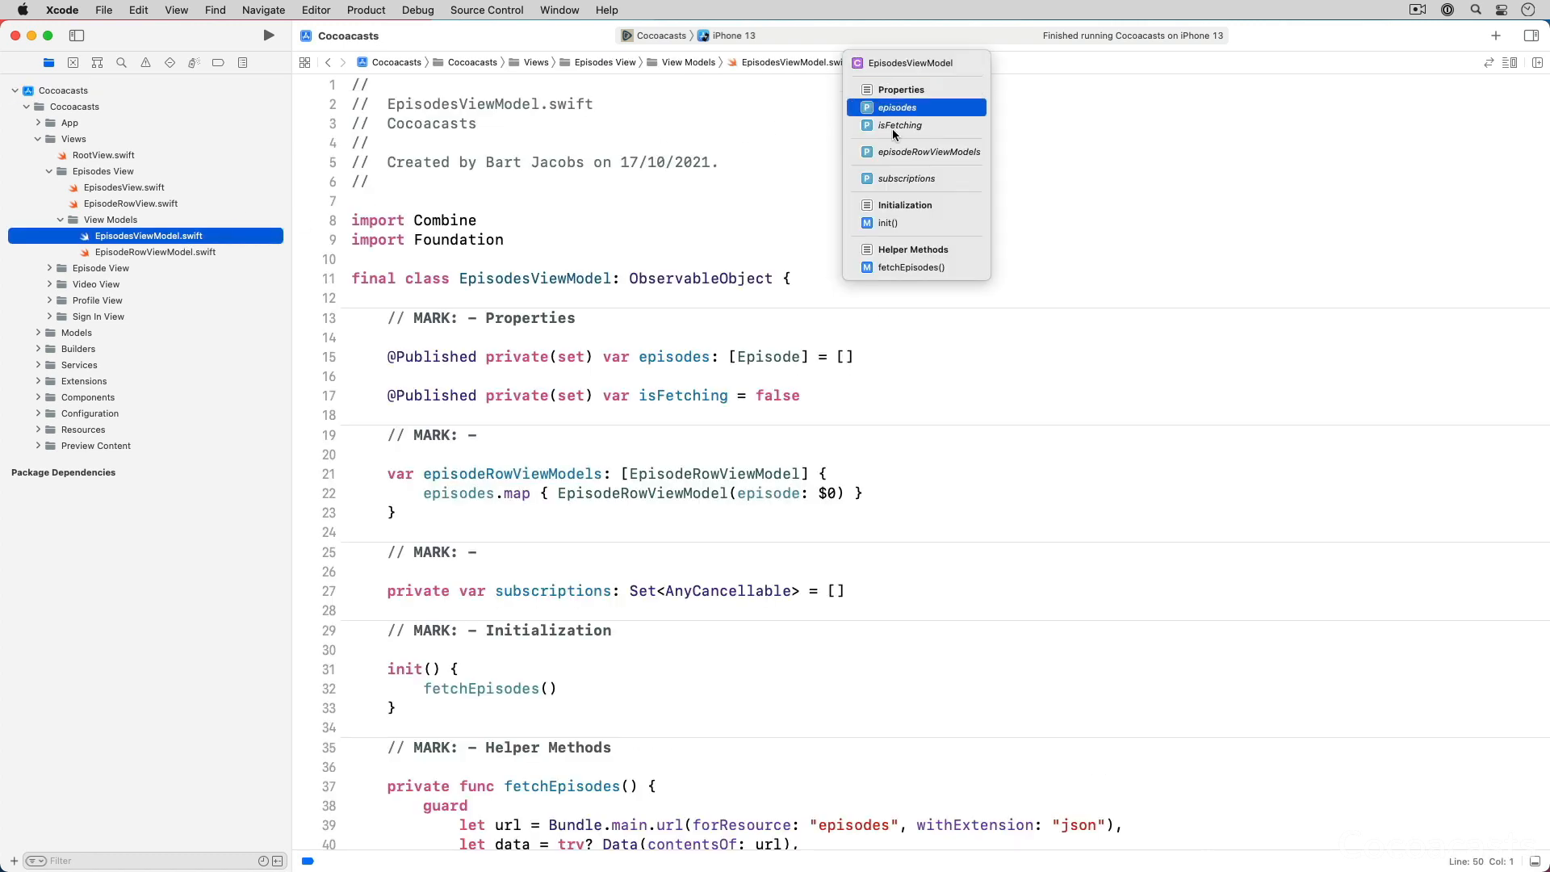
pyautogui.click(911, 267)
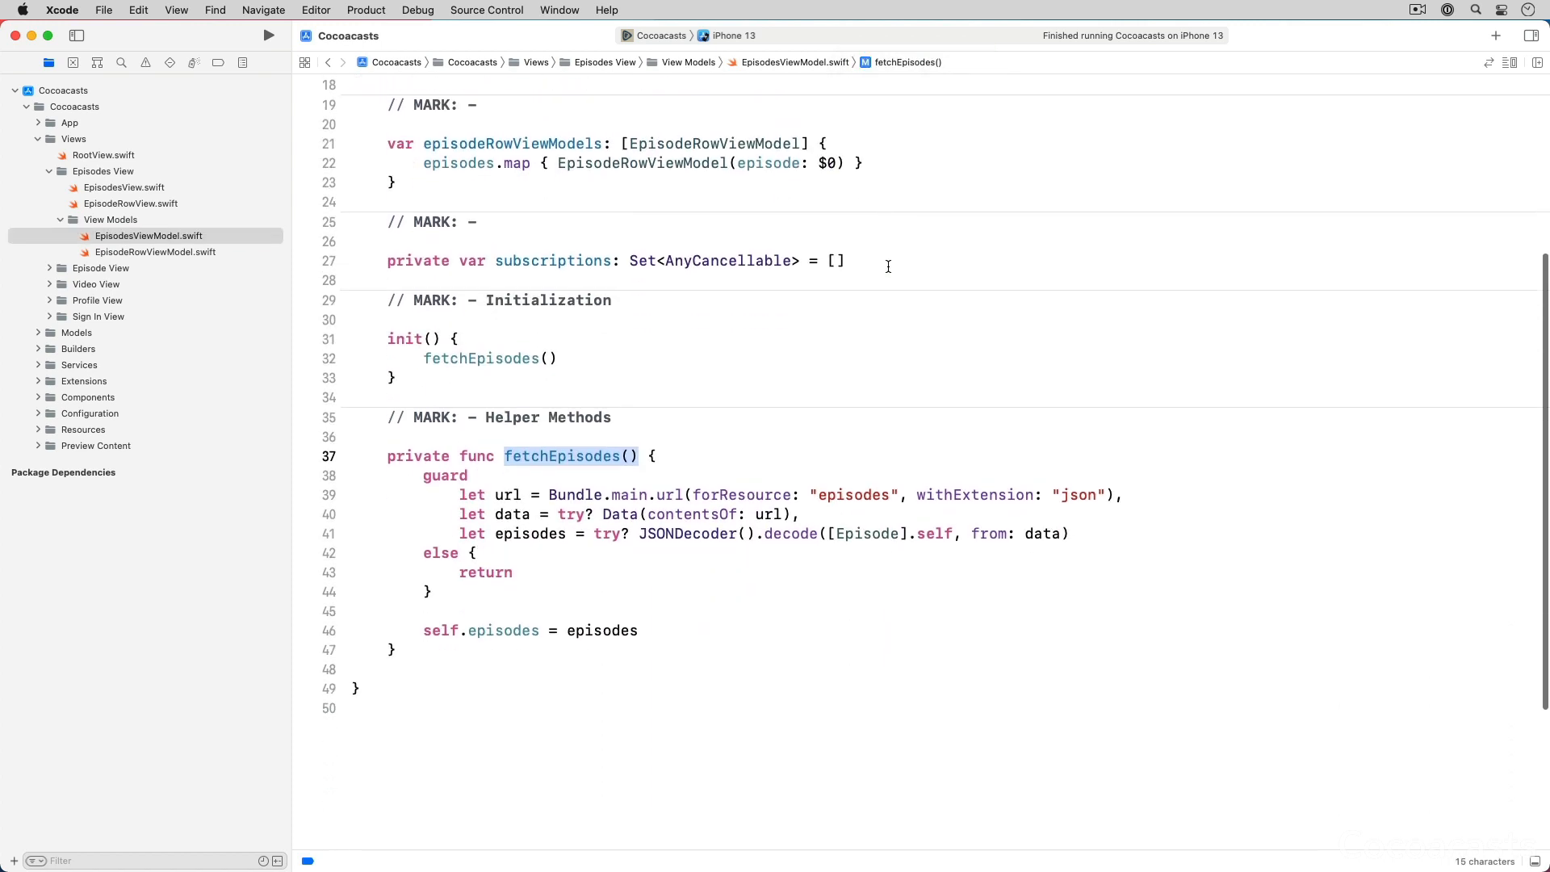
pyautogui.scroll(-3)
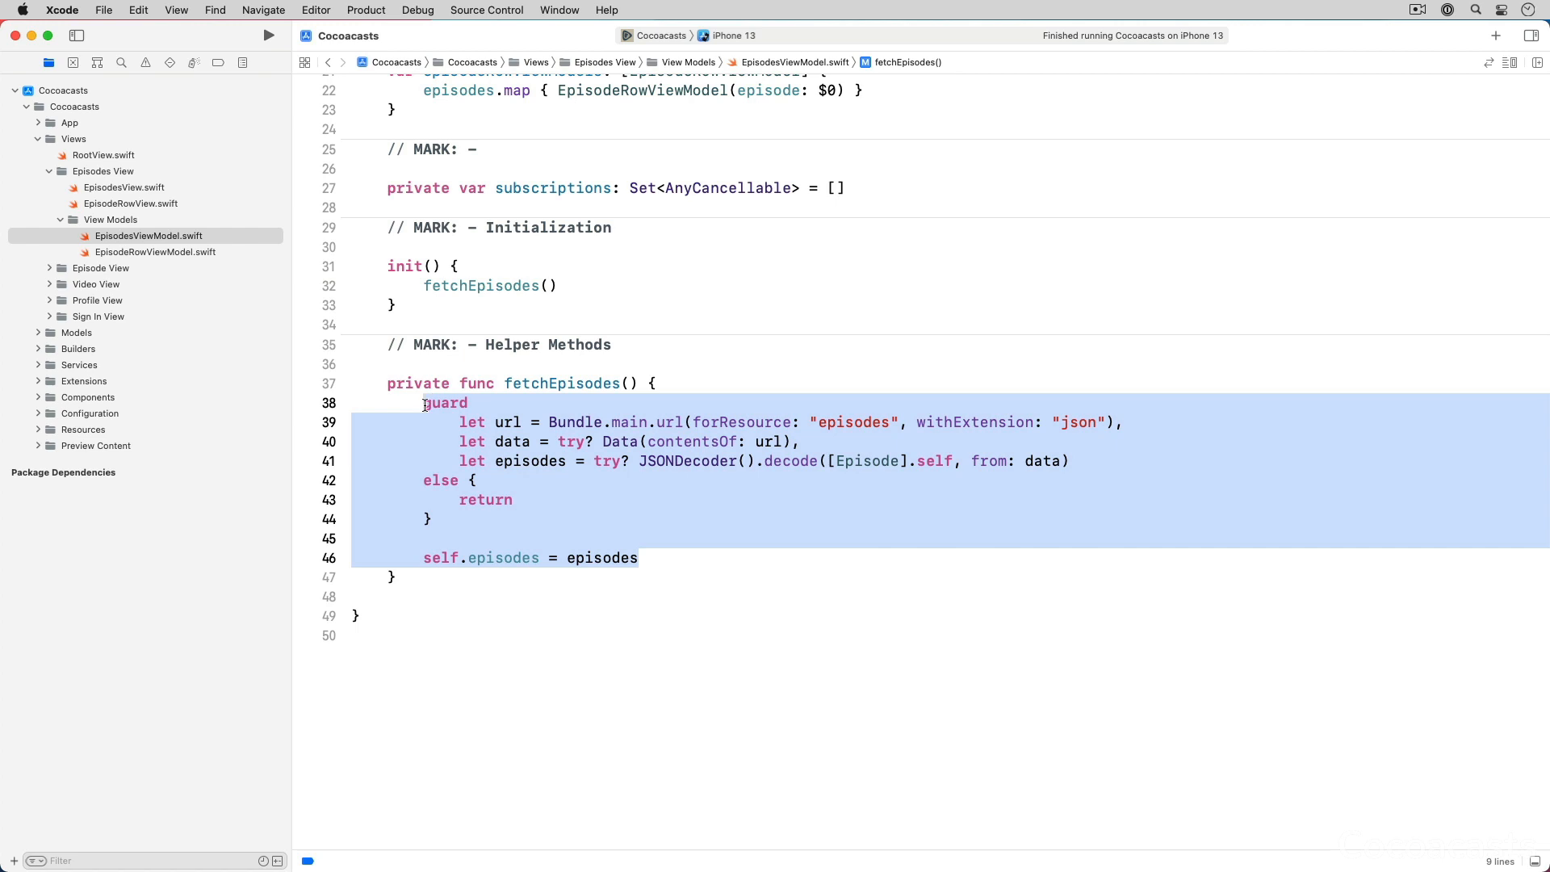
pyautogui.press('delete')
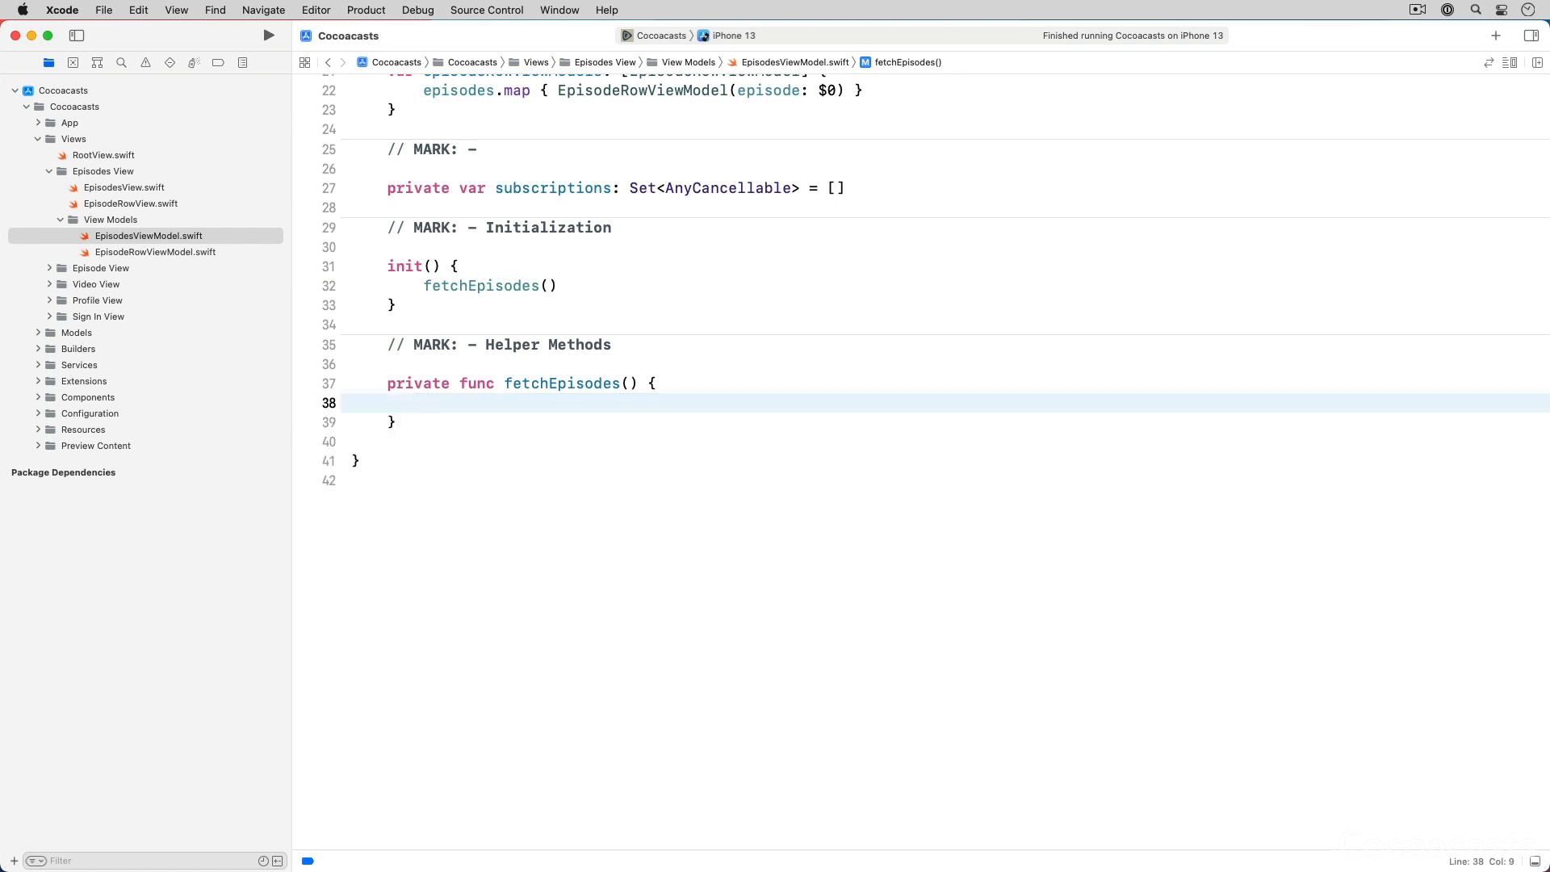
pyautogui.click(423, 403)
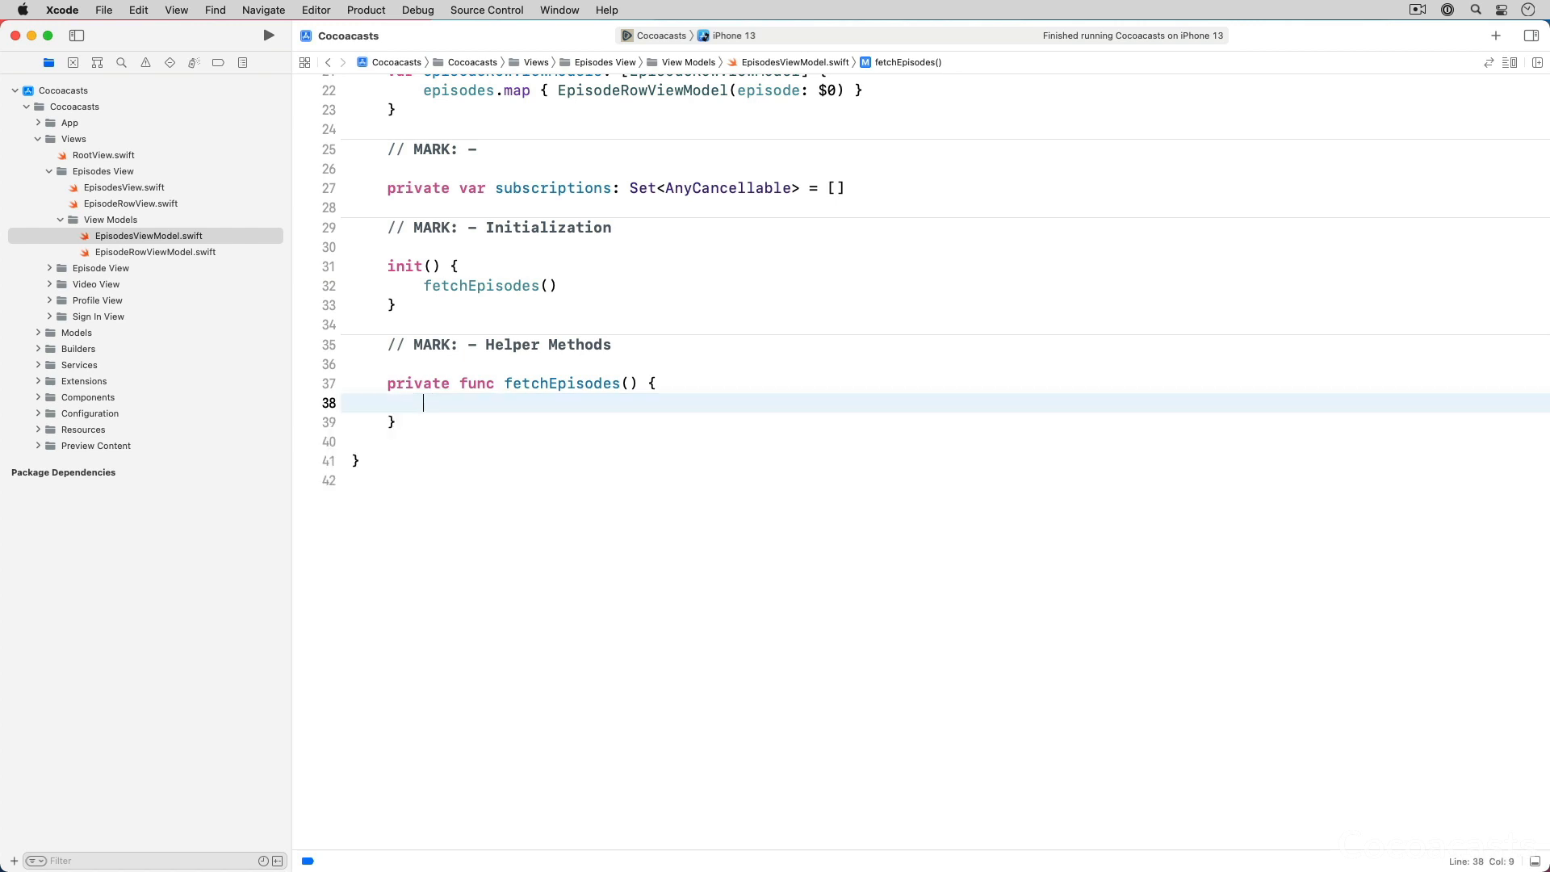
pyautogui.write('var')
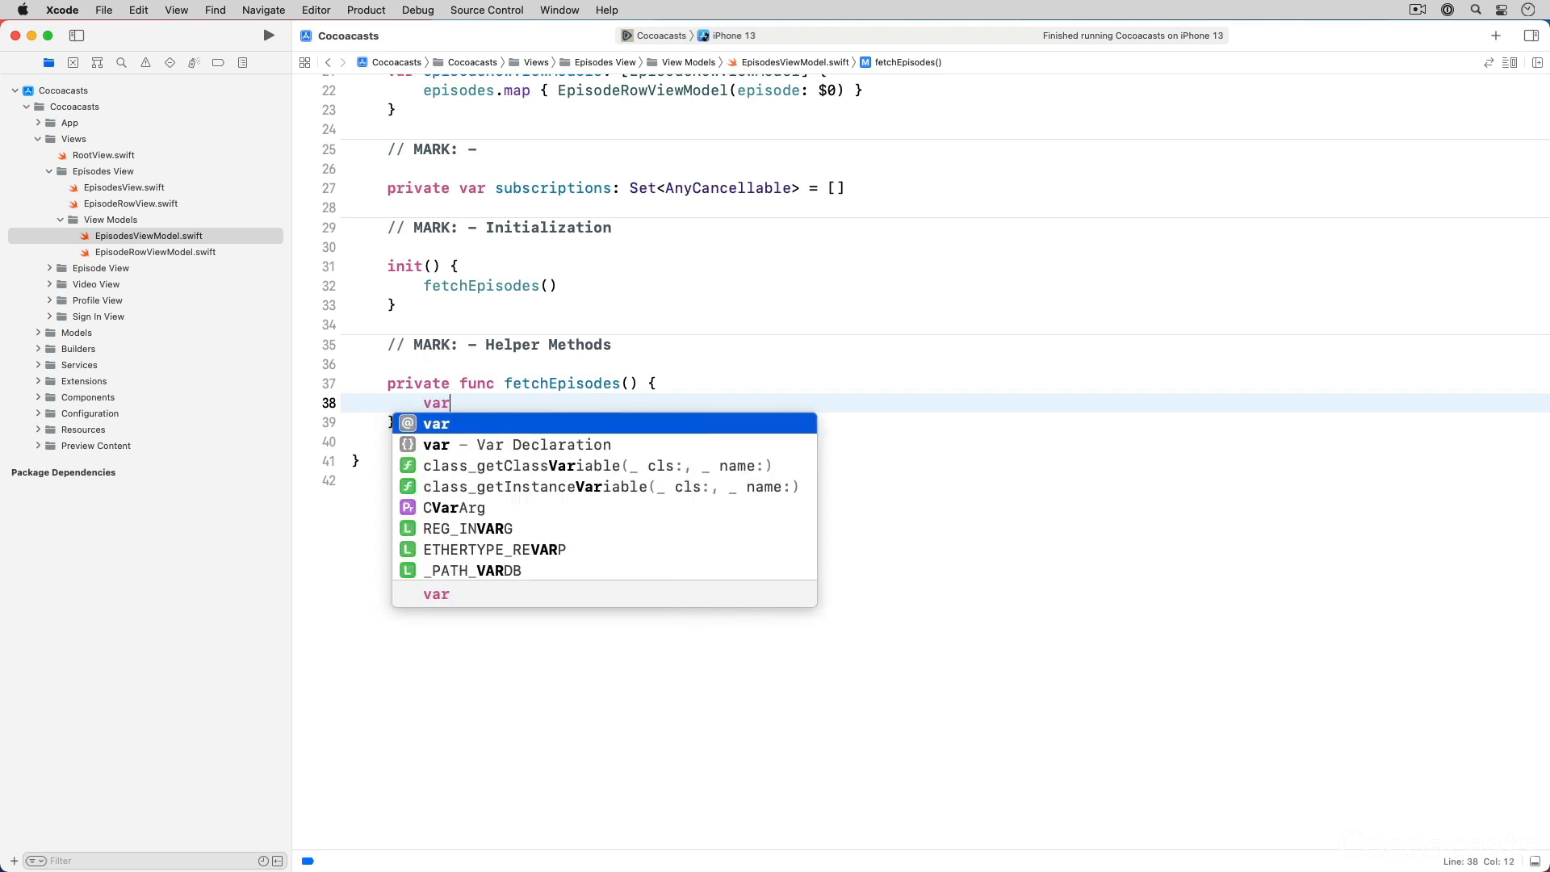
pyautogui.write('request = url')
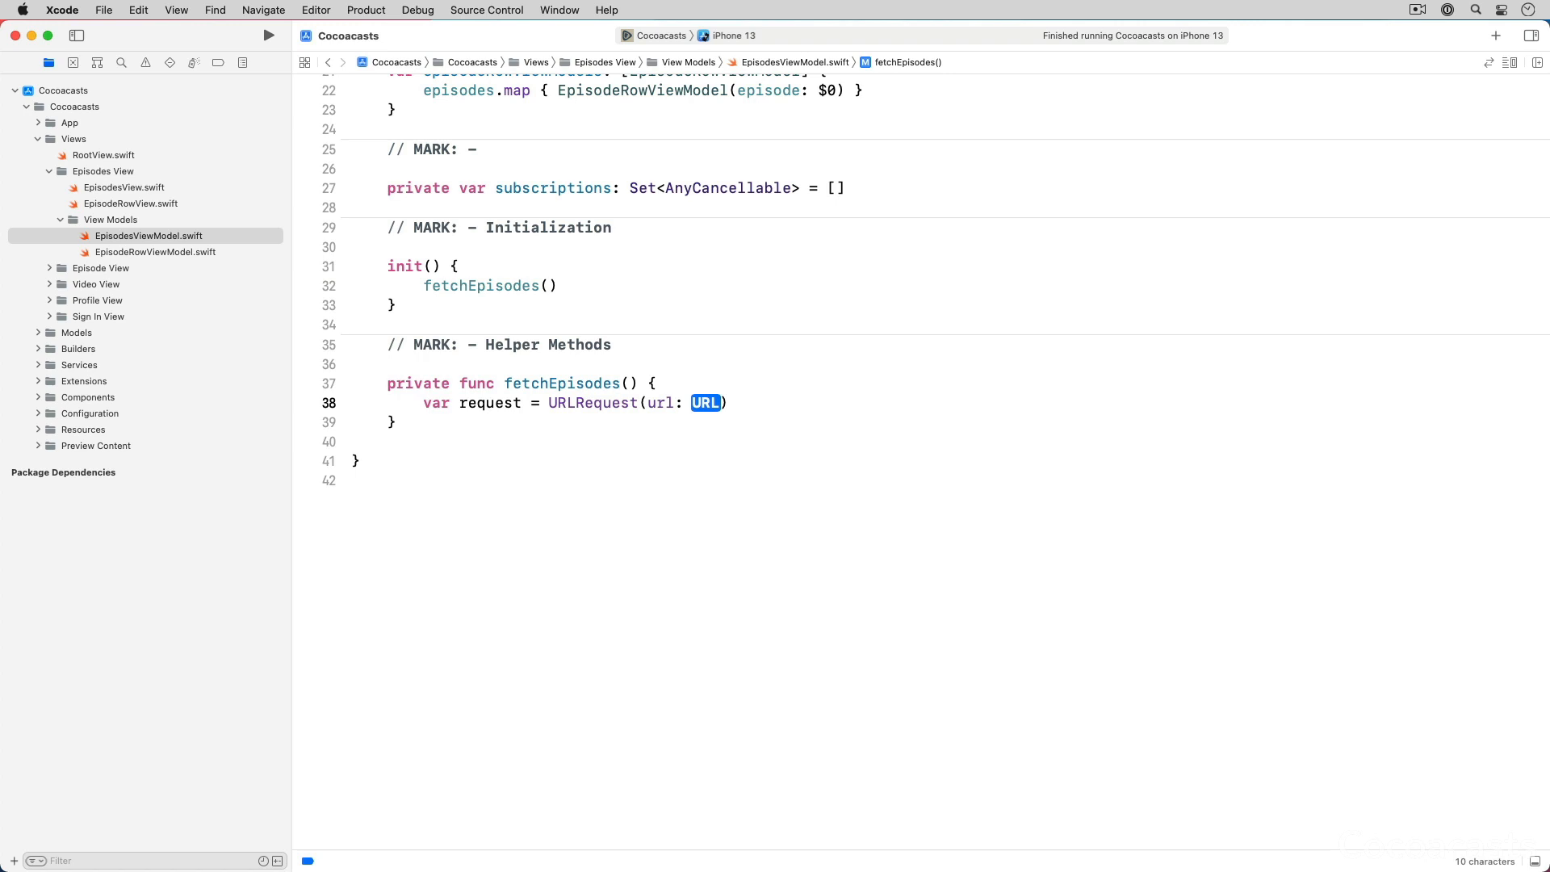
pyautogui.write('(string: "')
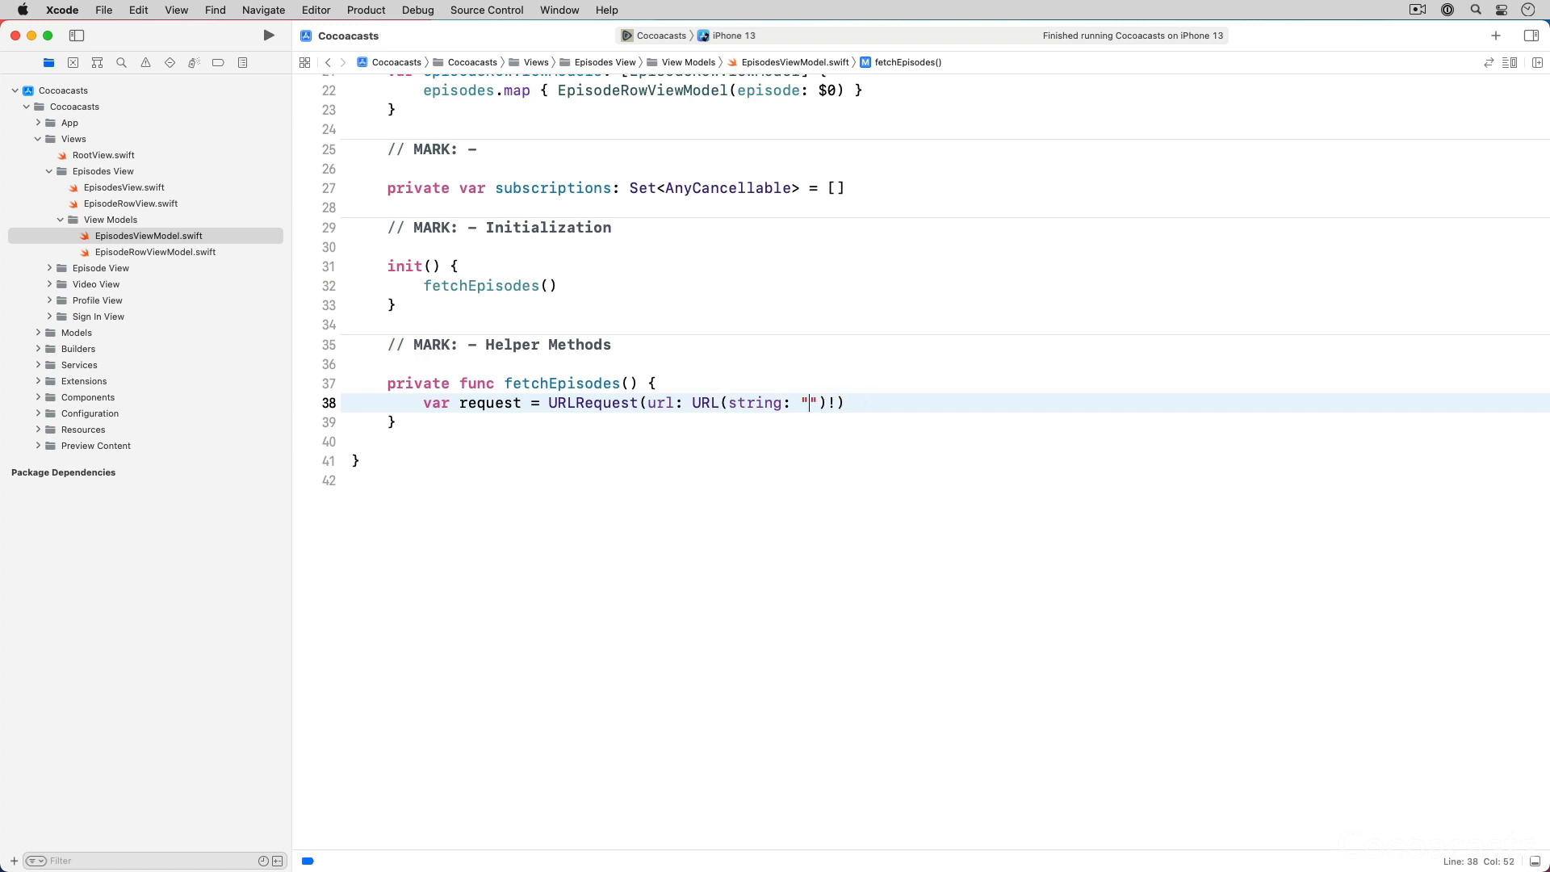
pyautogui.write('https://cocoacasts-mock-api.herokuapp.com/api/v1/episodes')
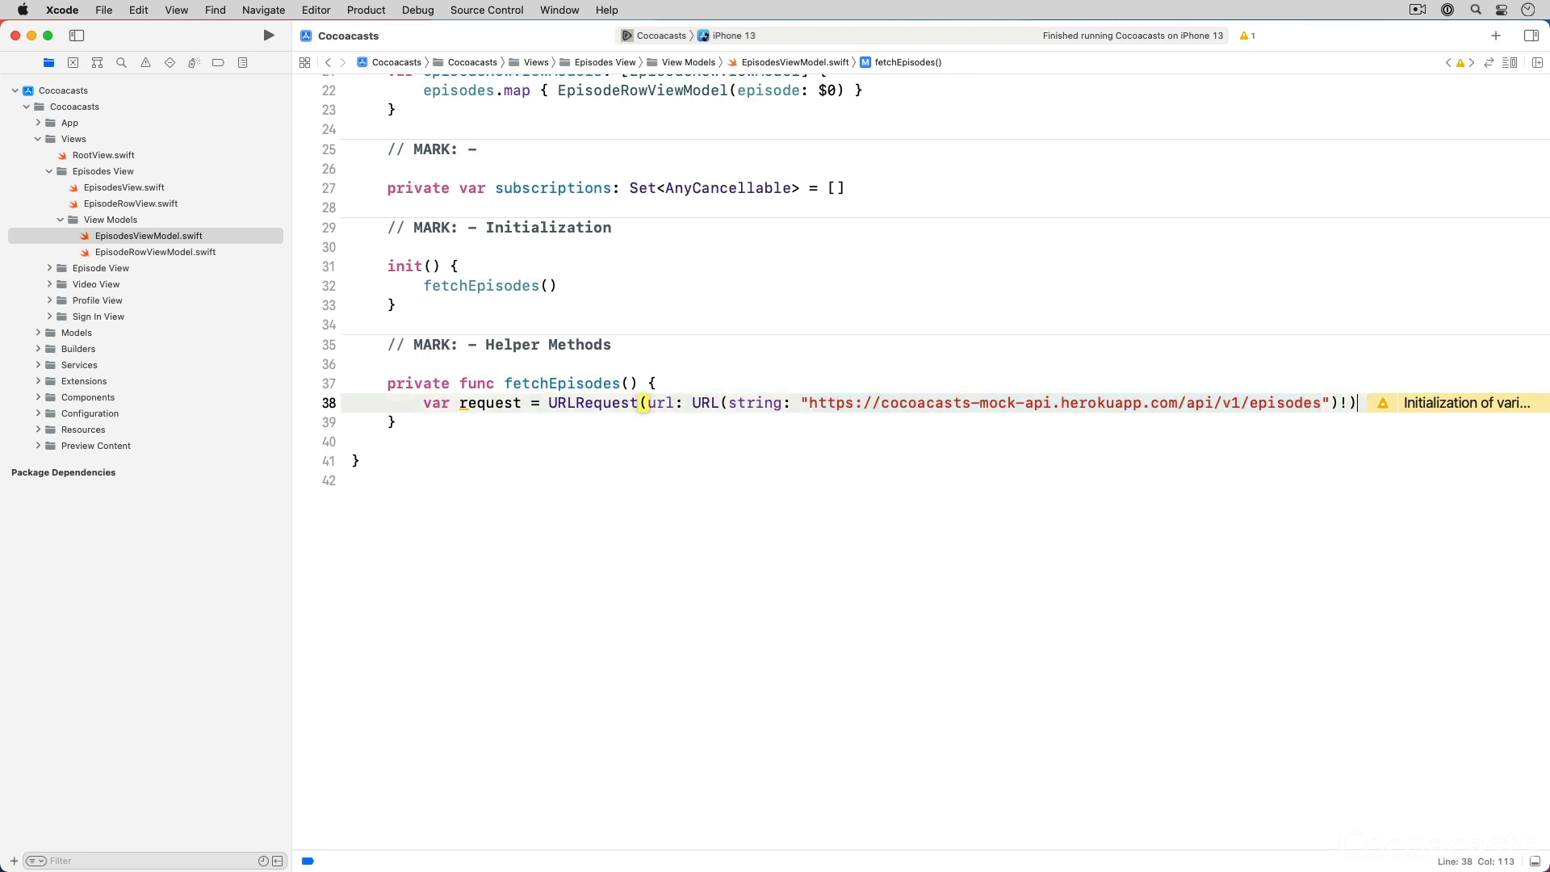
pyautogui.press('return')
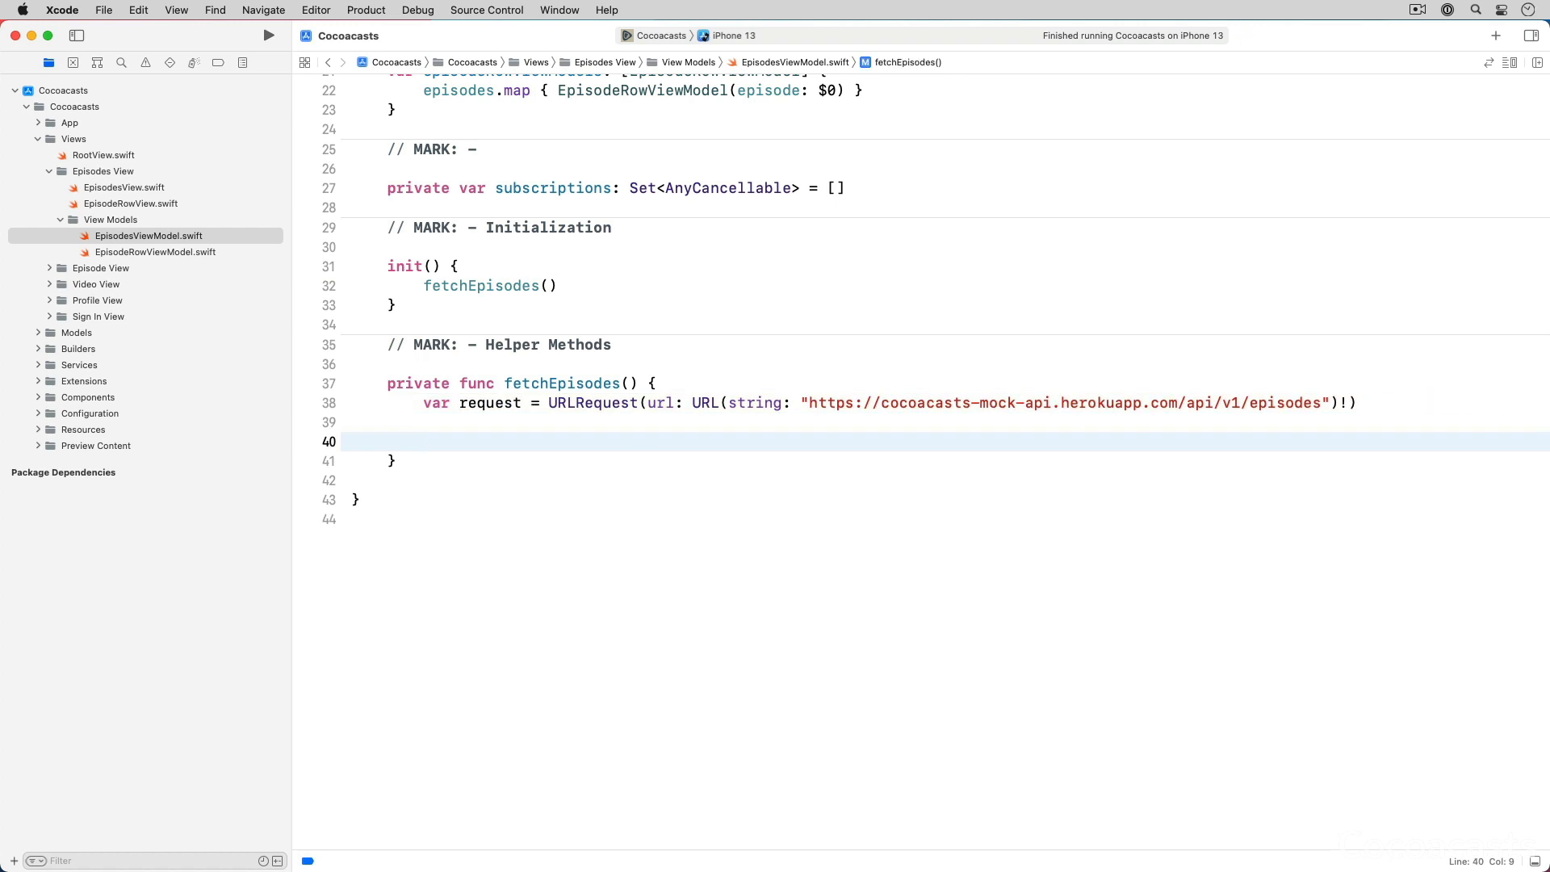
pyautogui.write('request.addValue("", forHTTPHeaderField: String')
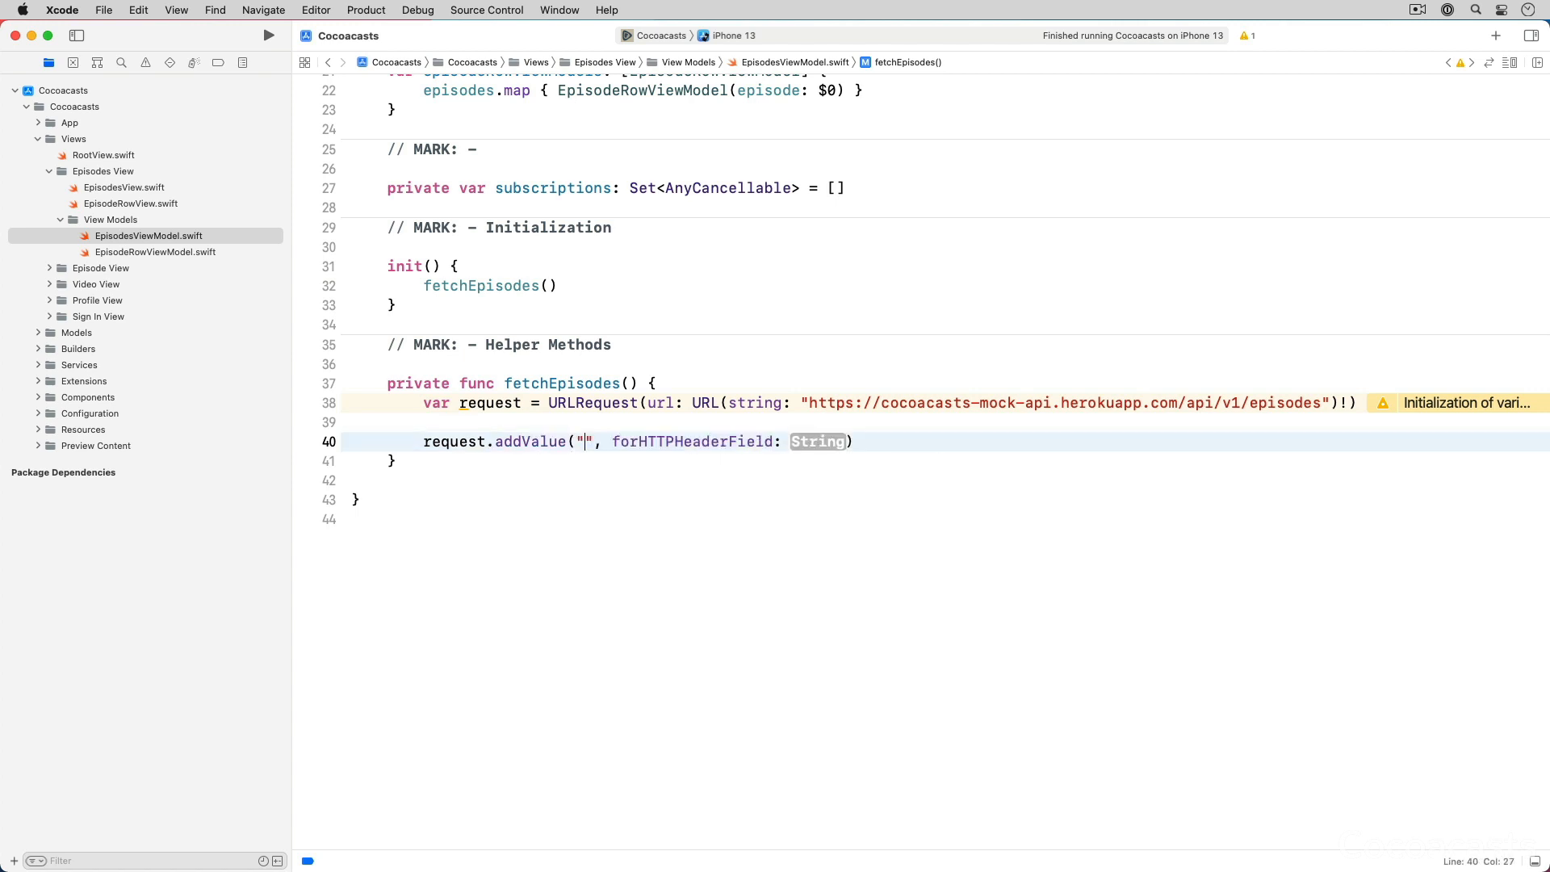
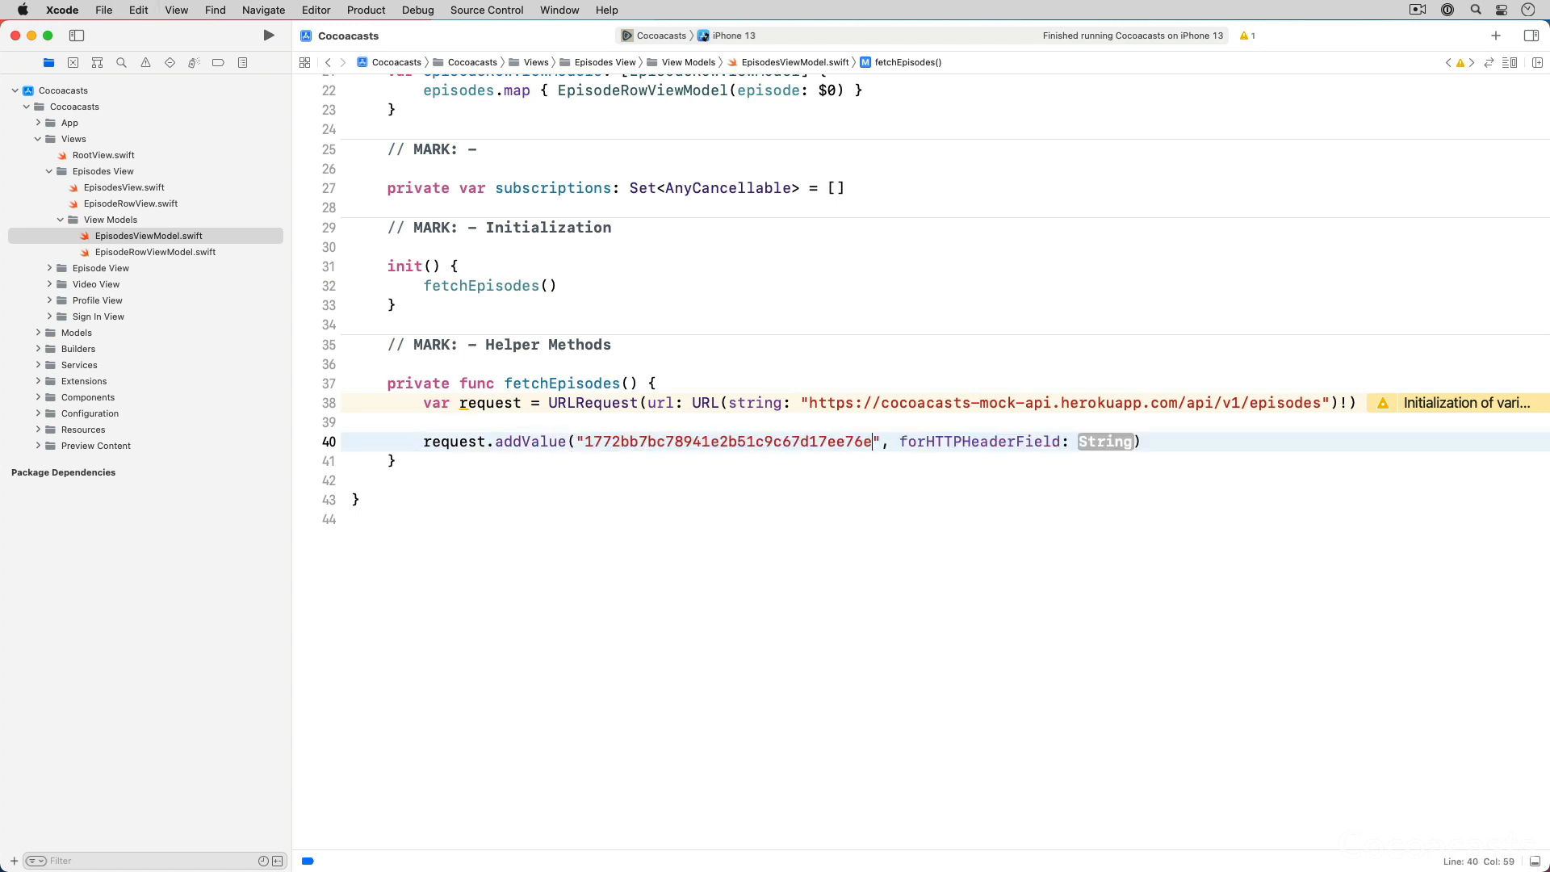
pyautogui.write('""')
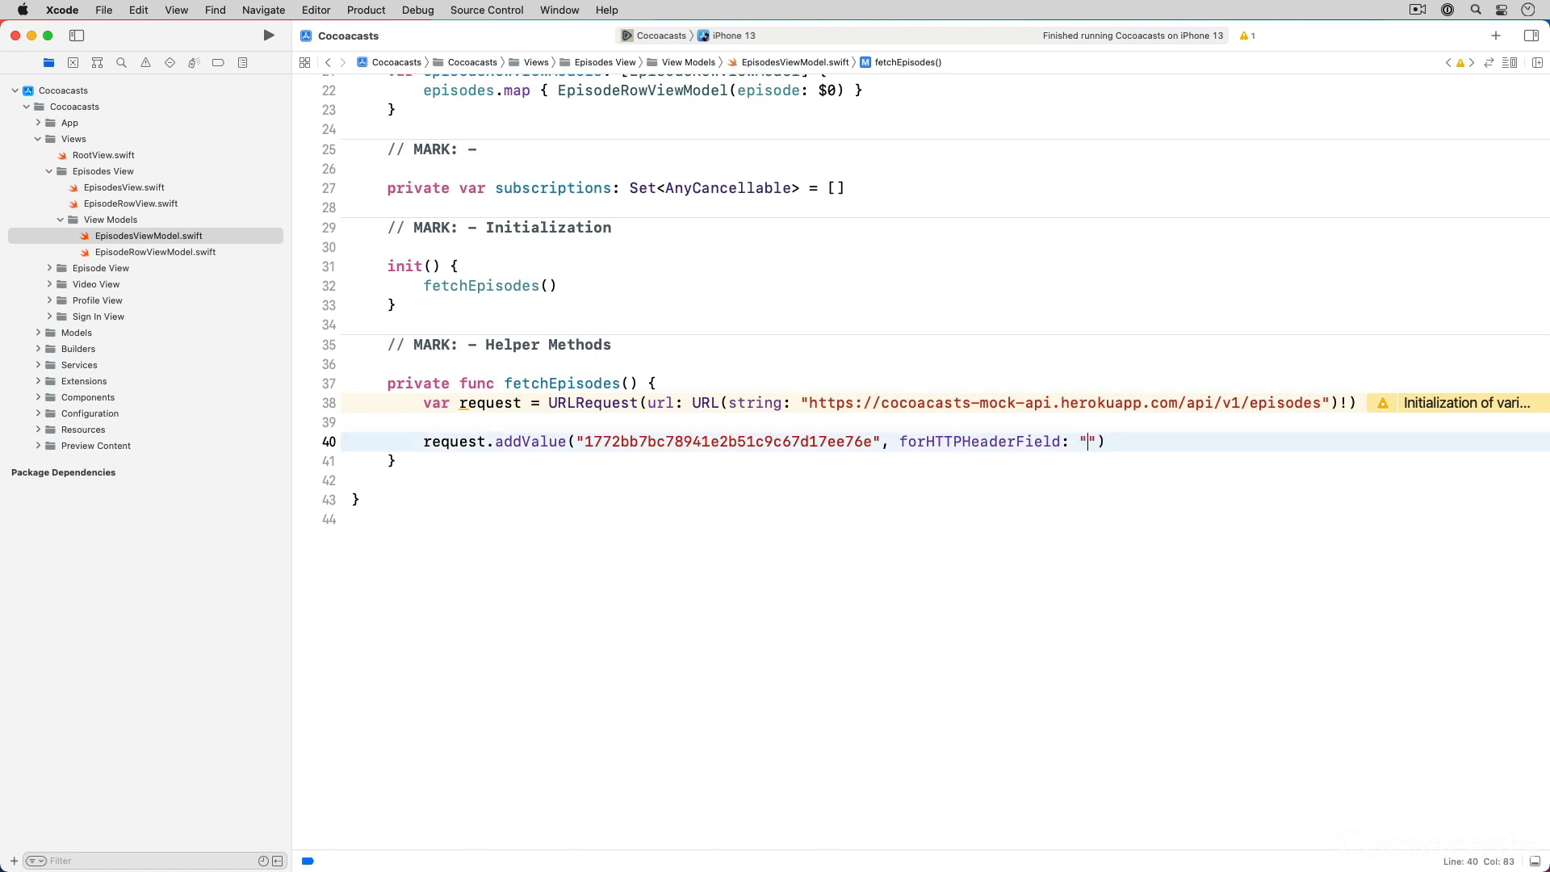
pyautogui.write('X-API')
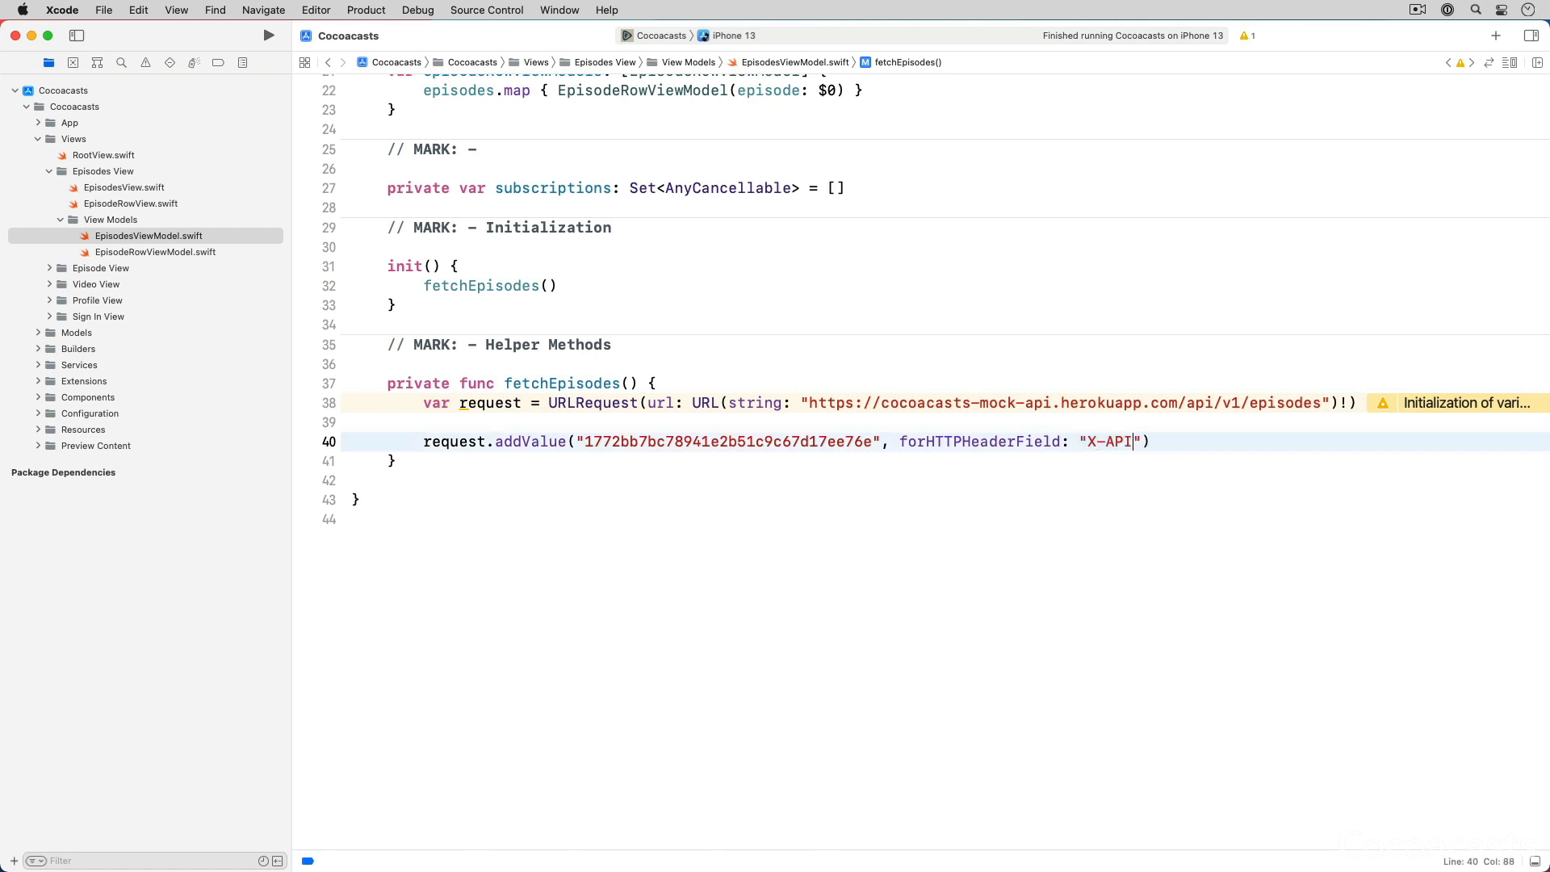
pyautogui.write('-TOKEN')
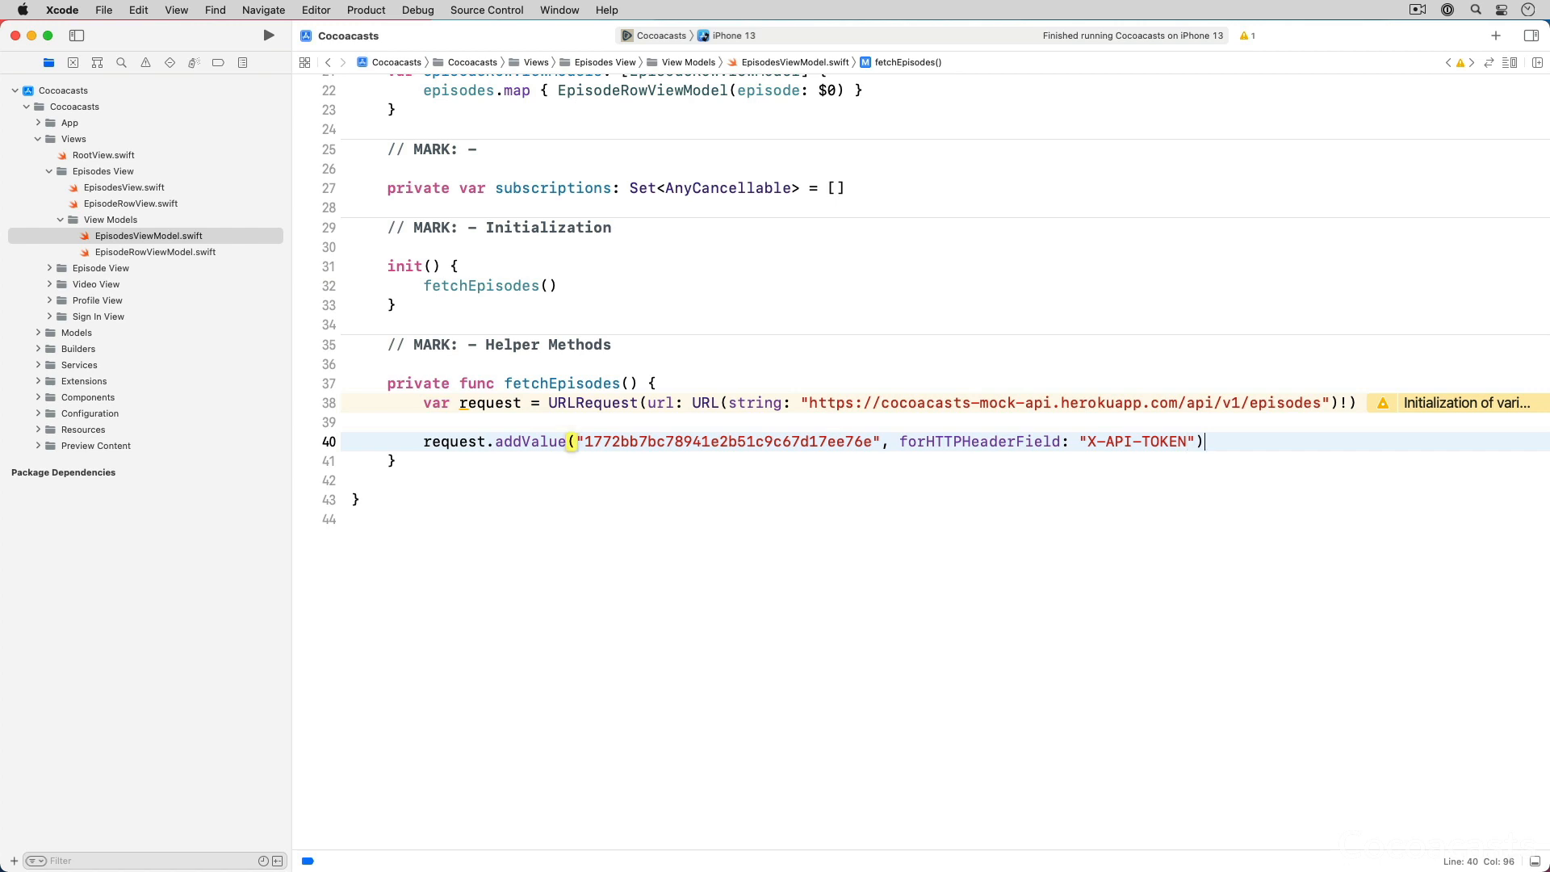
# - Set isFetching = true before starting the request
pyautogui.write('isFetching = tru')
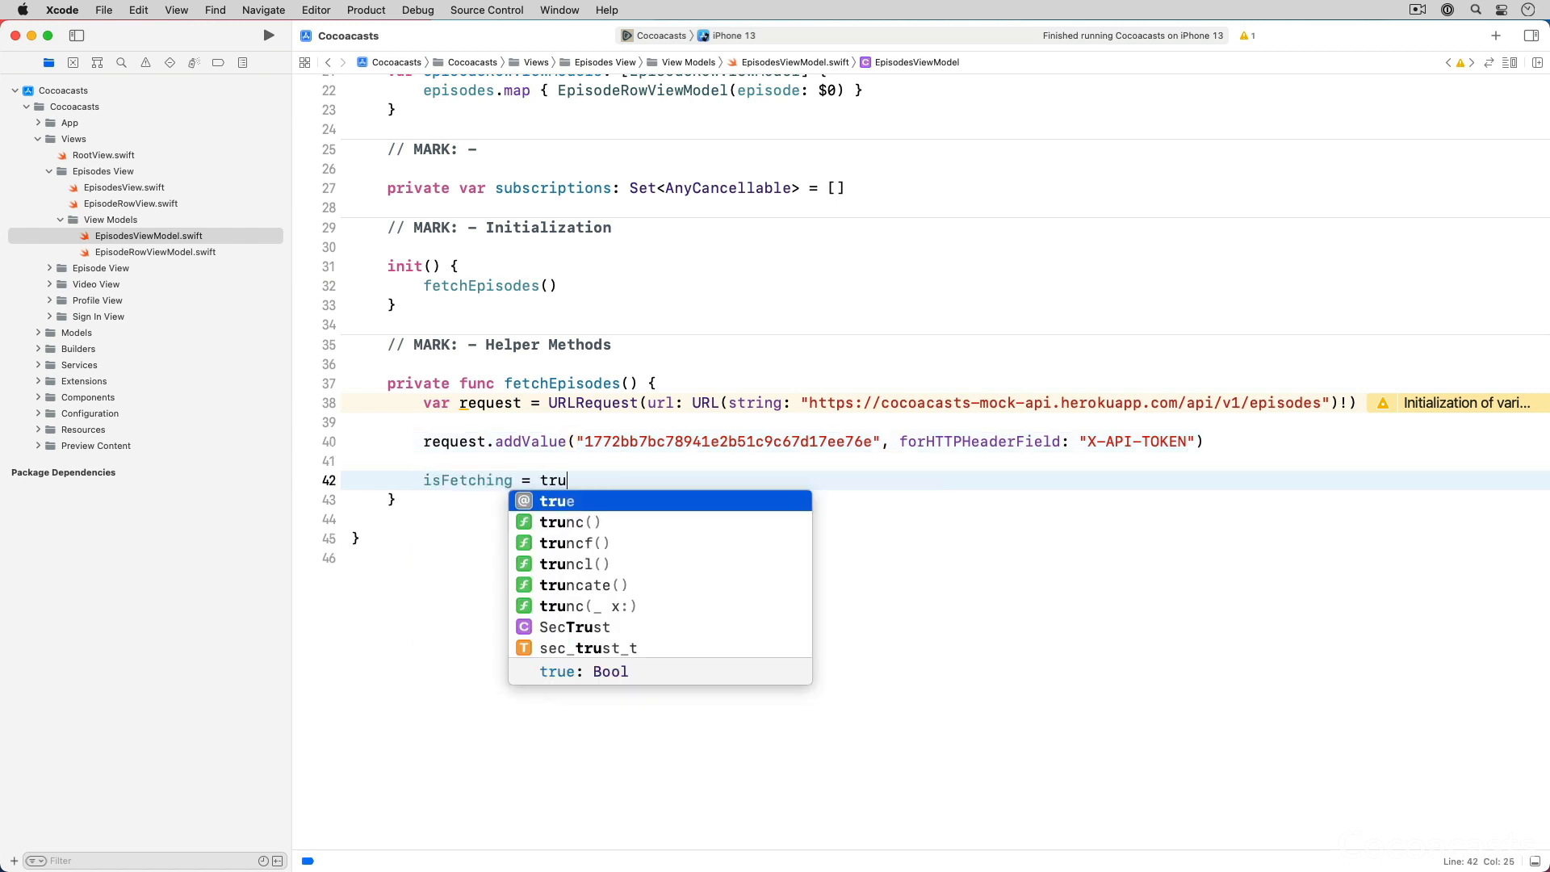
pyautogui.write('e')
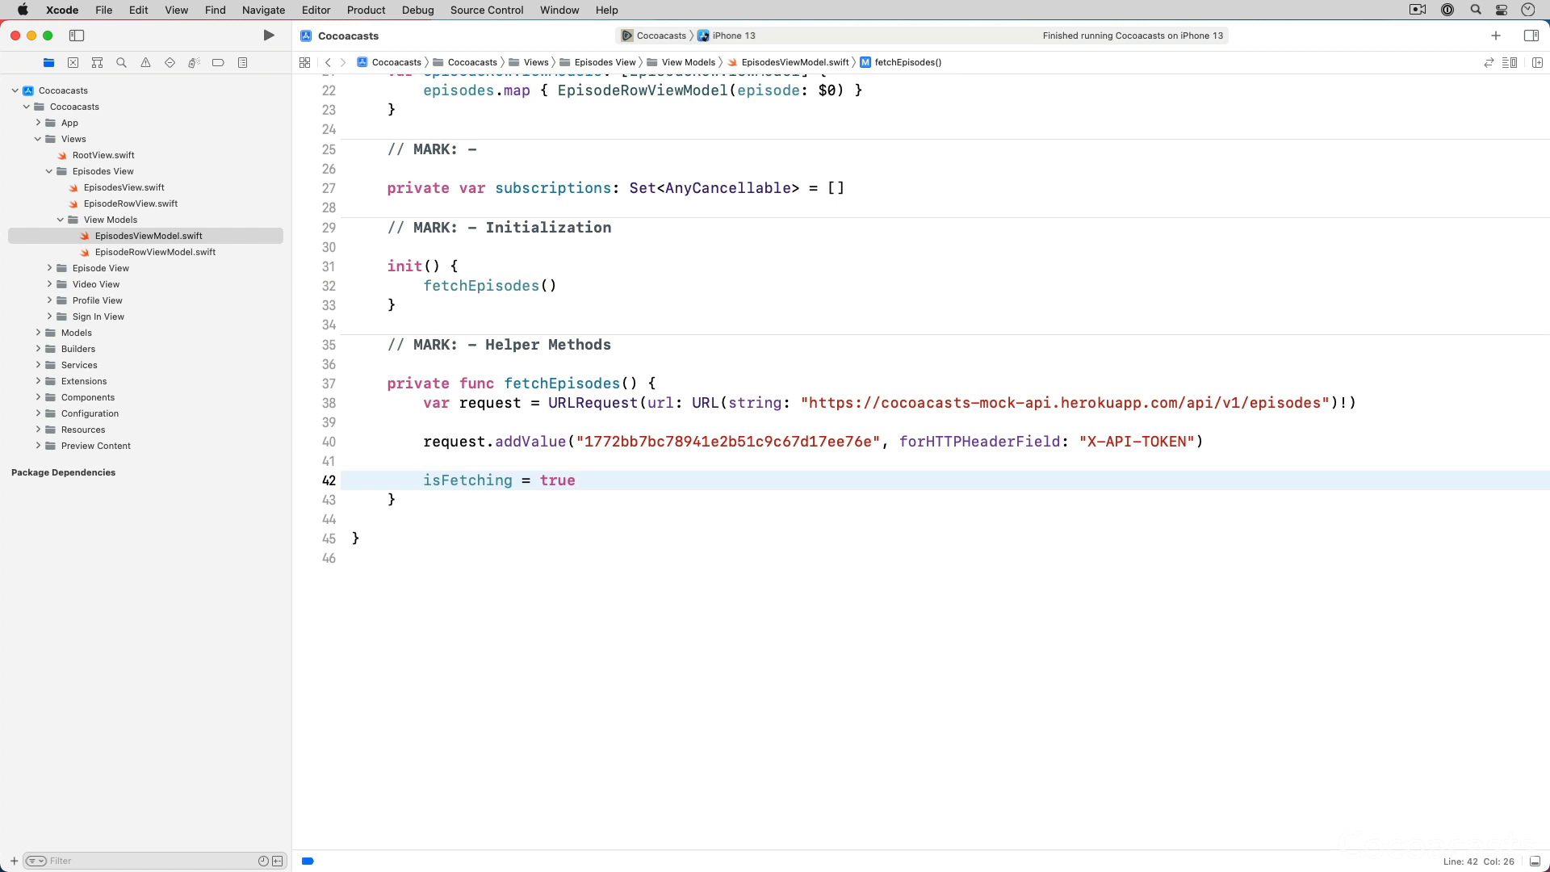
# - Start URLSession.shared.dataTask(with: request) with a data/response/error closure and .resume()
pyautogui.press('return')
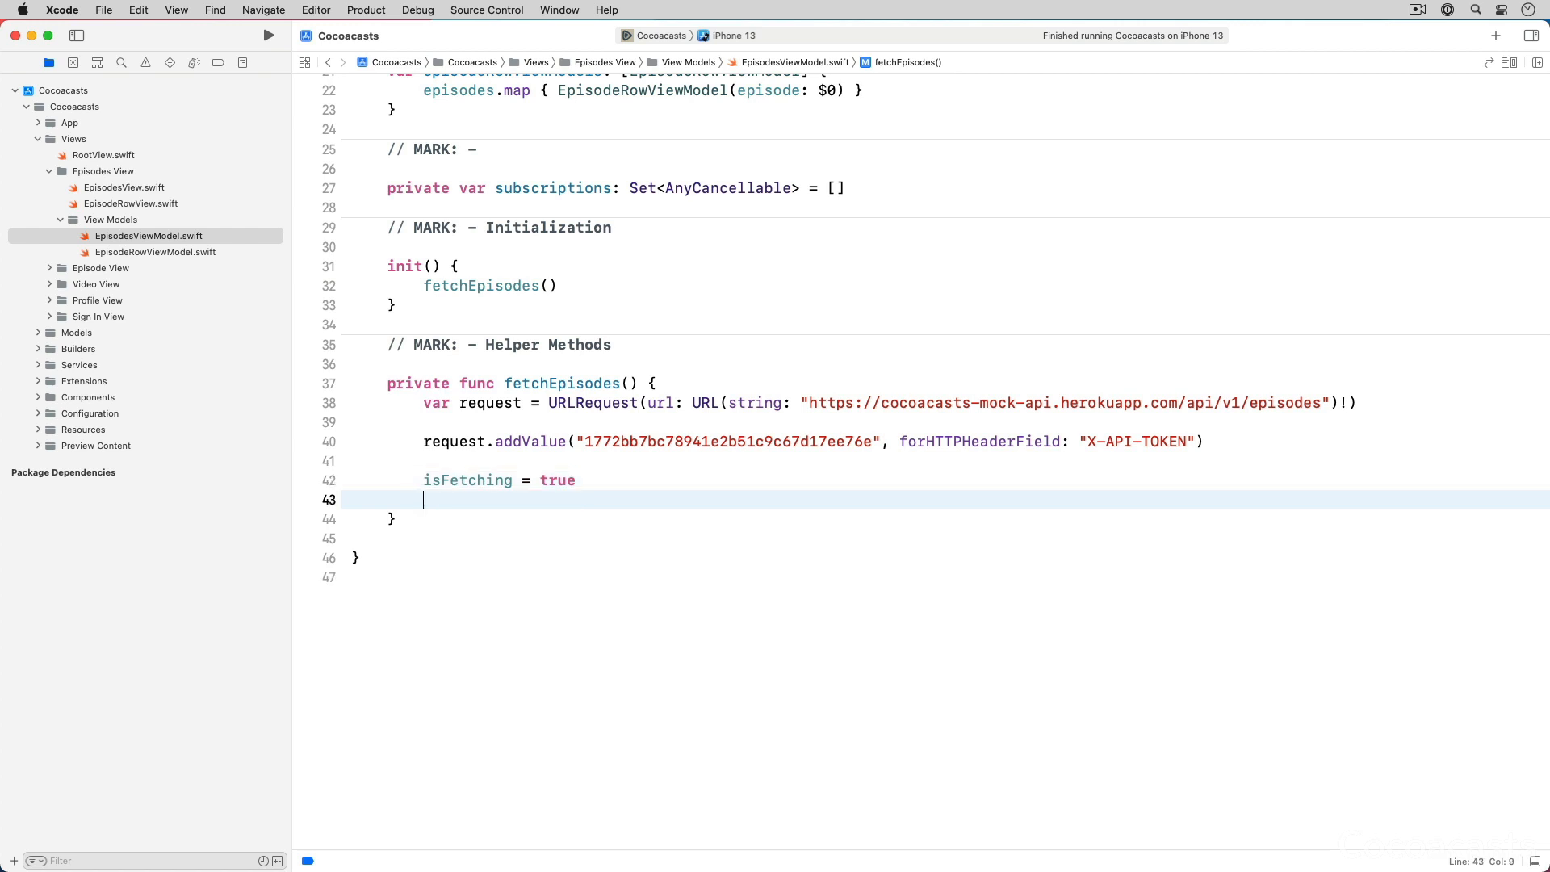
pyautogui.write('URLSession.s')
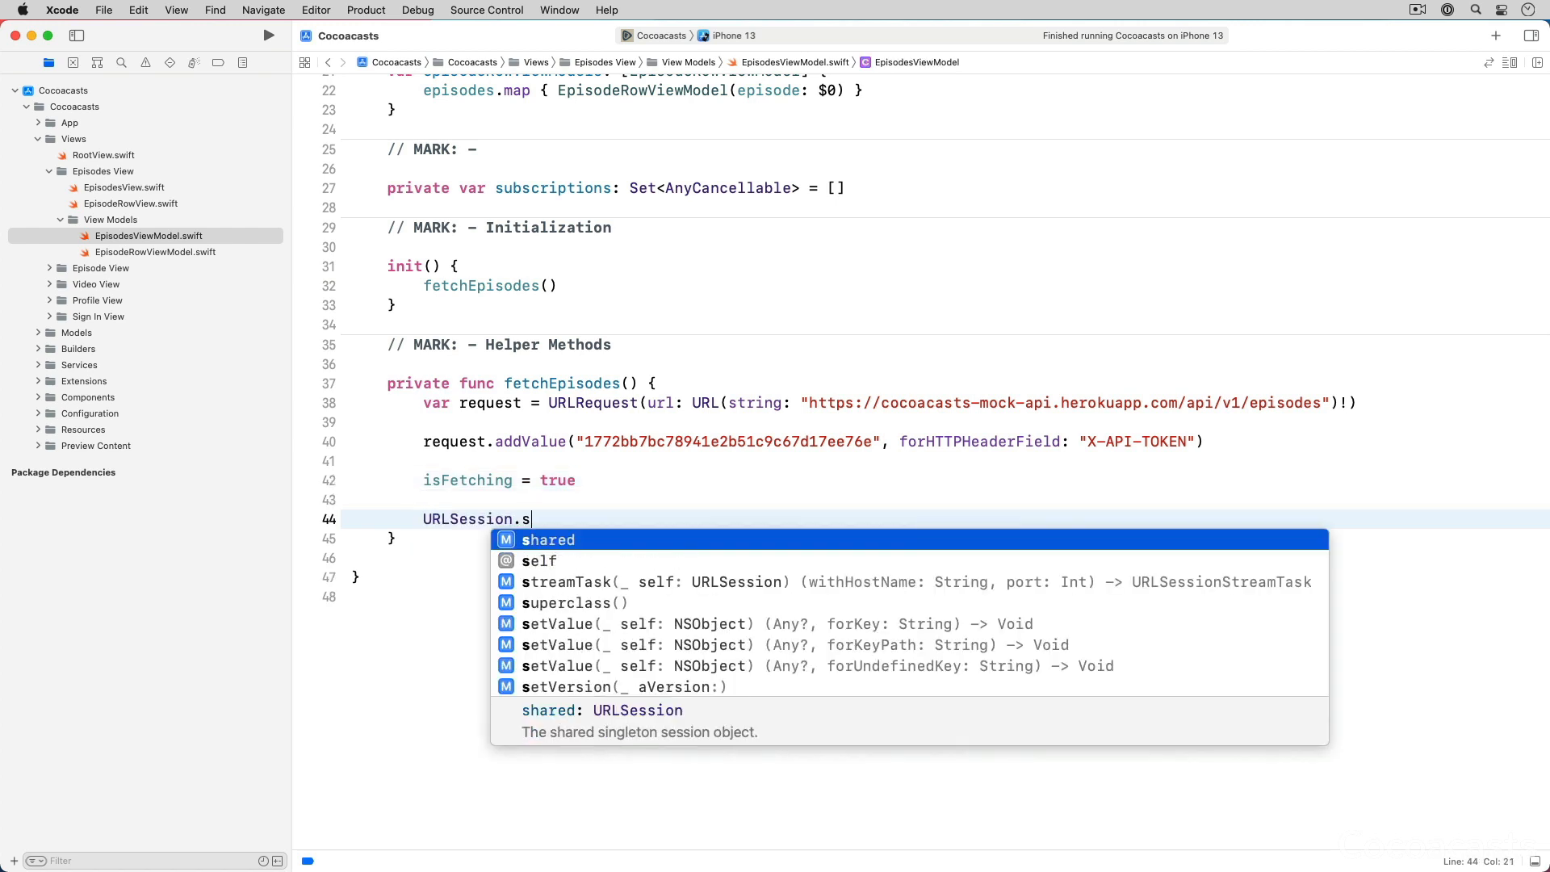
pyautogui.write('hared.dataTask(with: URLRequest, completionHandler: (Data?, URLResponse?, Error?) -> Void')
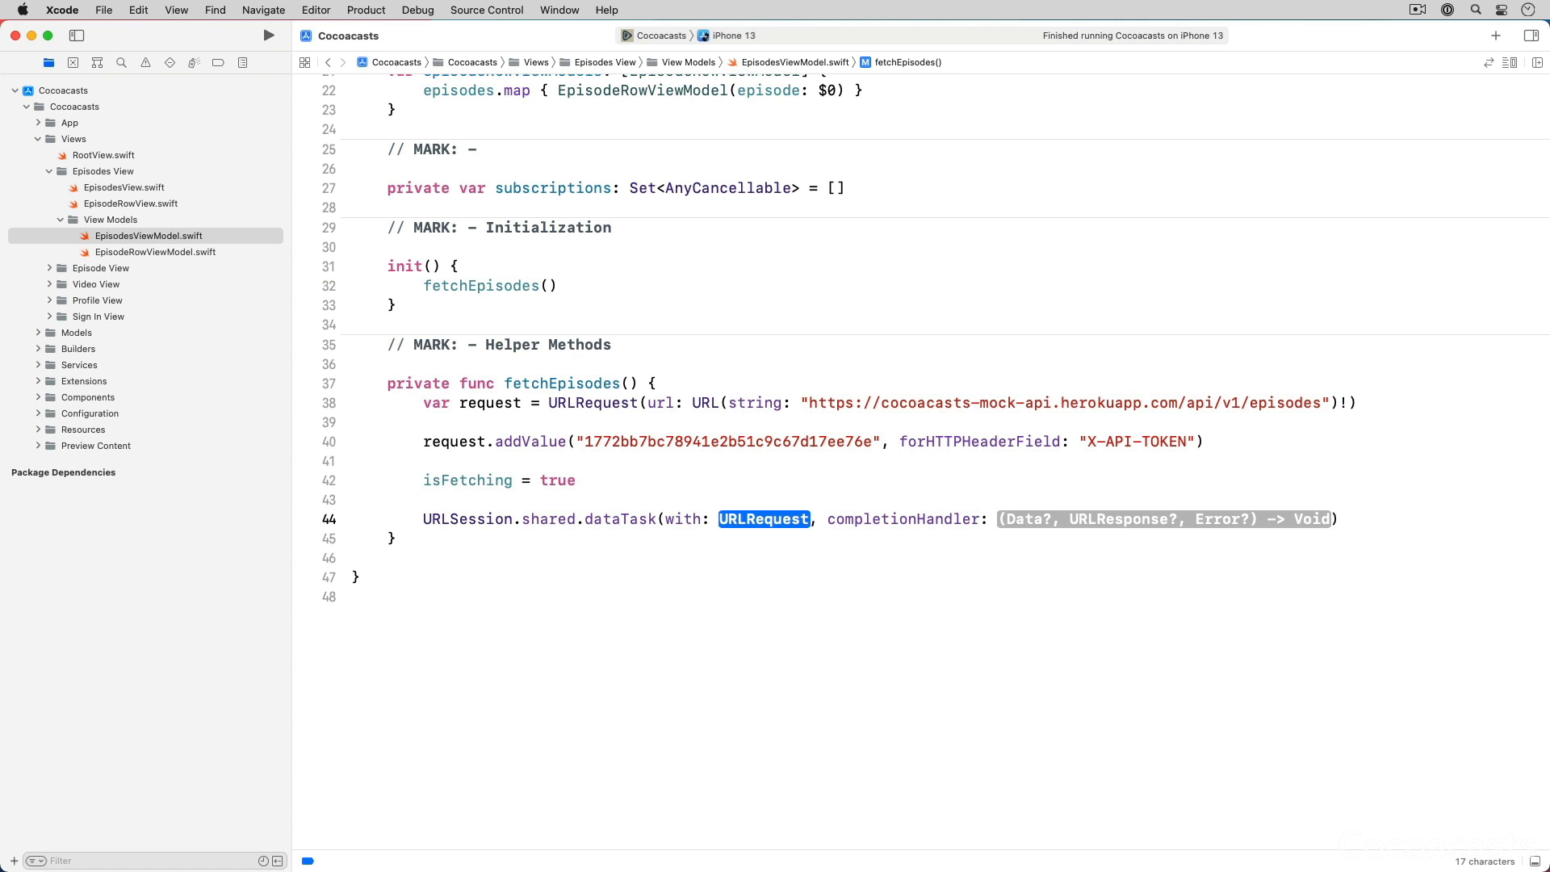
pyautogui.write('request')
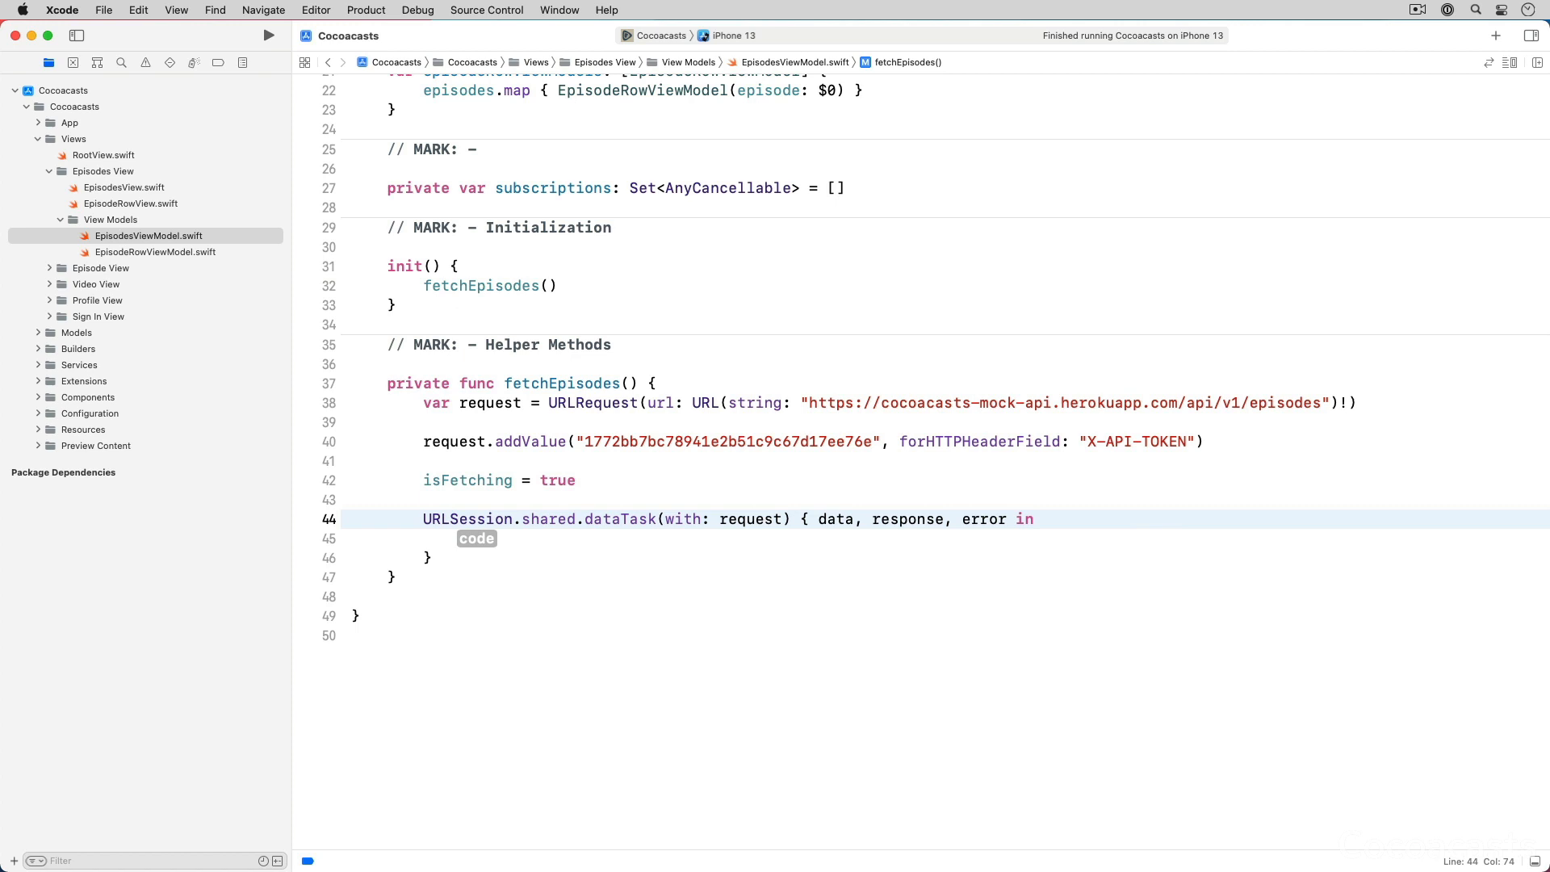
pyautogui.write('.resume(')
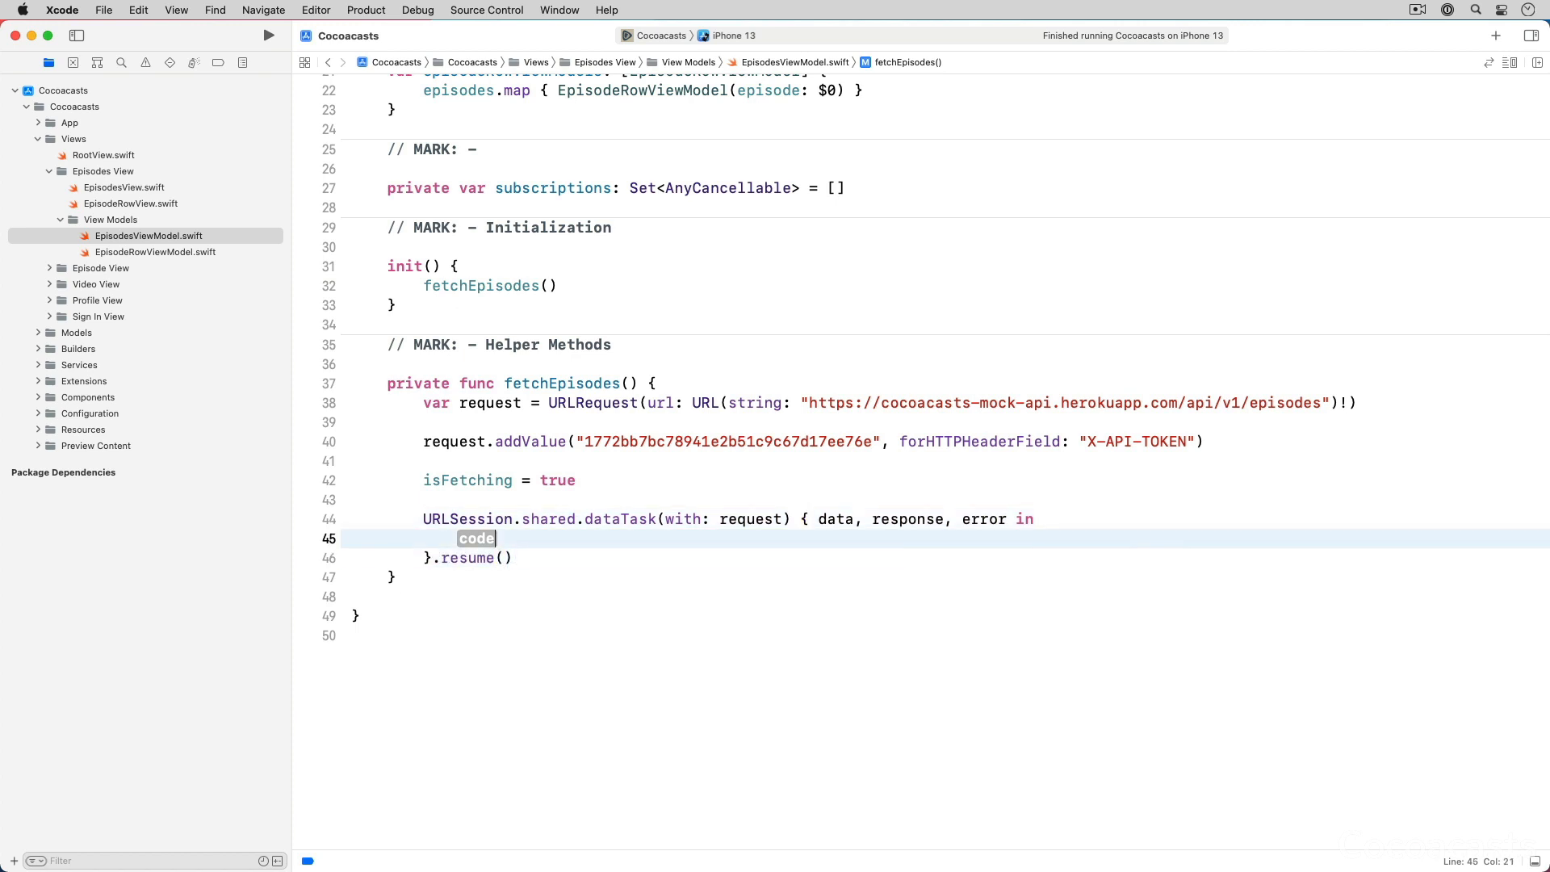
pyautogui.doubleClick(475, 537)
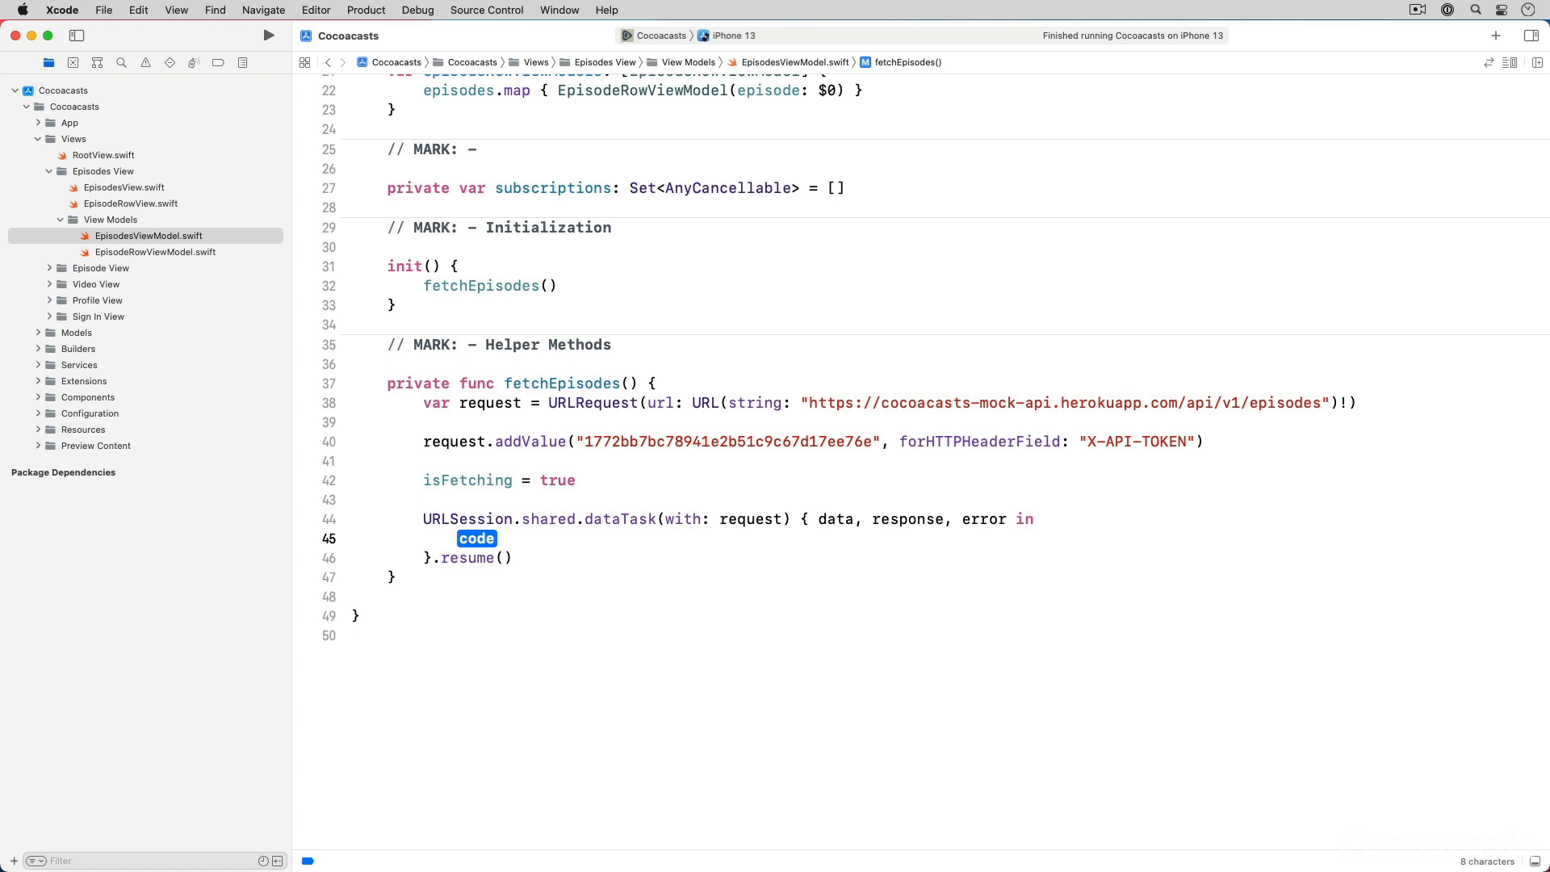
# - Capture [weak self] and set self?.isFetching = false inside DispatchQueue.main.async
pyautogui.write('DispatchQueue.main.async {')
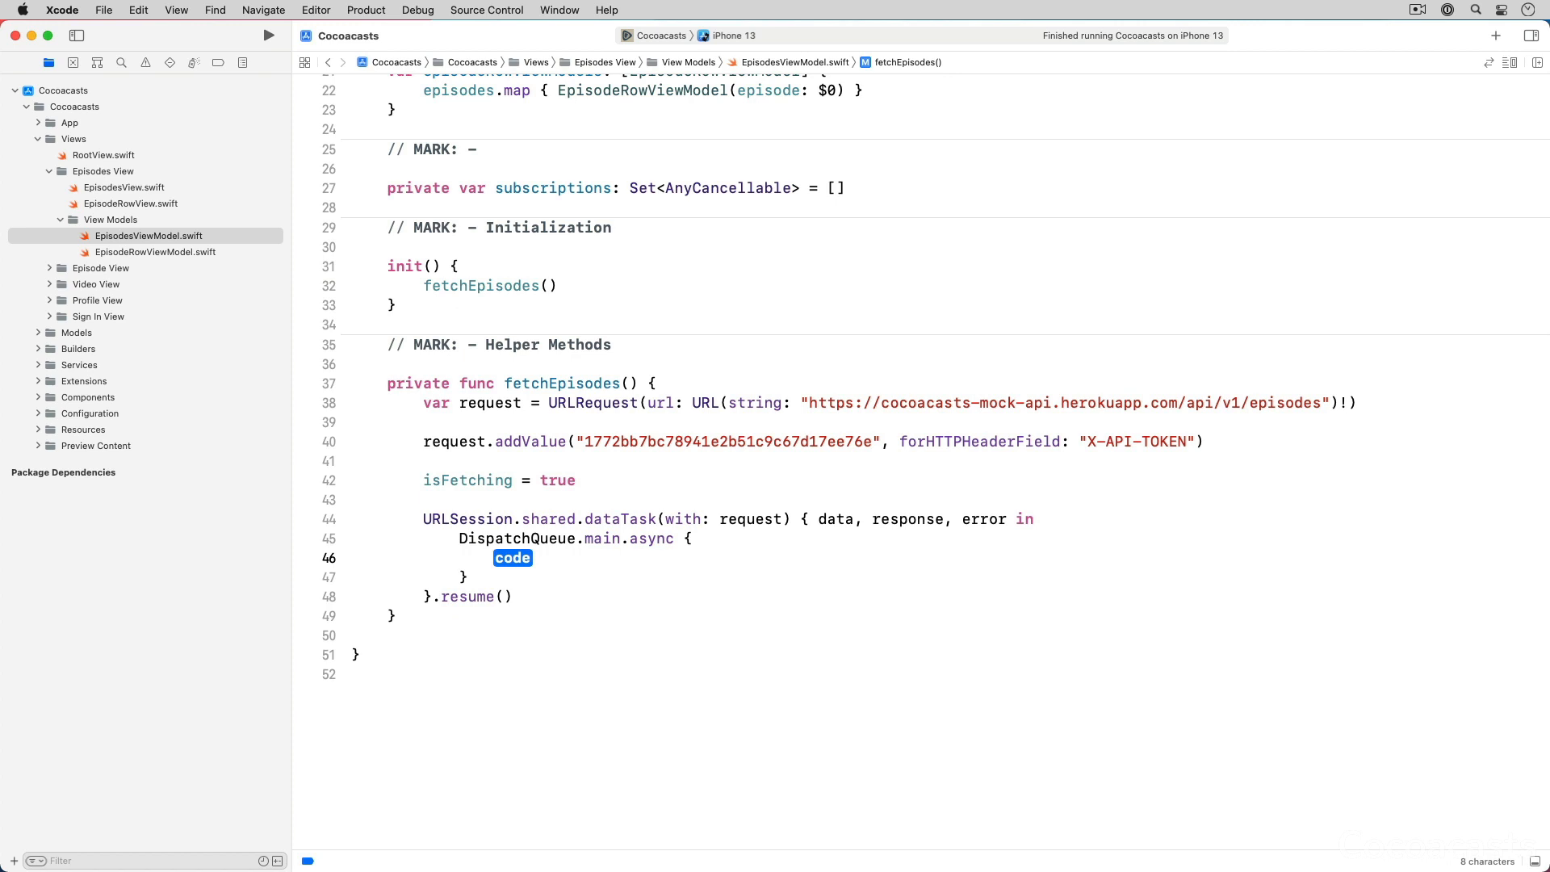
pyautogui.click(814, 519)
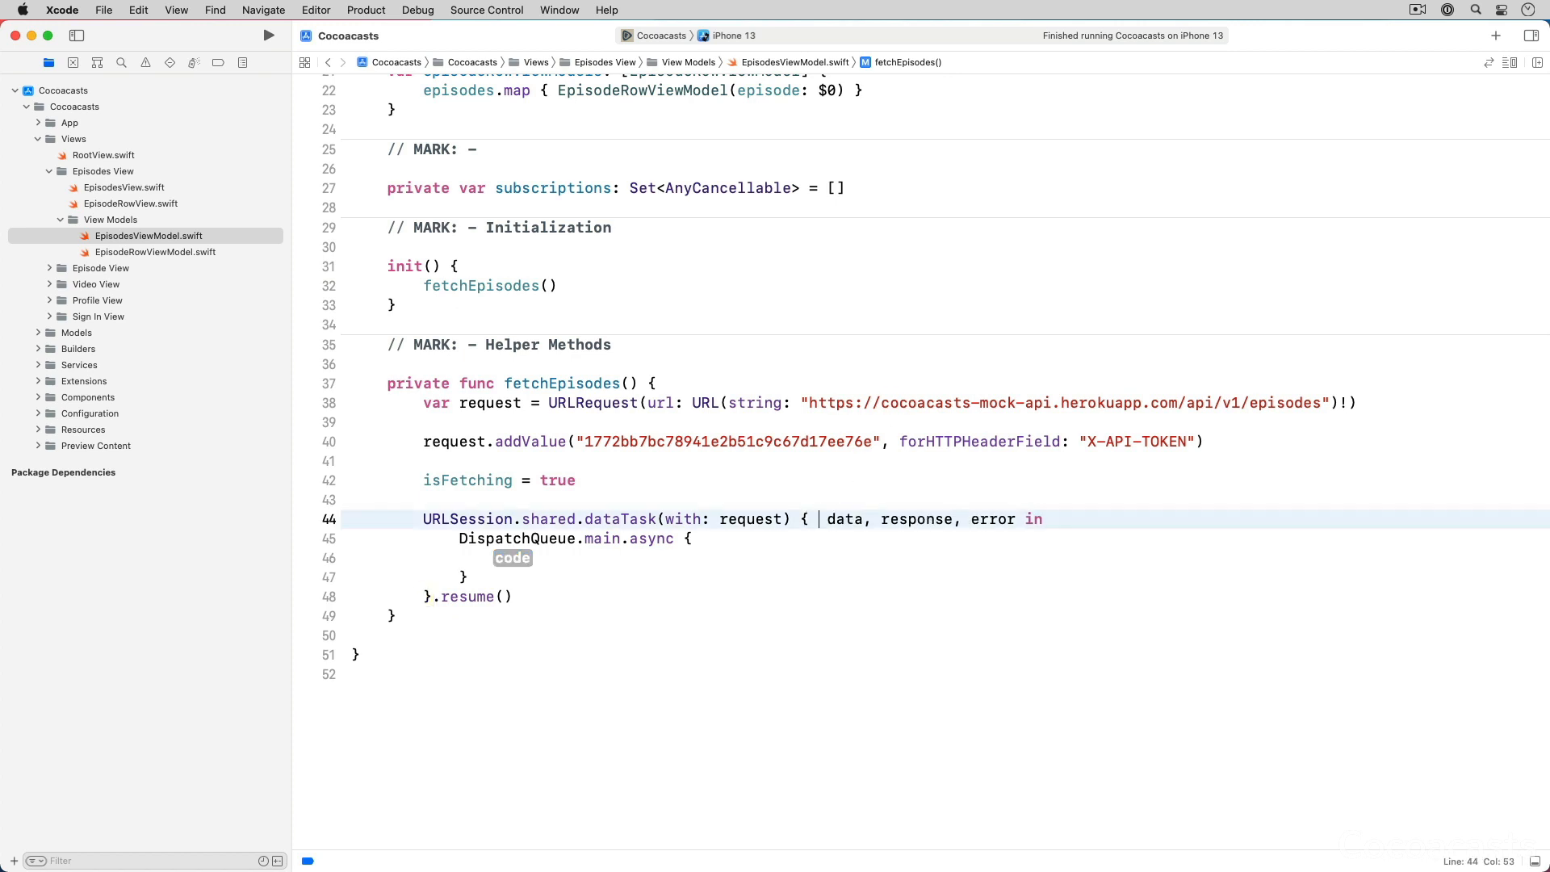
pyautogui.write('[weak self')
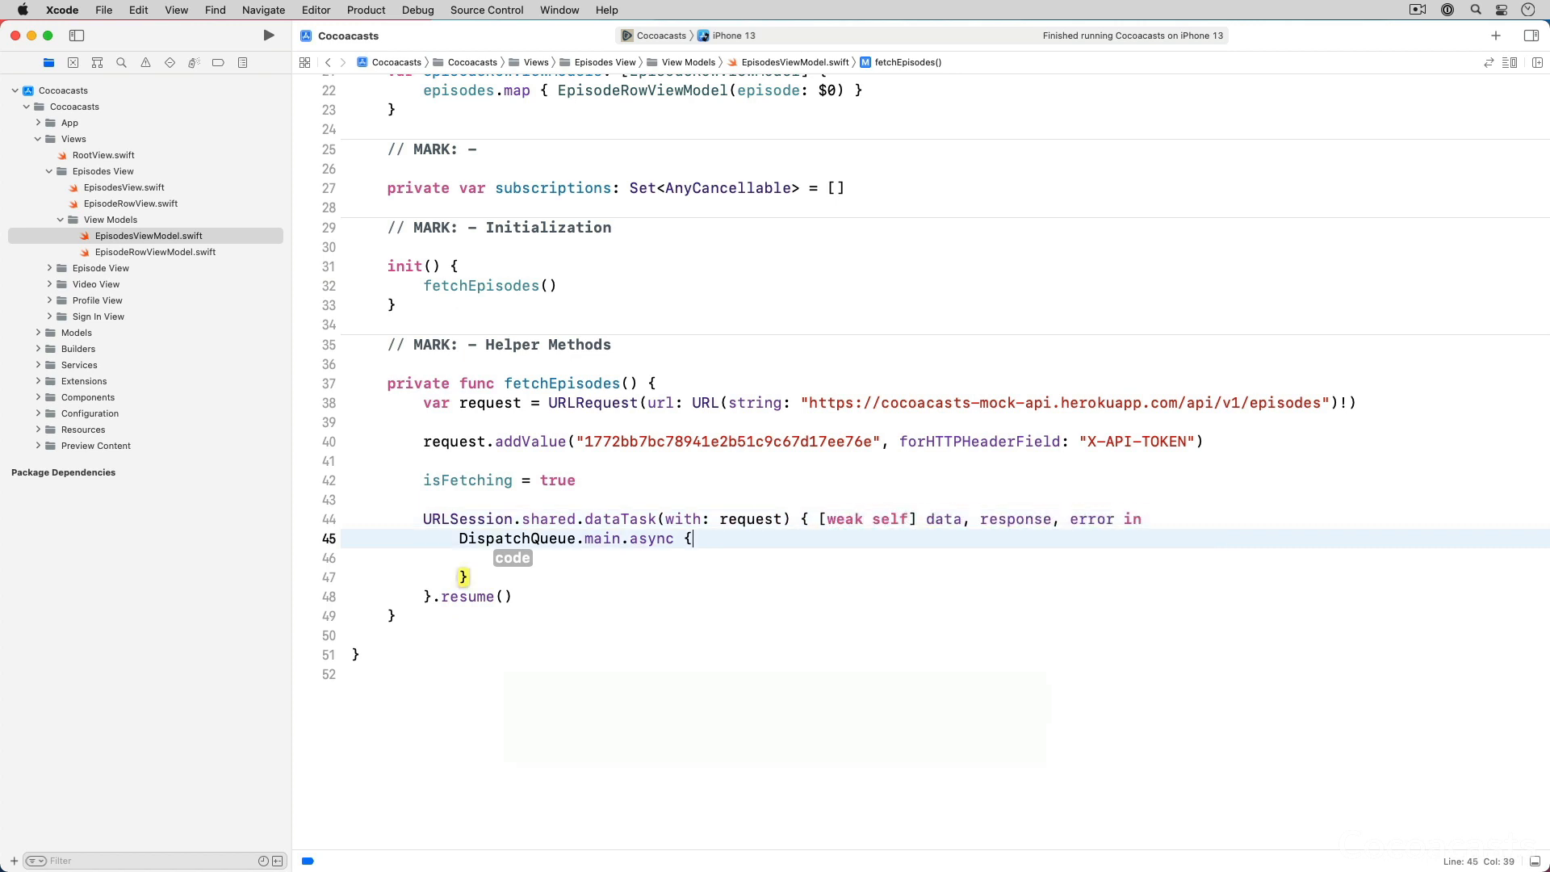
pyautogui.press('return')
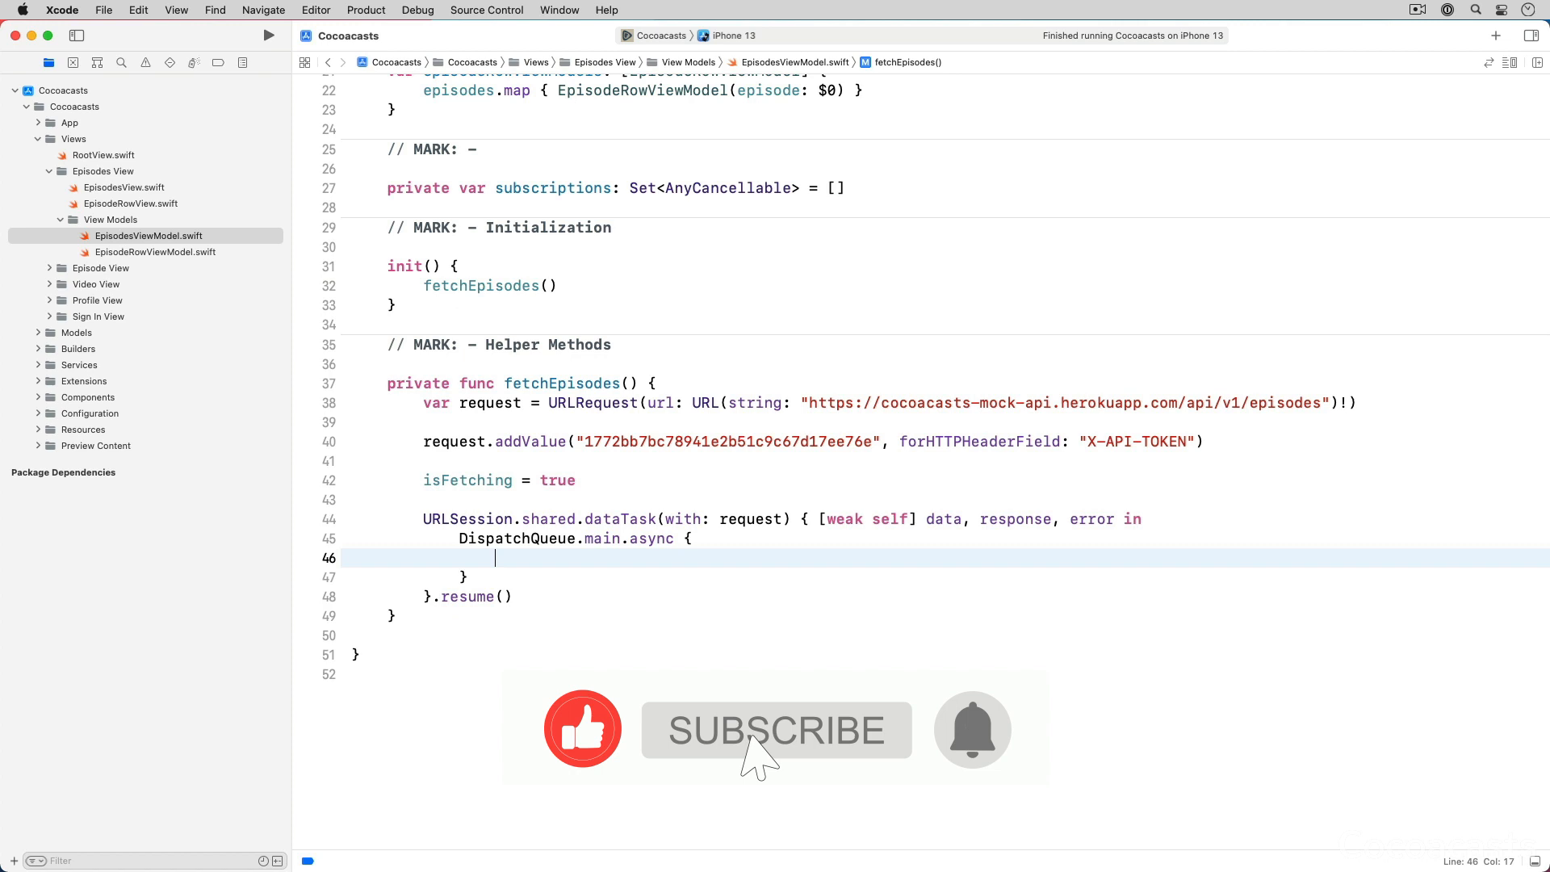
pyautogui.write('self?.isFetching = false')
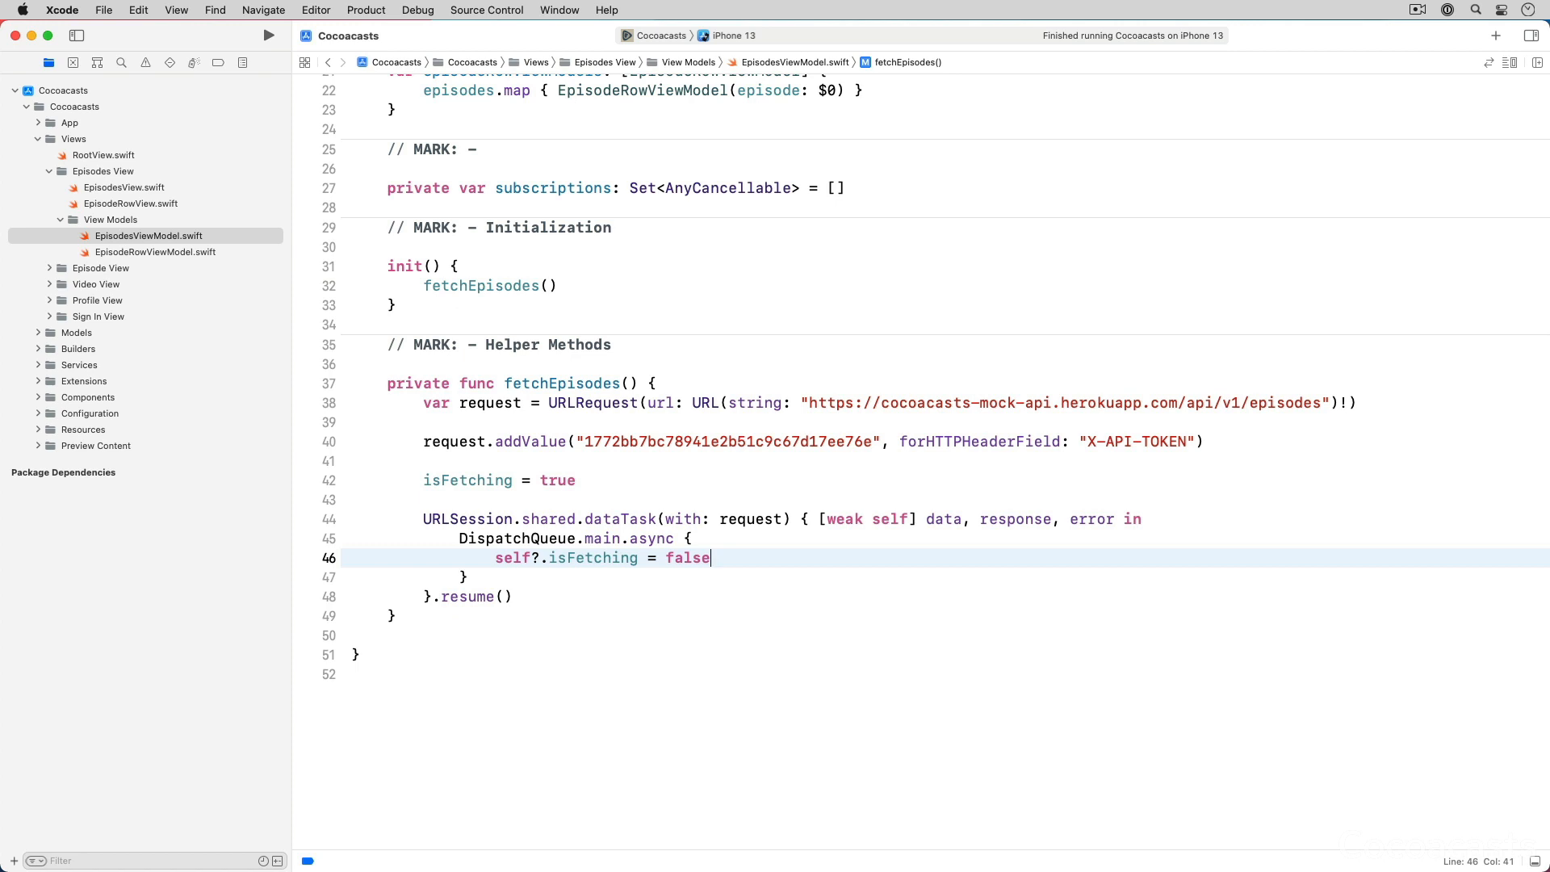
pyautogui.doubleClick(866, 519)
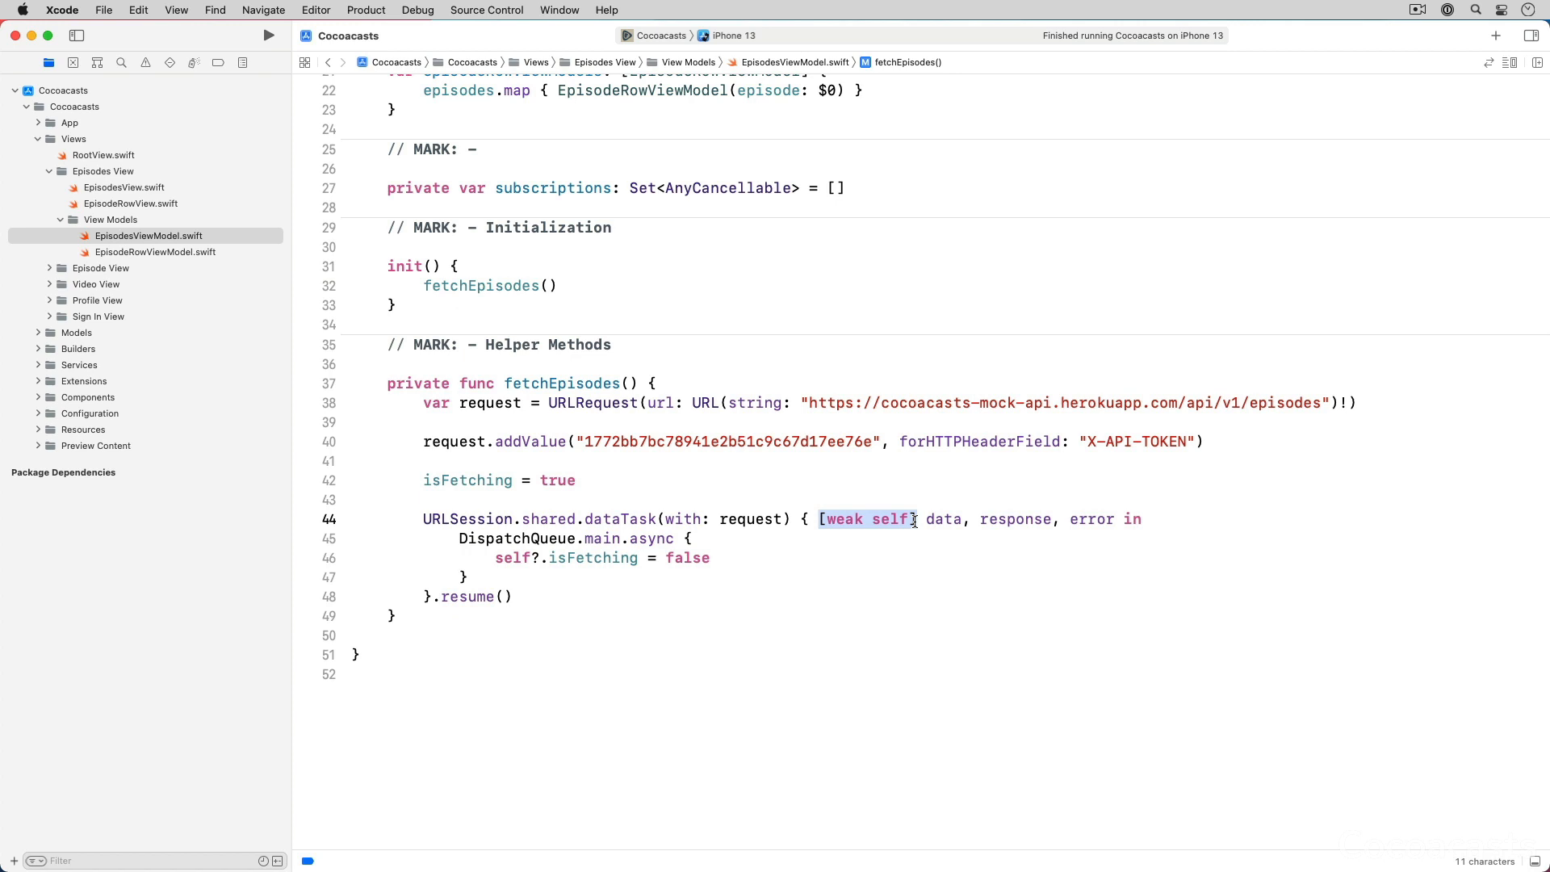
pyautogui.moveTo(870, 538)
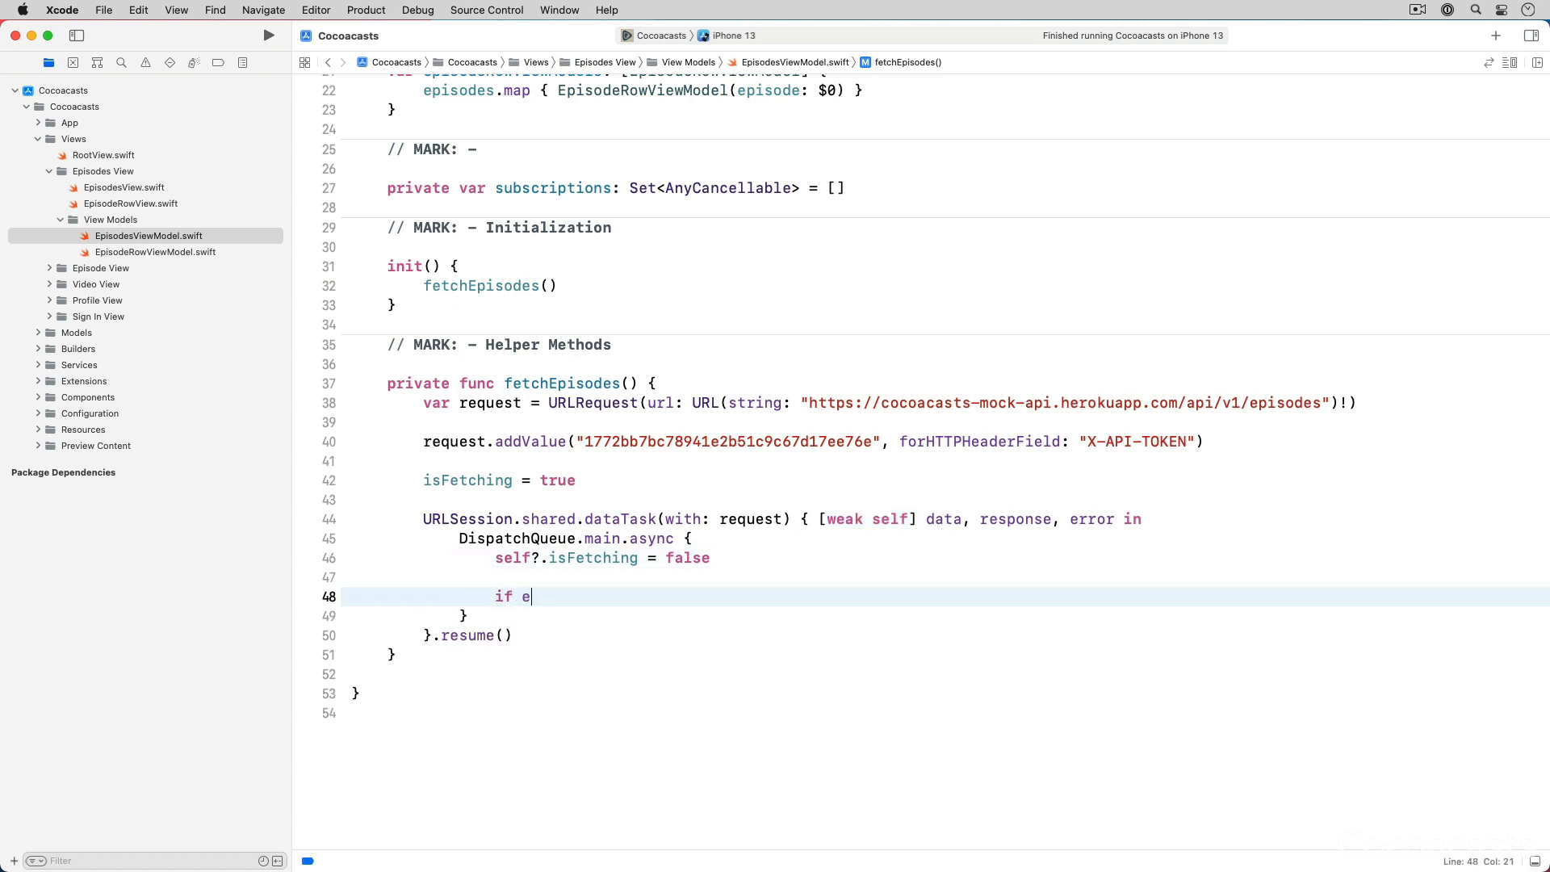
# - Print "Unable to Fetch Episodes" when error != nil or the HTTP status code isn't 200
pyautogui.write('rror != nil ||')
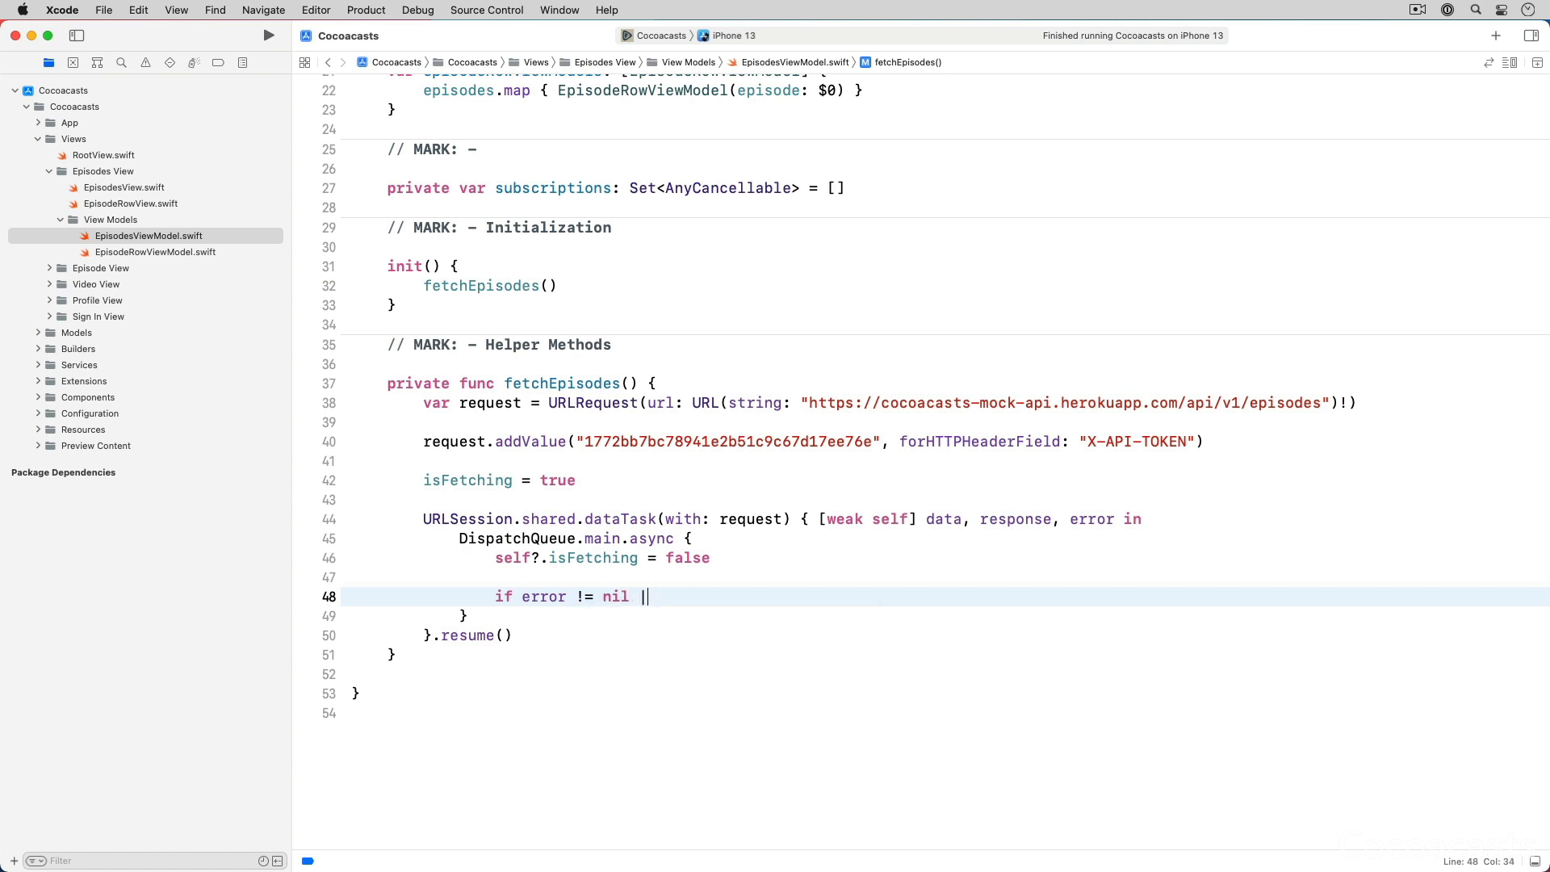
pyautogui.write('(response as? htt')
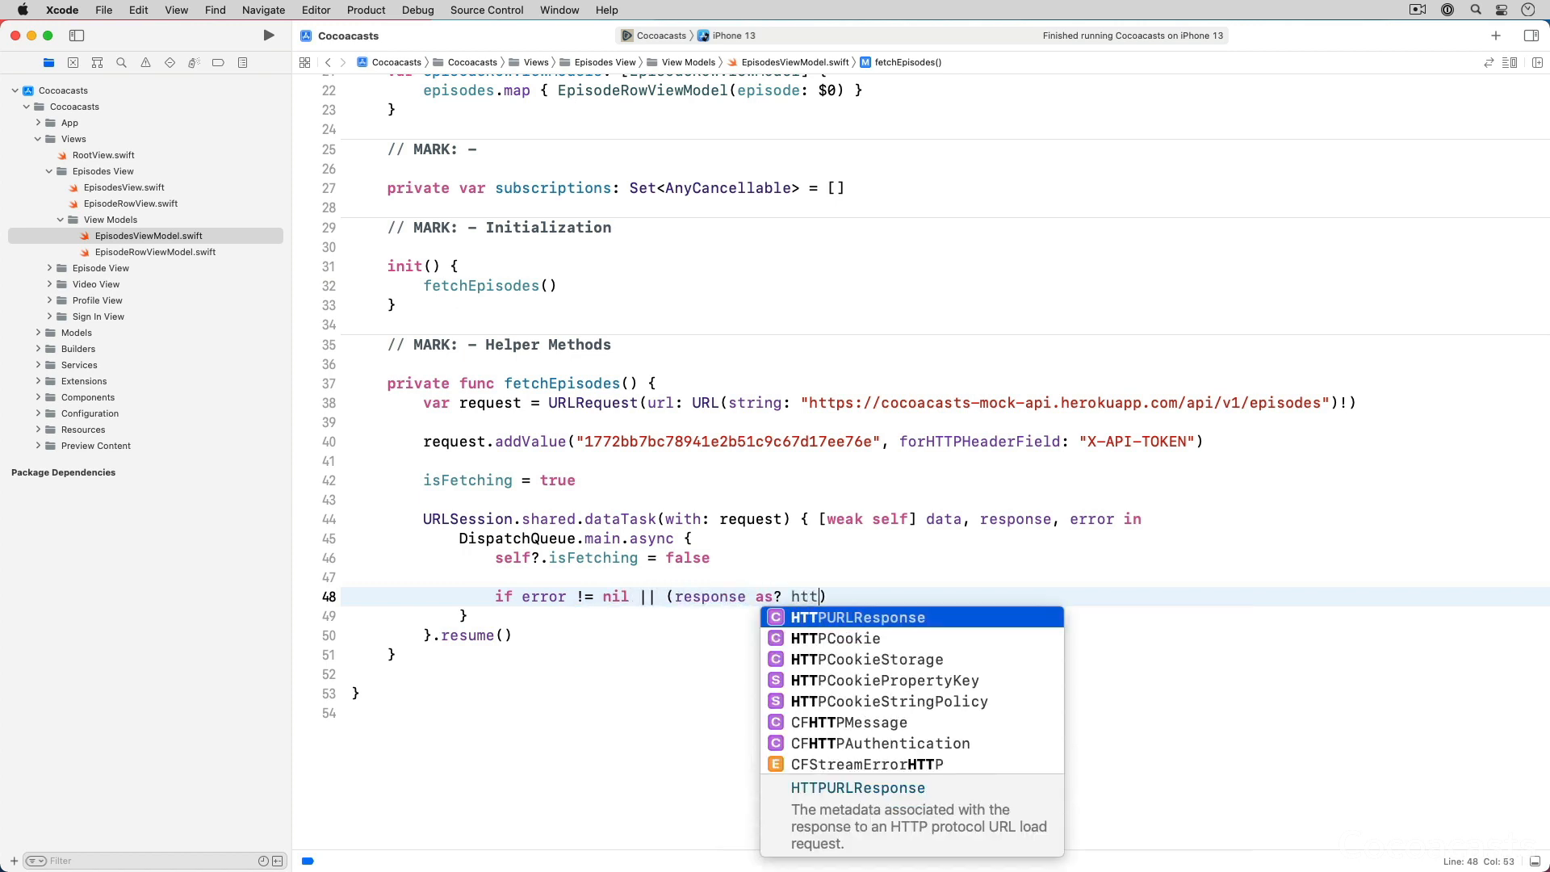
pyautogui.write('URLResponse).statusCode != 200 {')
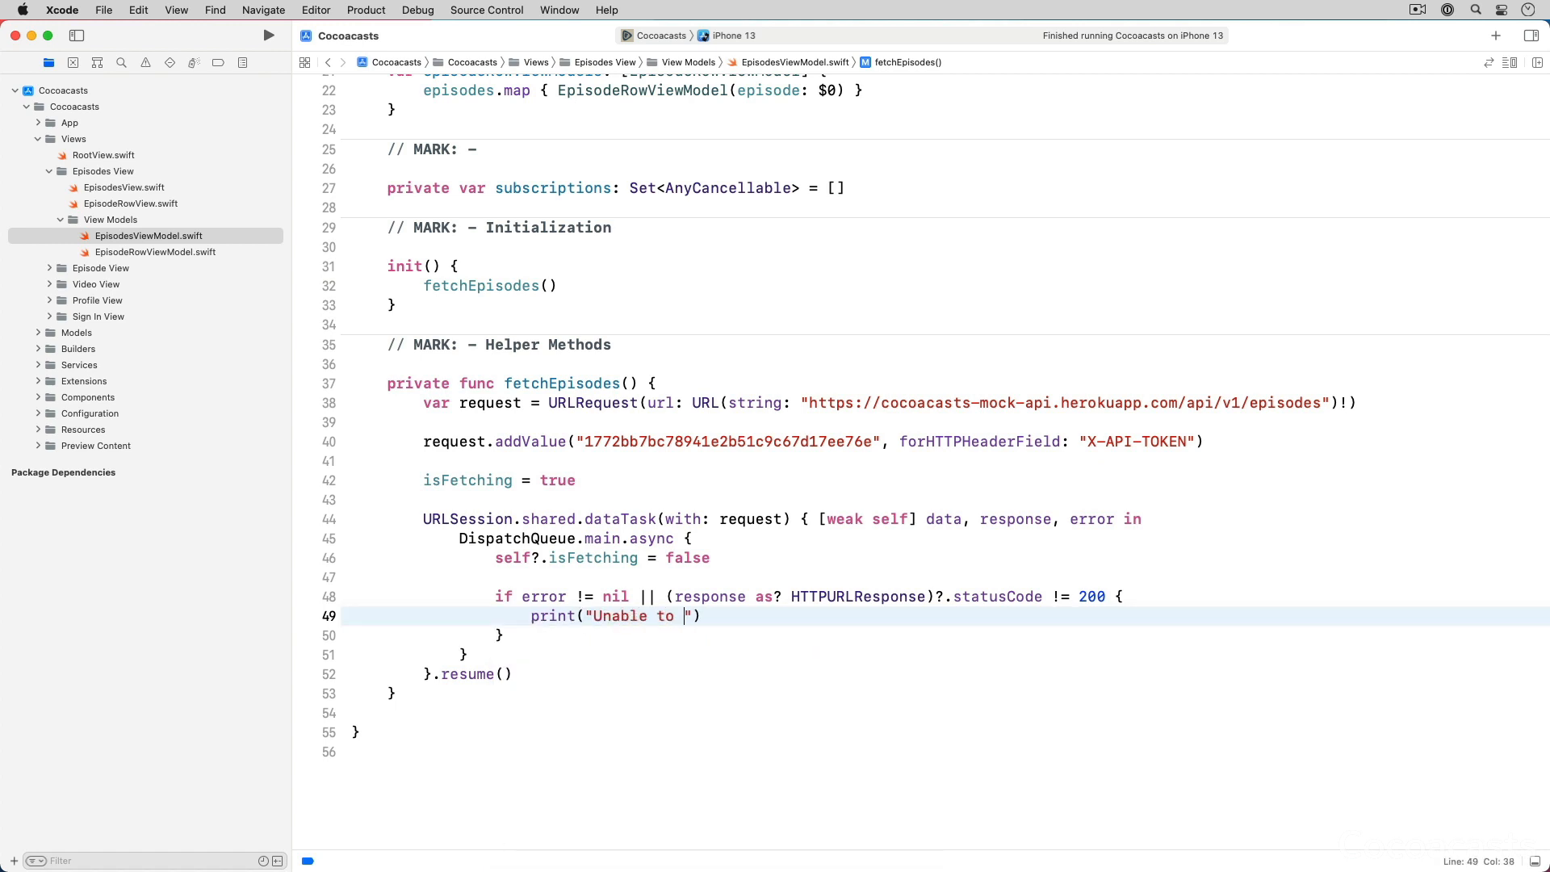
pyautogui.write('Fetch Epis')
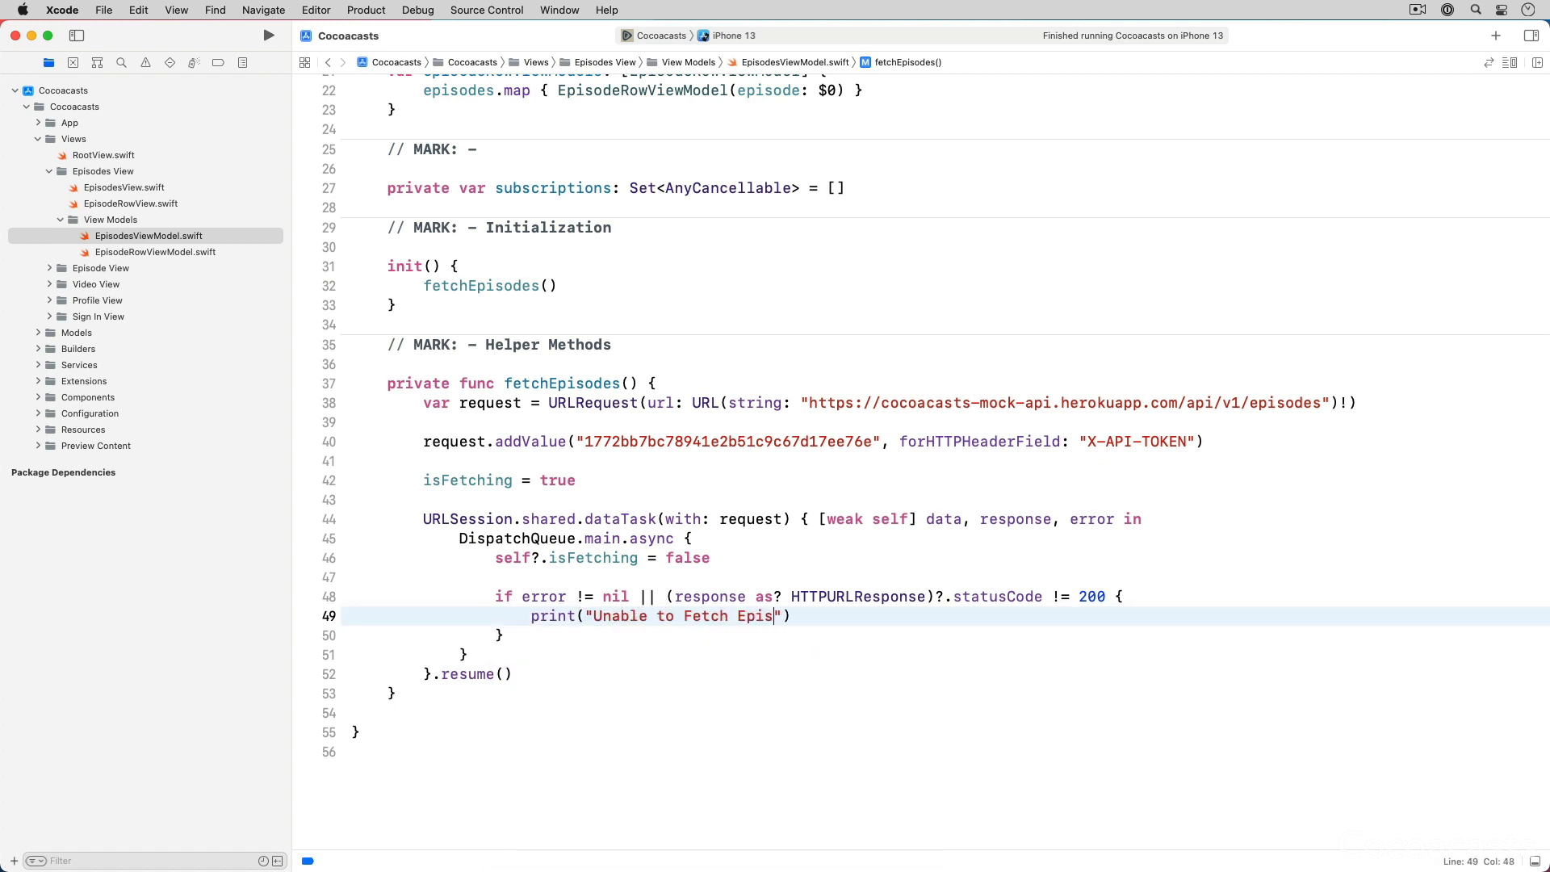
pyautogui.write('odes")')
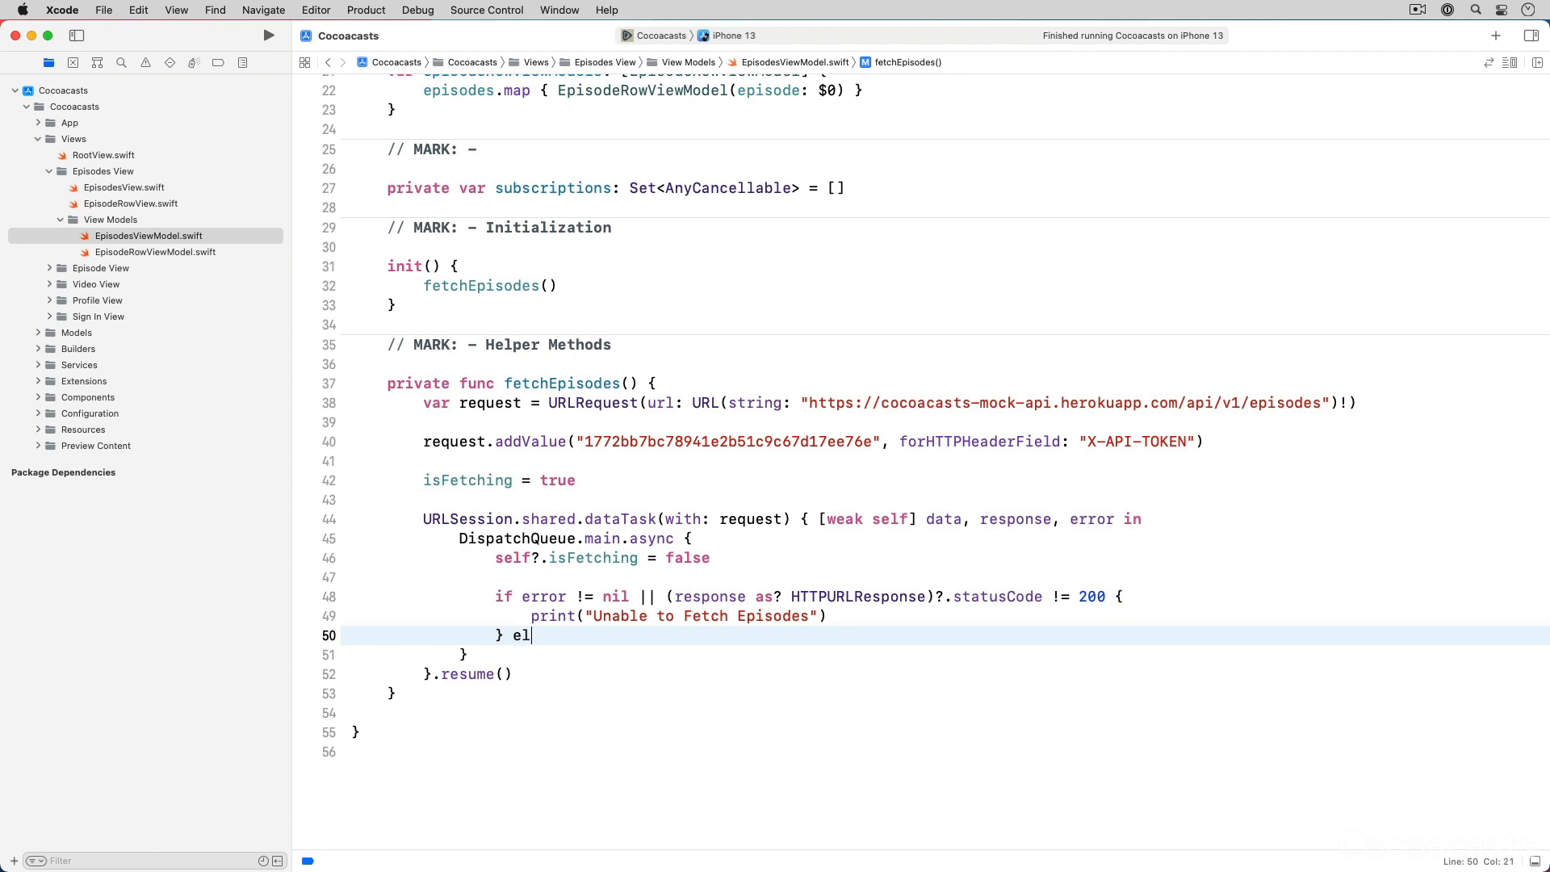
# - Otherwise decode data into [Episode] with JSONDecoder and assign self?.episodes
pyautogui.write('se if let data = data')
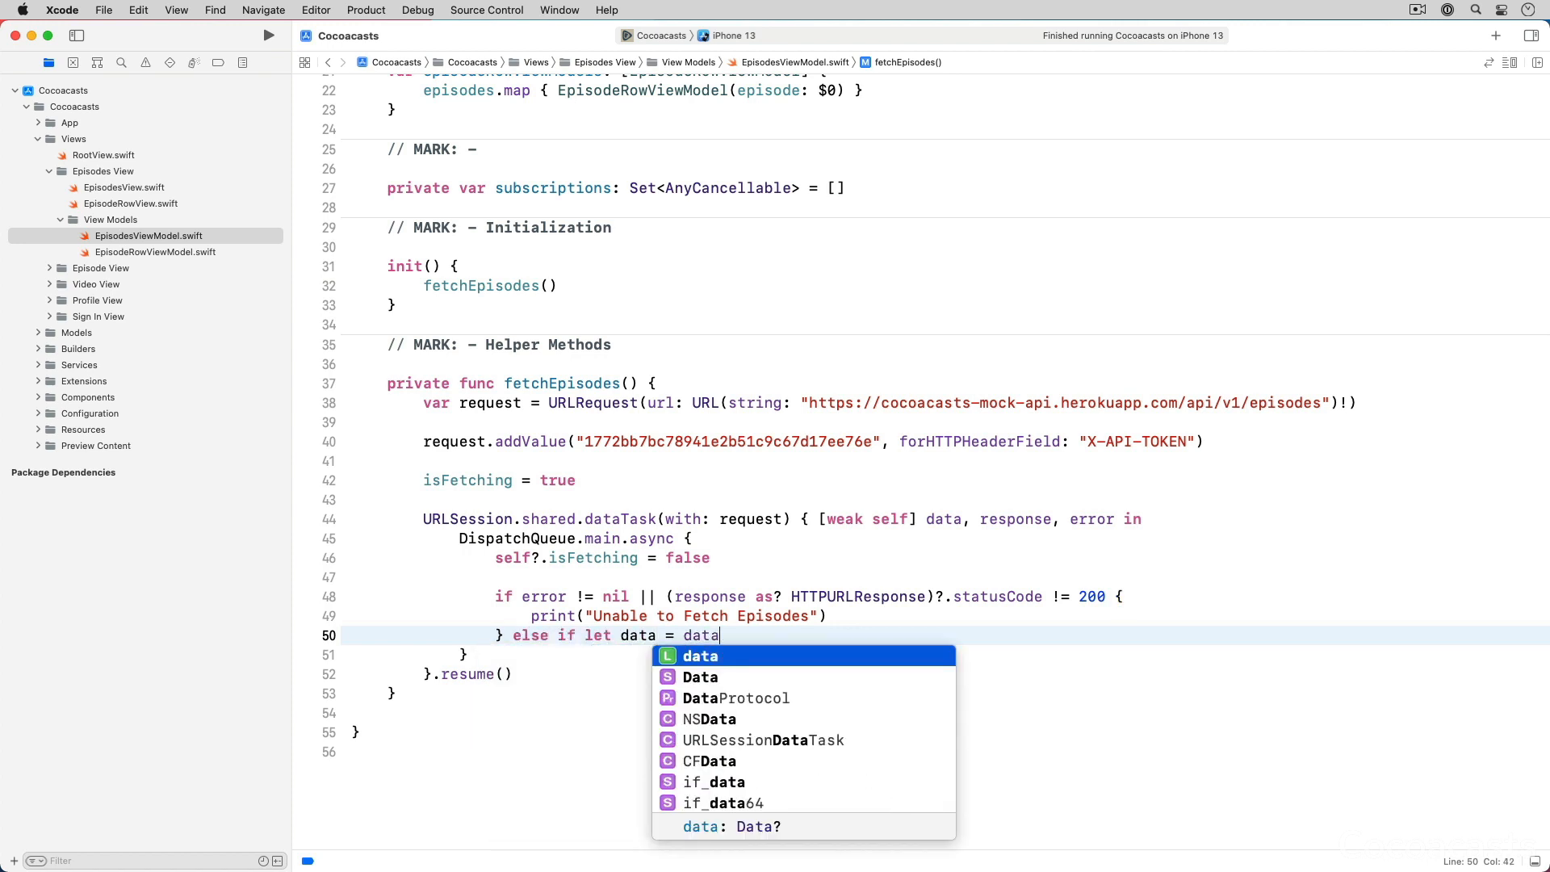
pyautogui.write(', let episod')
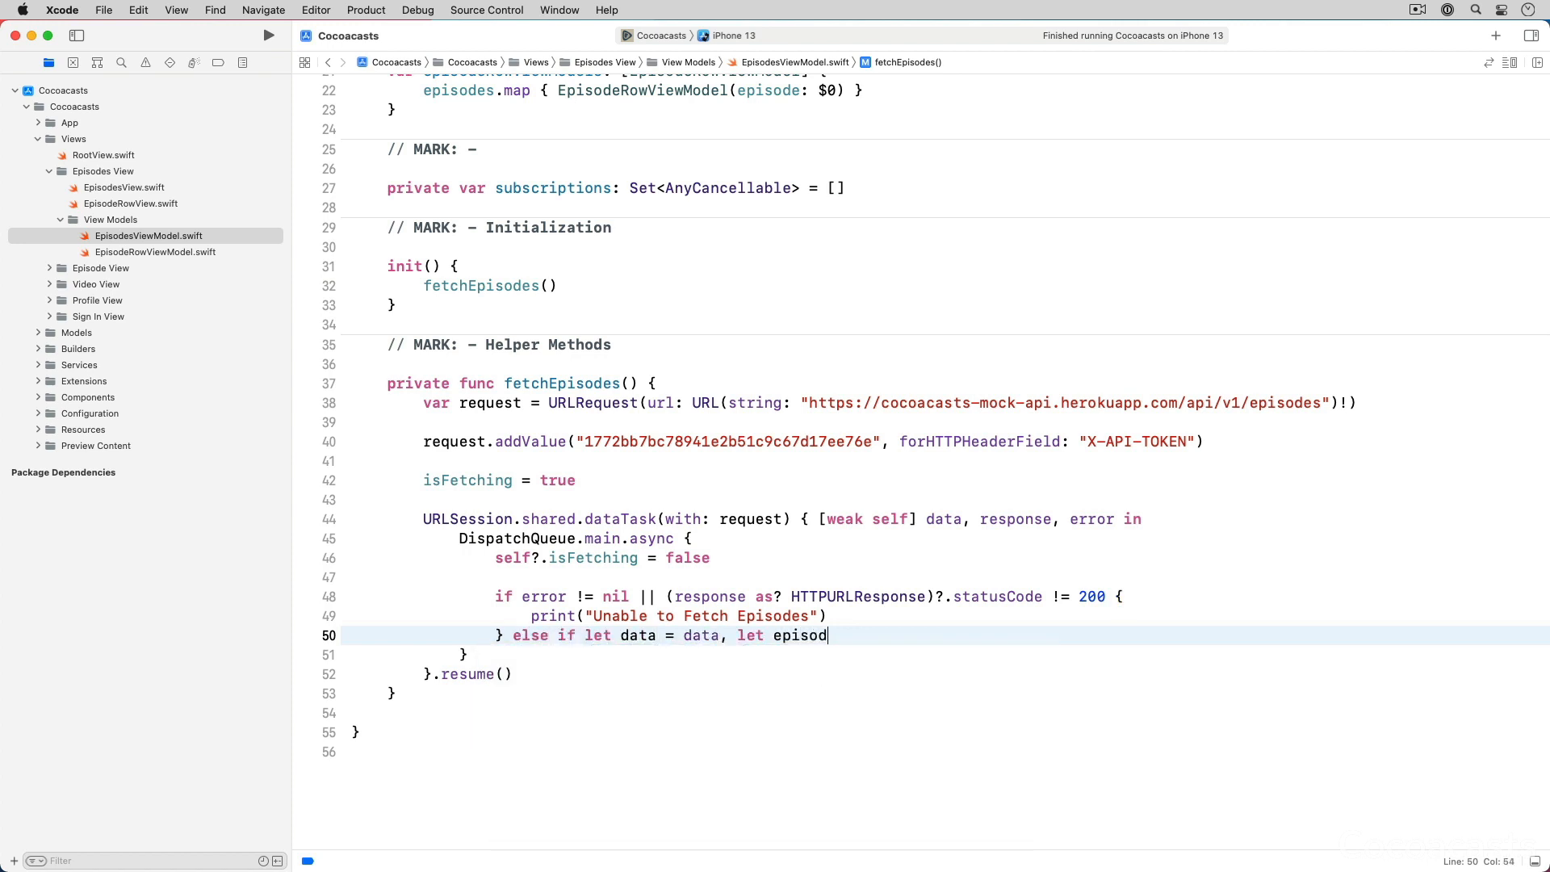
pyautogui.write('es = try? j')
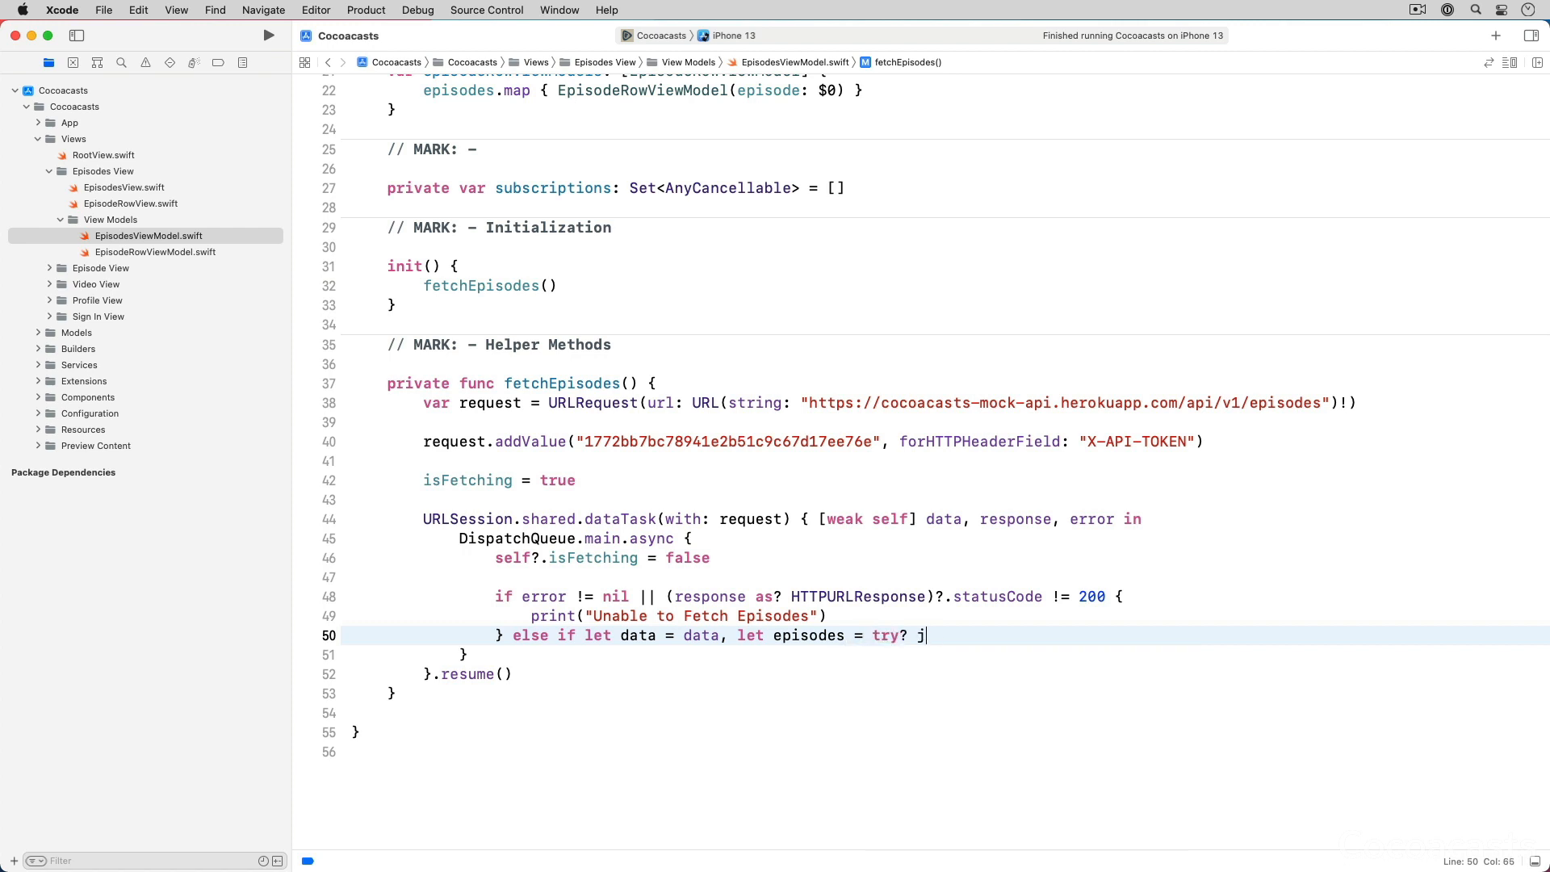
pyautogui.write('SONDecoder().decode([Episode], from: Data)')
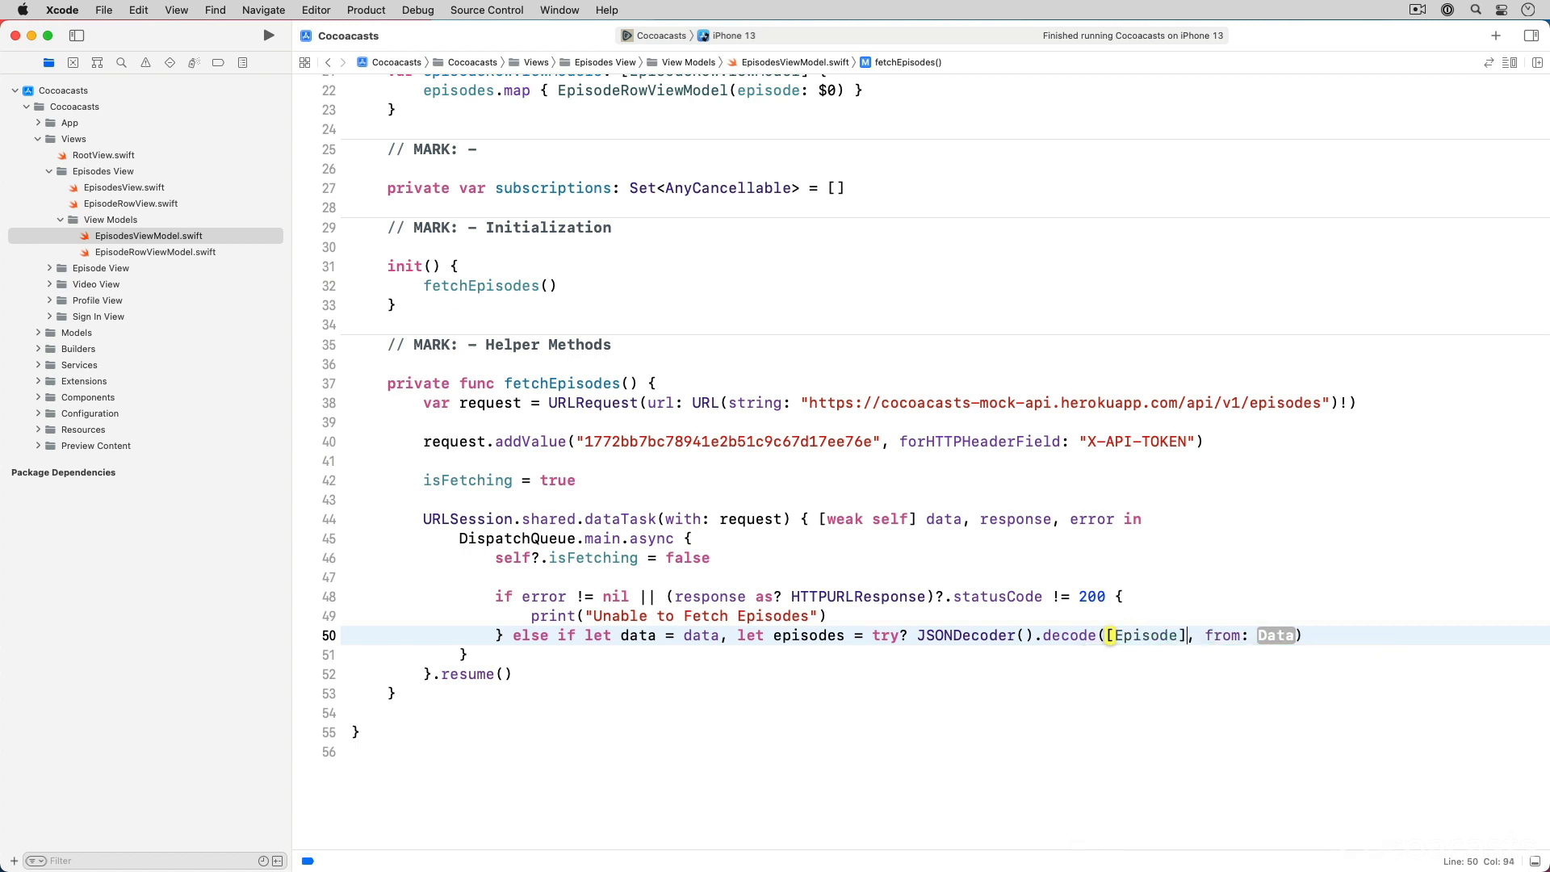
pyautogui.write('.self')
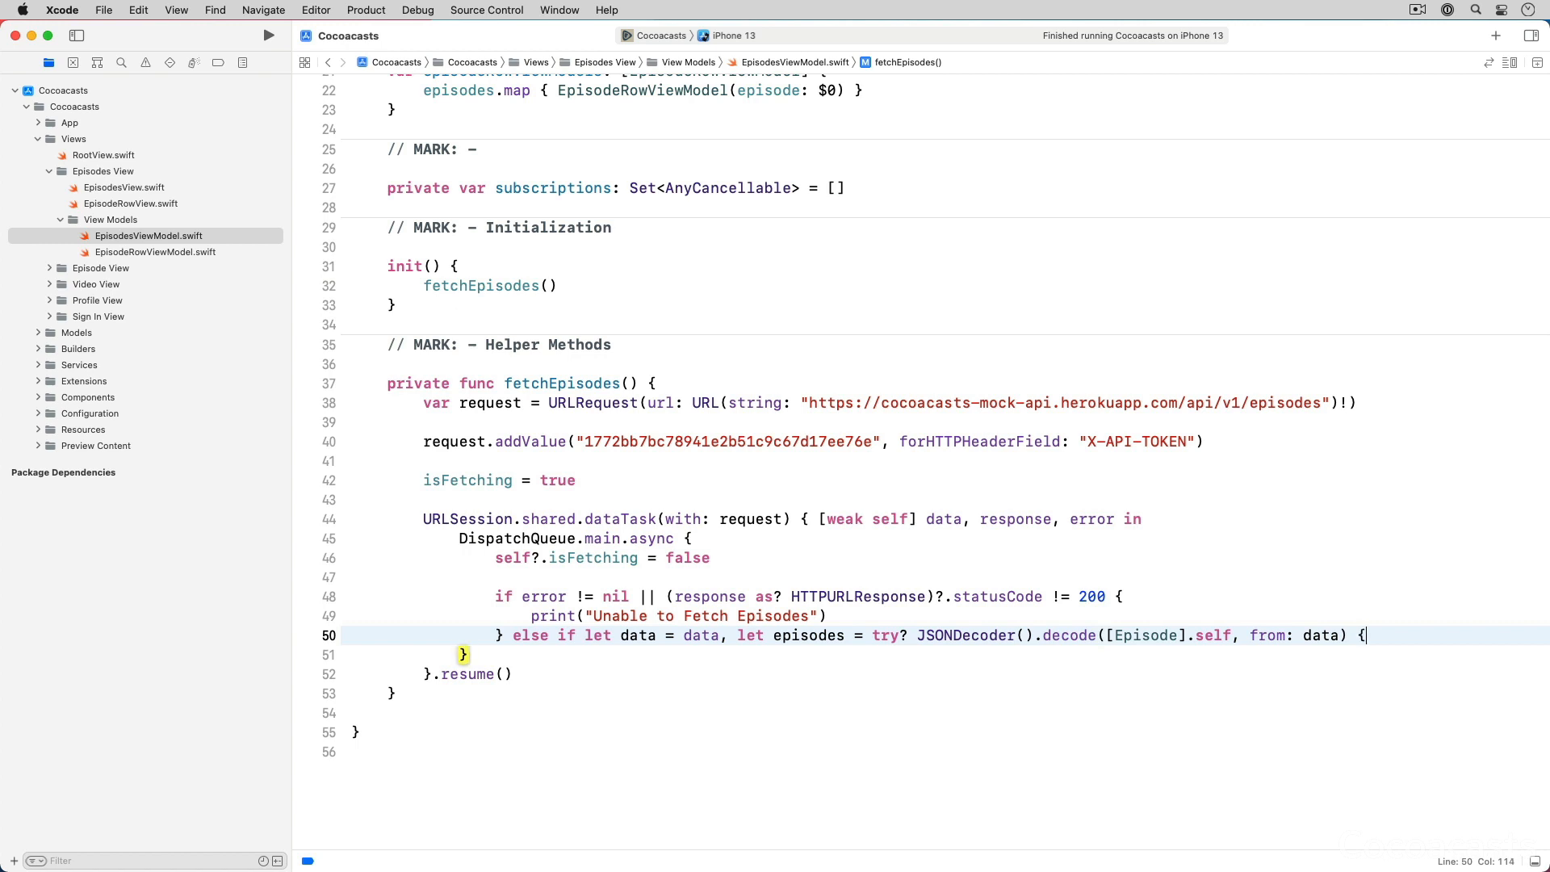
pyautogui.write('s')
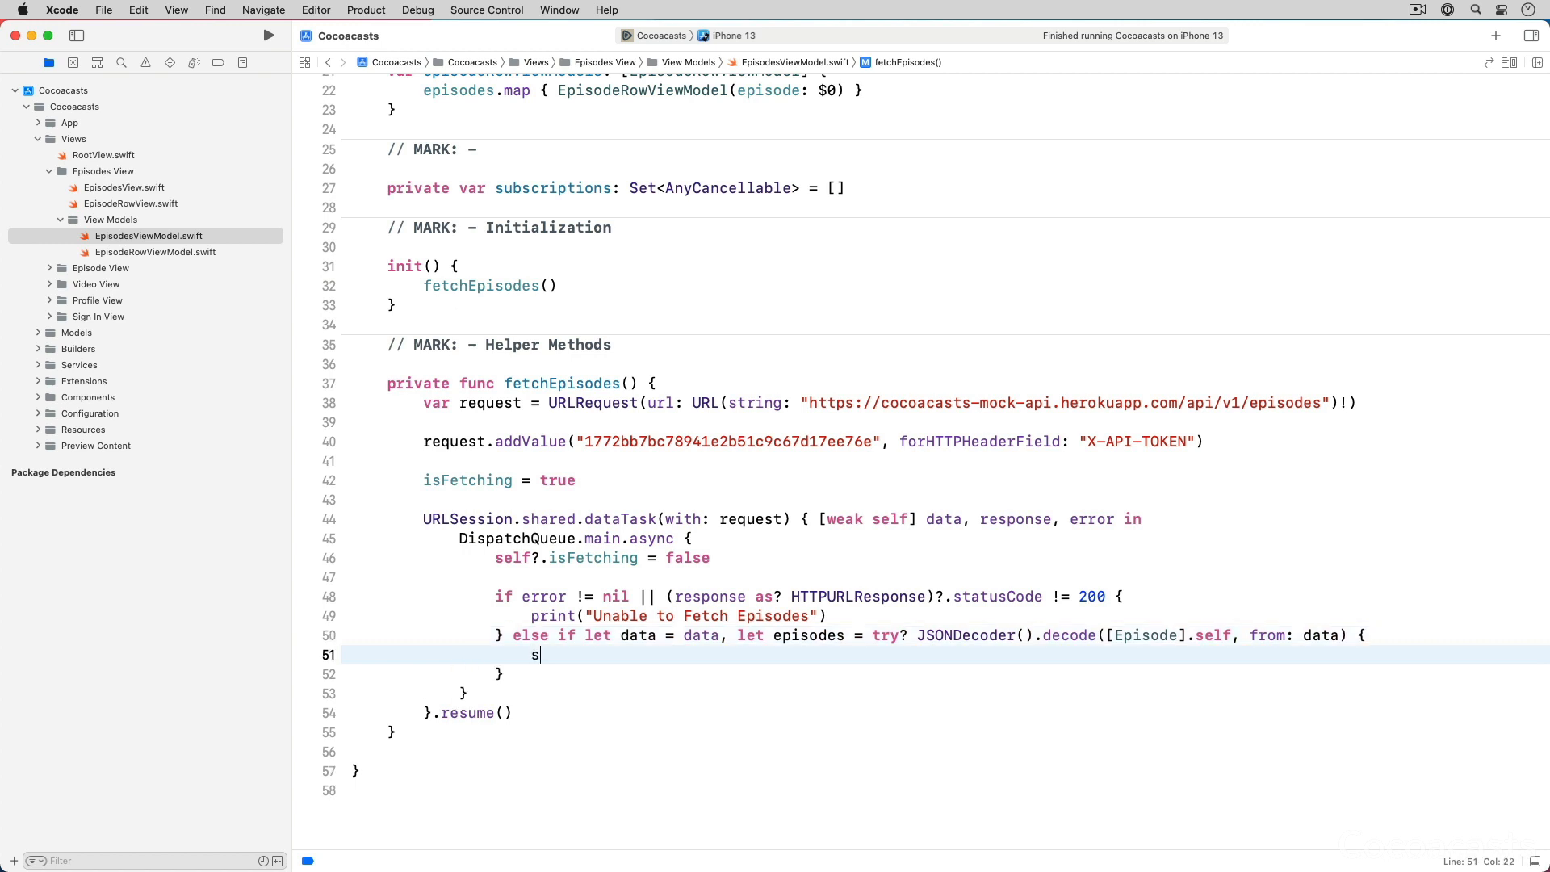
pyautogui.write('elf.ep')
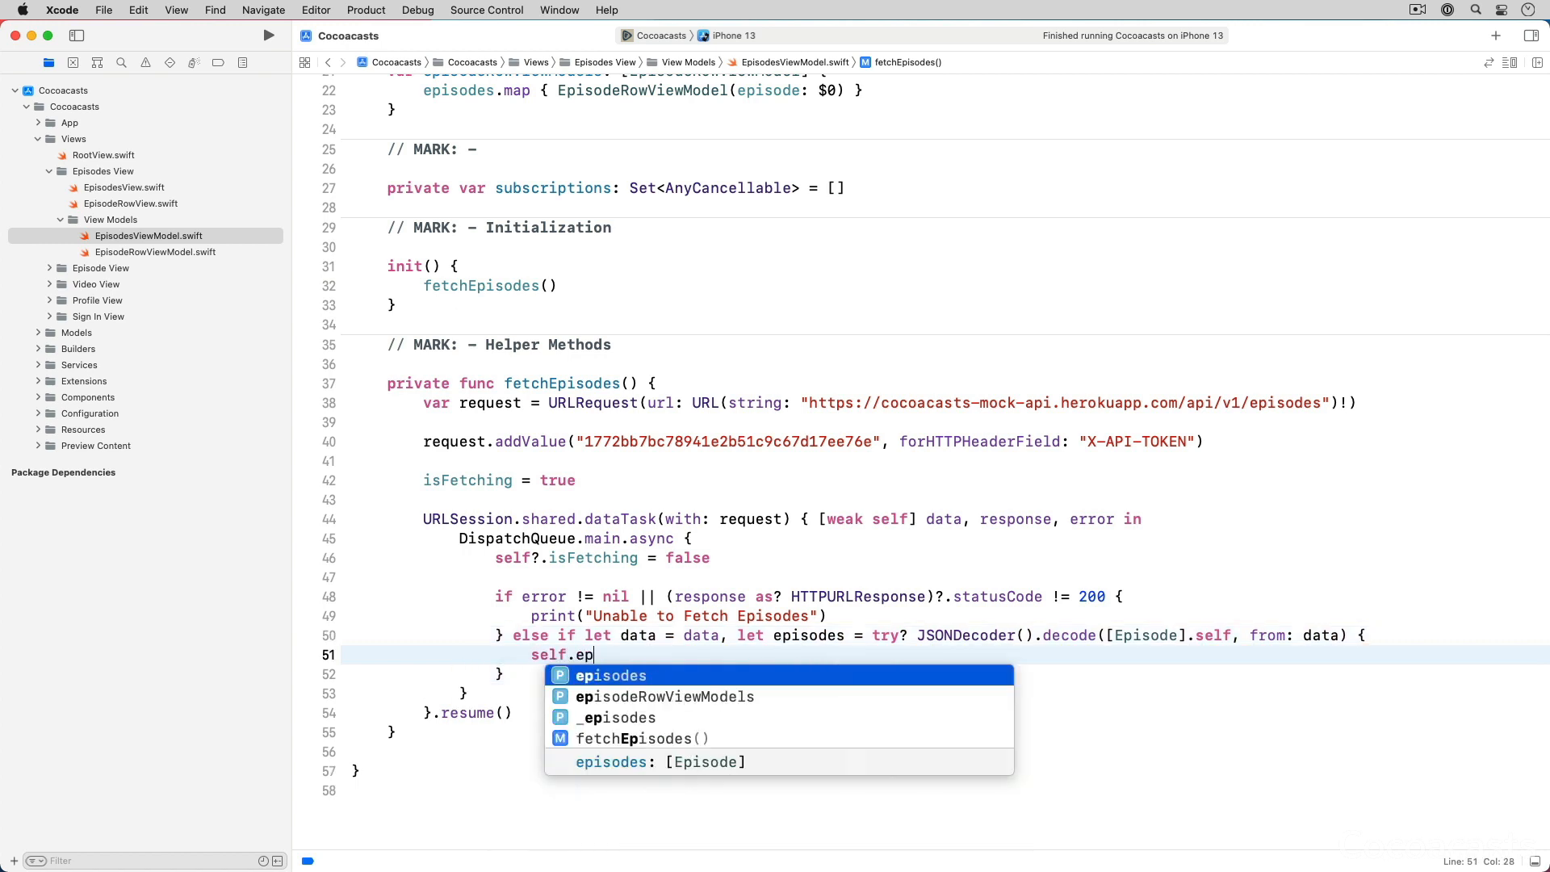
pyautogui.write('isodes = epi')
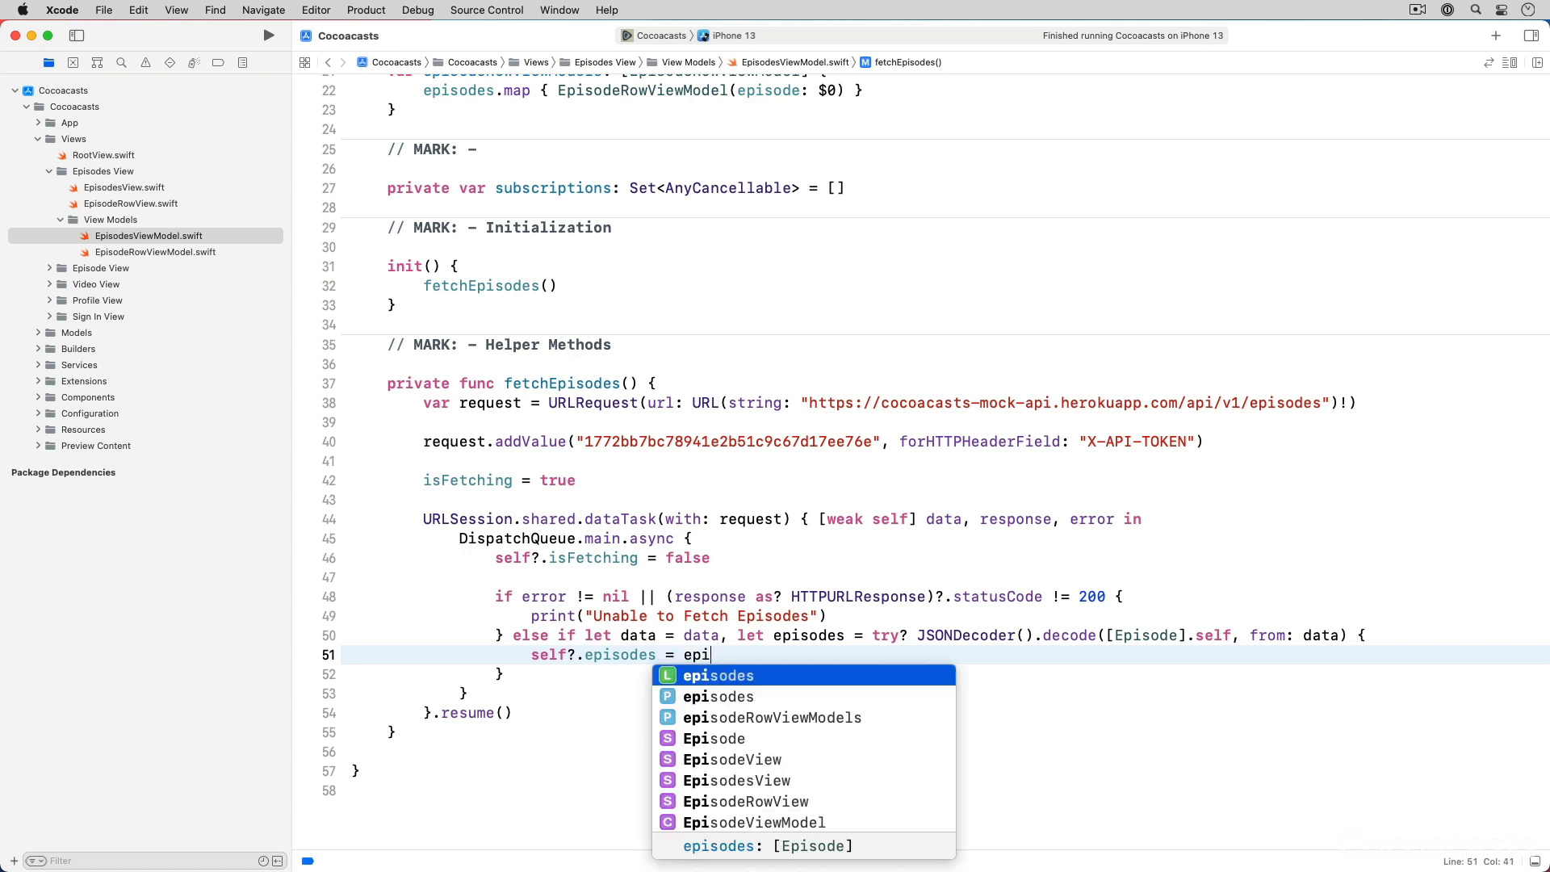
pyautogui.press('Tab')
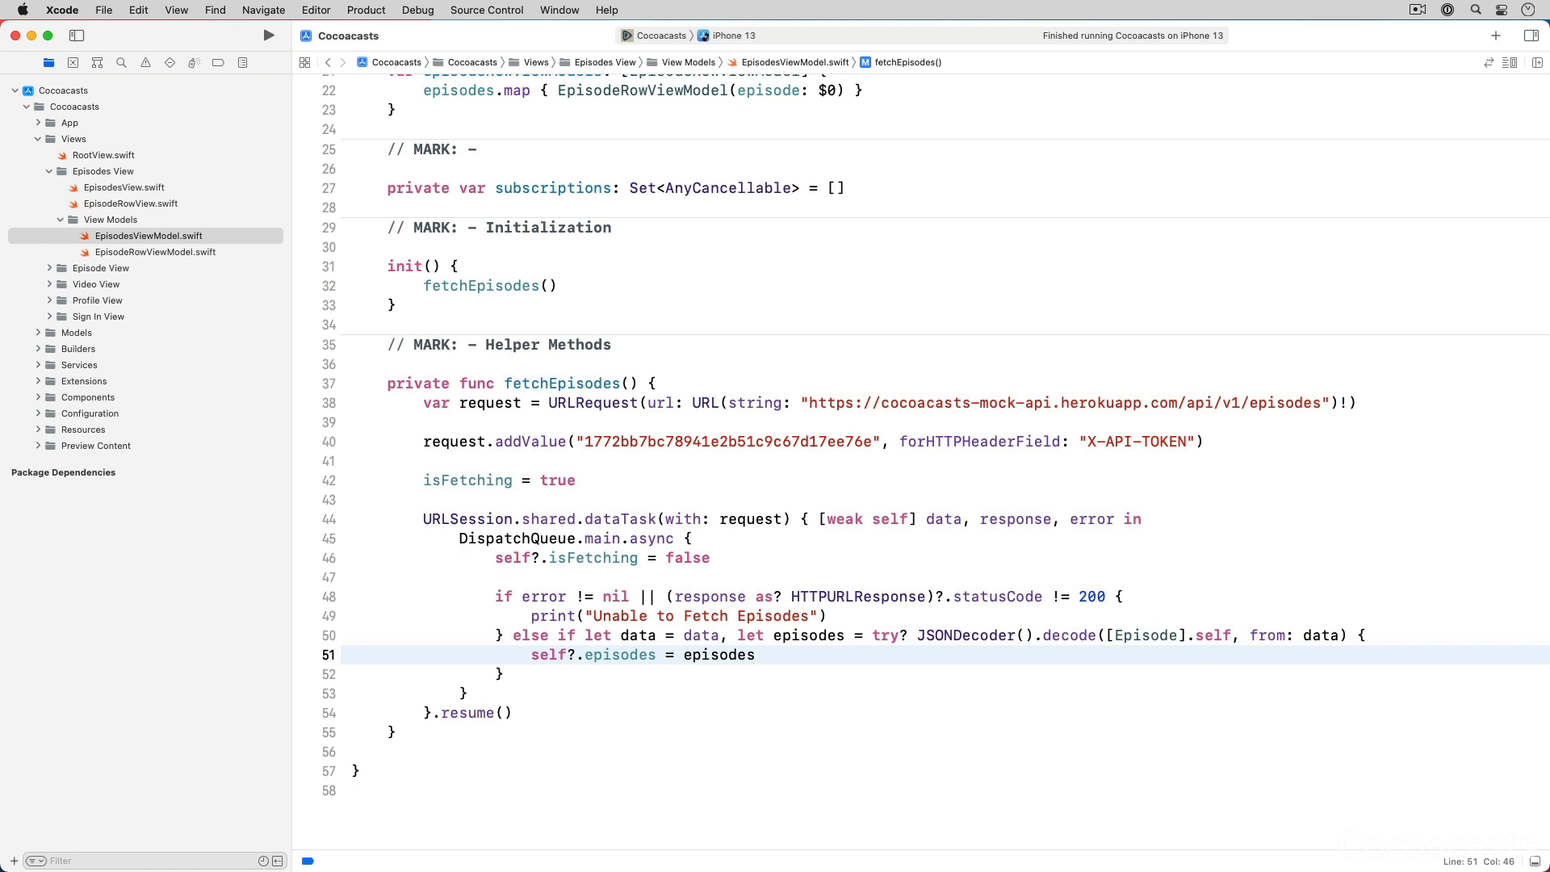
# - Run the Cocoacasts app on the iPhone 13 Simulator to show the fetched episode list
pyautogui.click(267, 36)
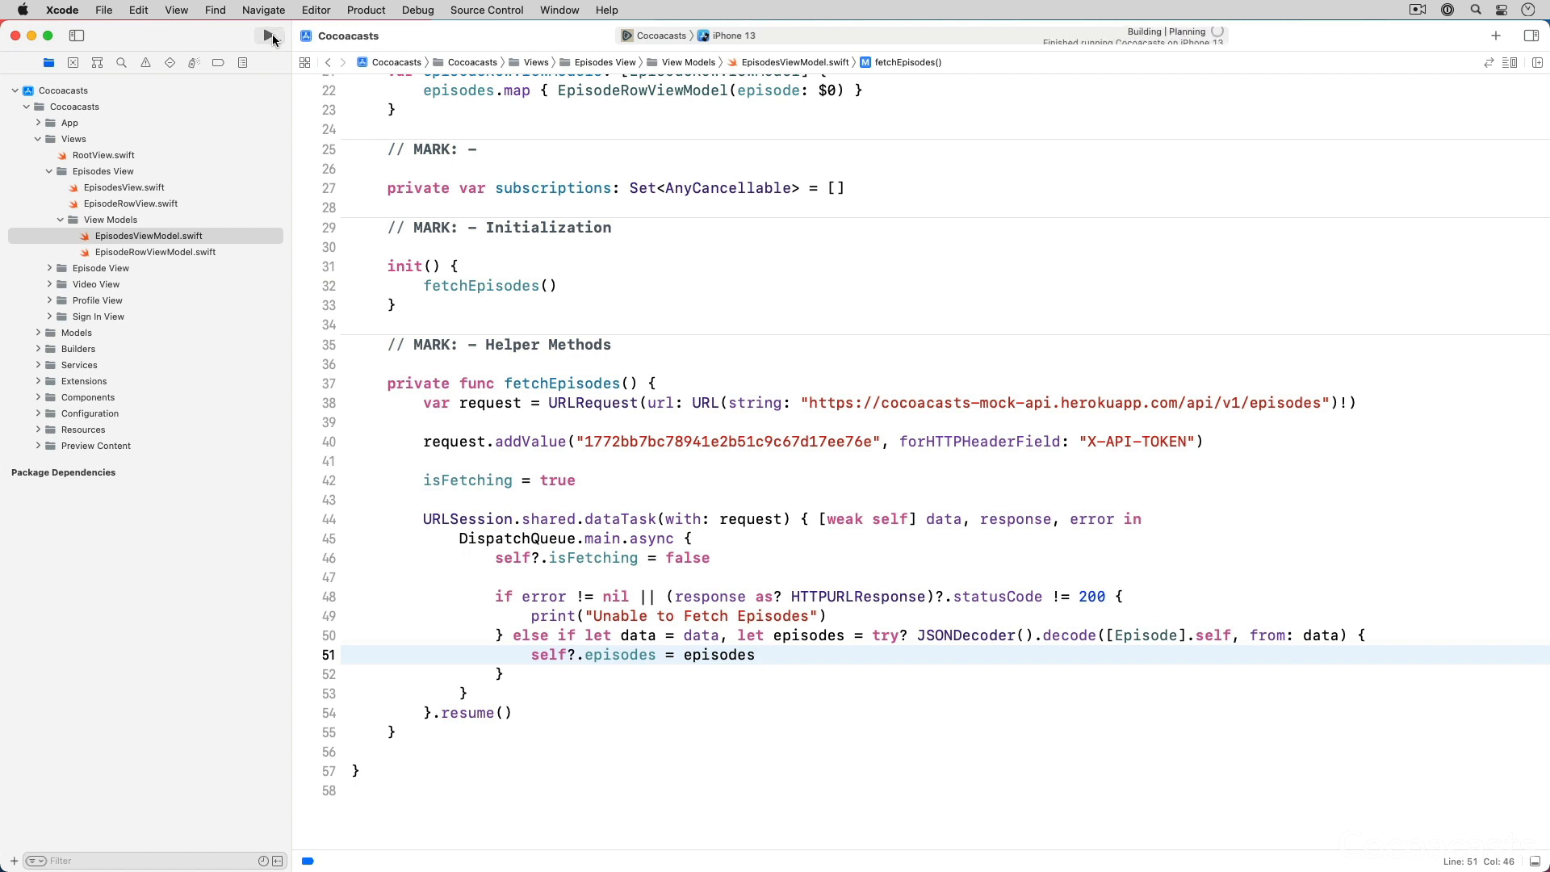
pyautogui.click(273, 37)
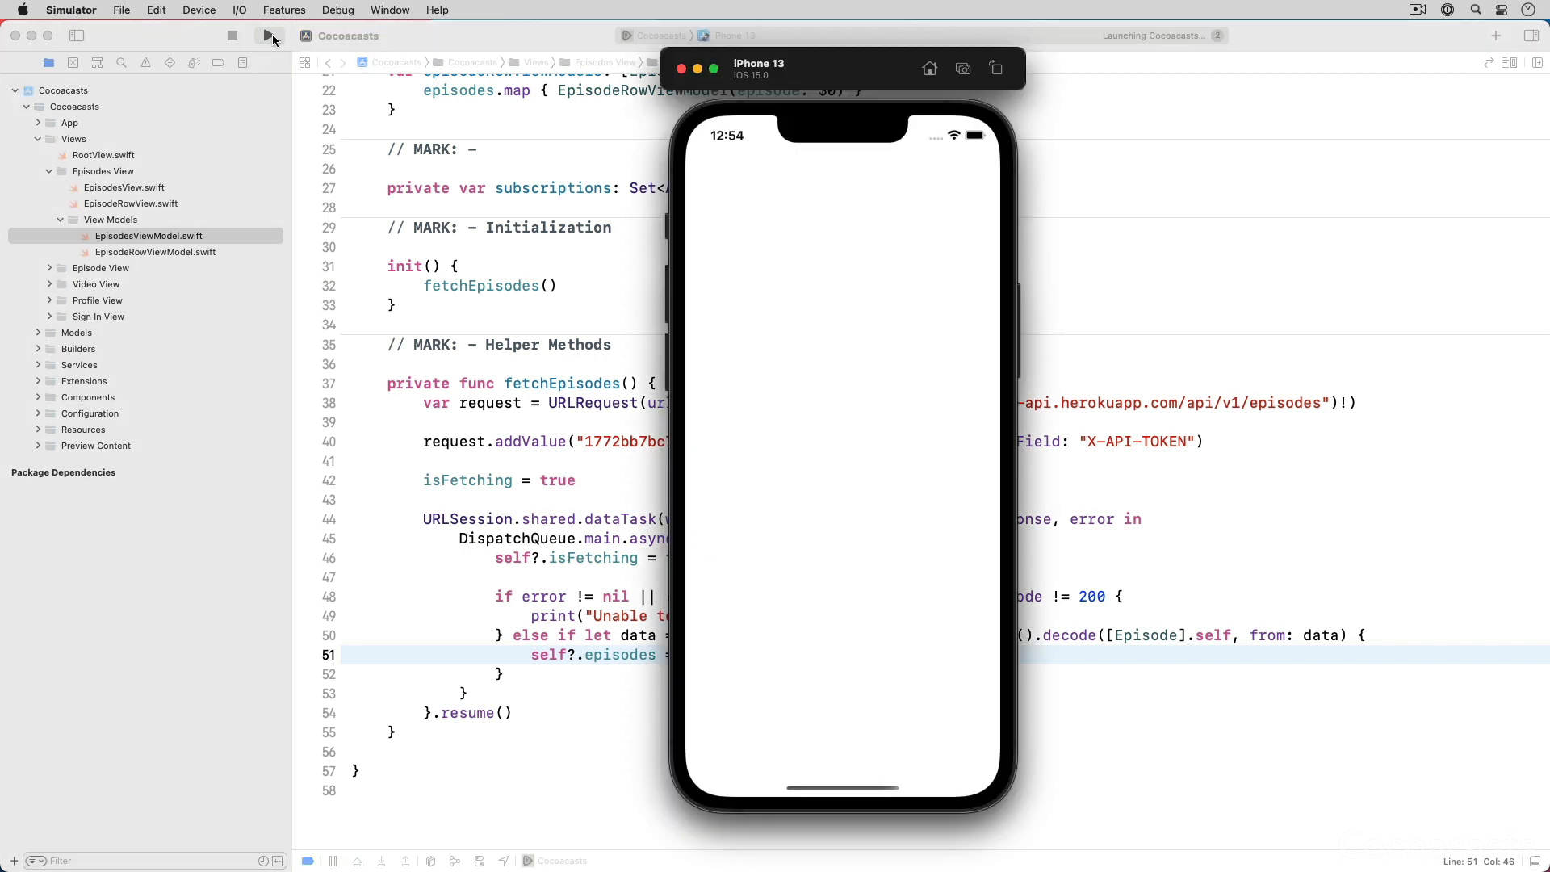
pyautogui.click(271, 37)
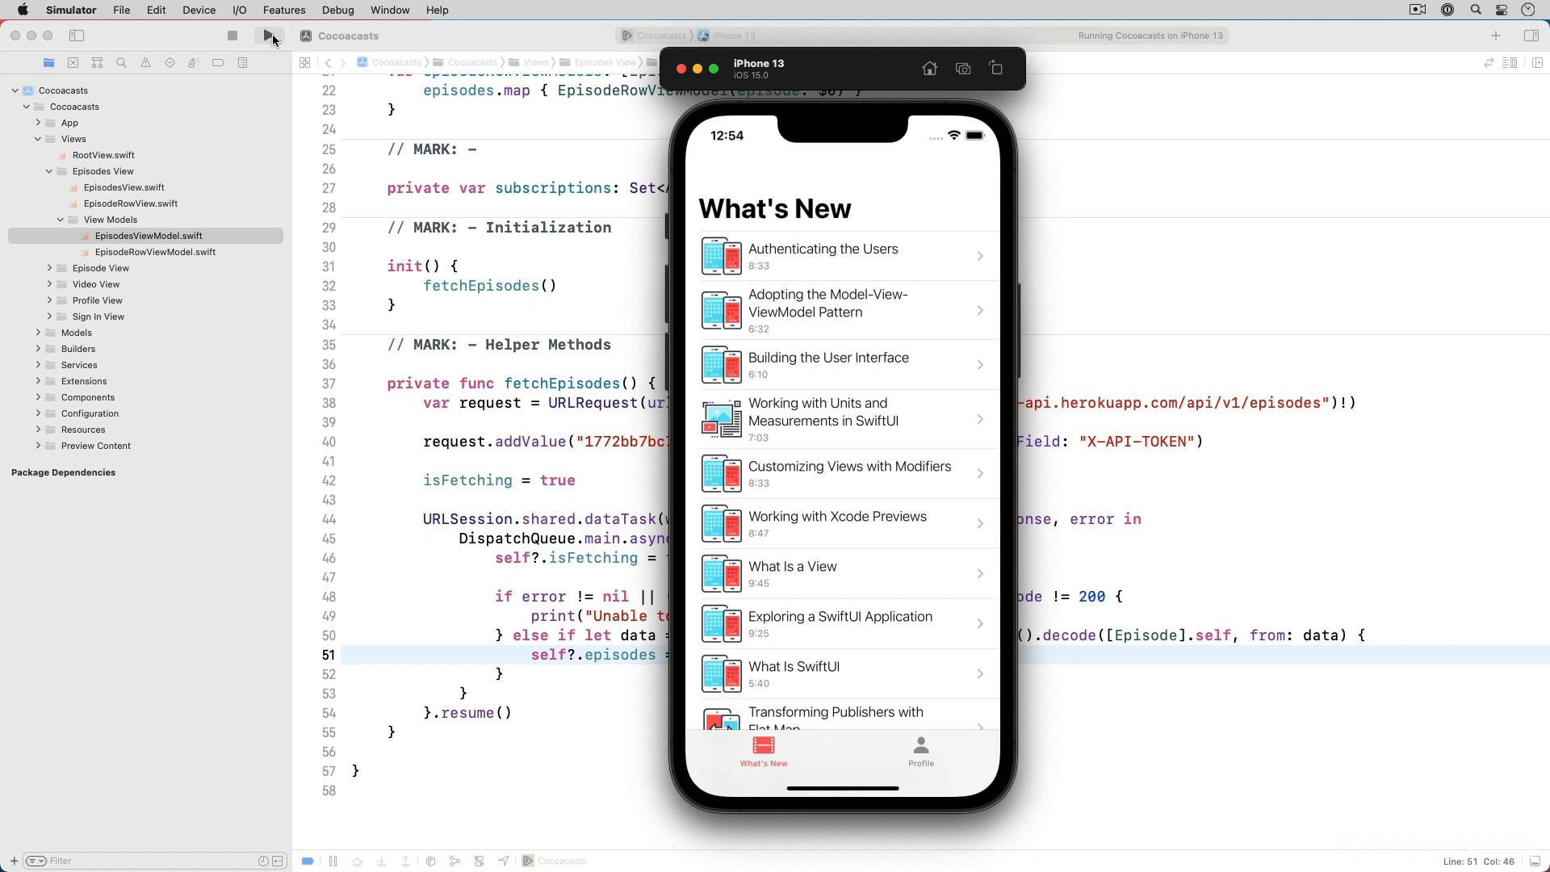
pyautogui.moveTo(275, 42)
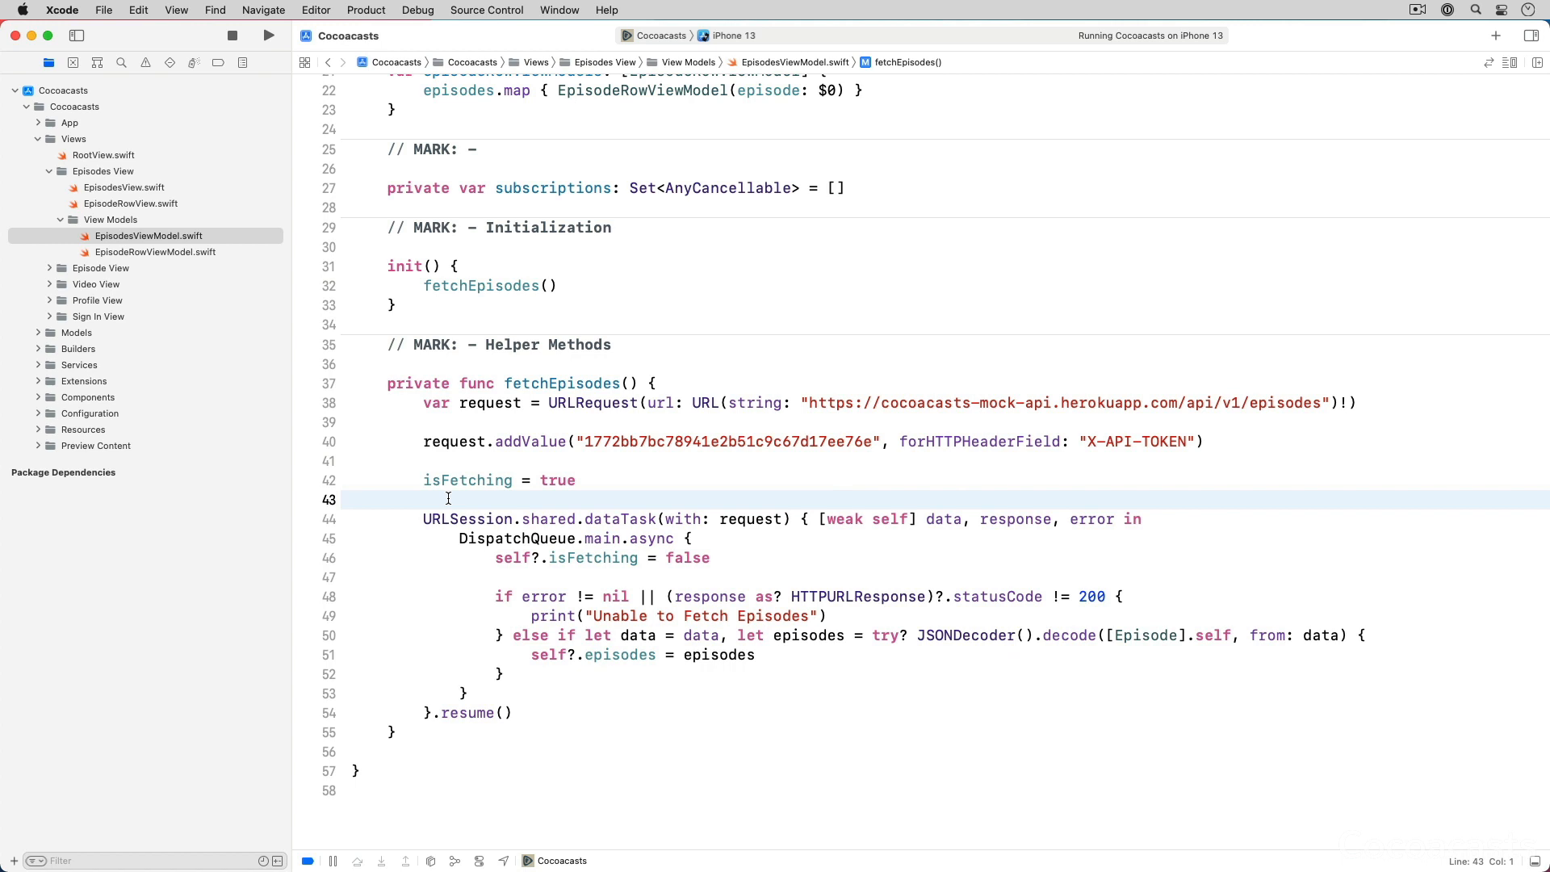
# - Comment out the dataTask block and write URLSession.shared.dataTaskPublisher(for: request)
pyautogui.write('/*')
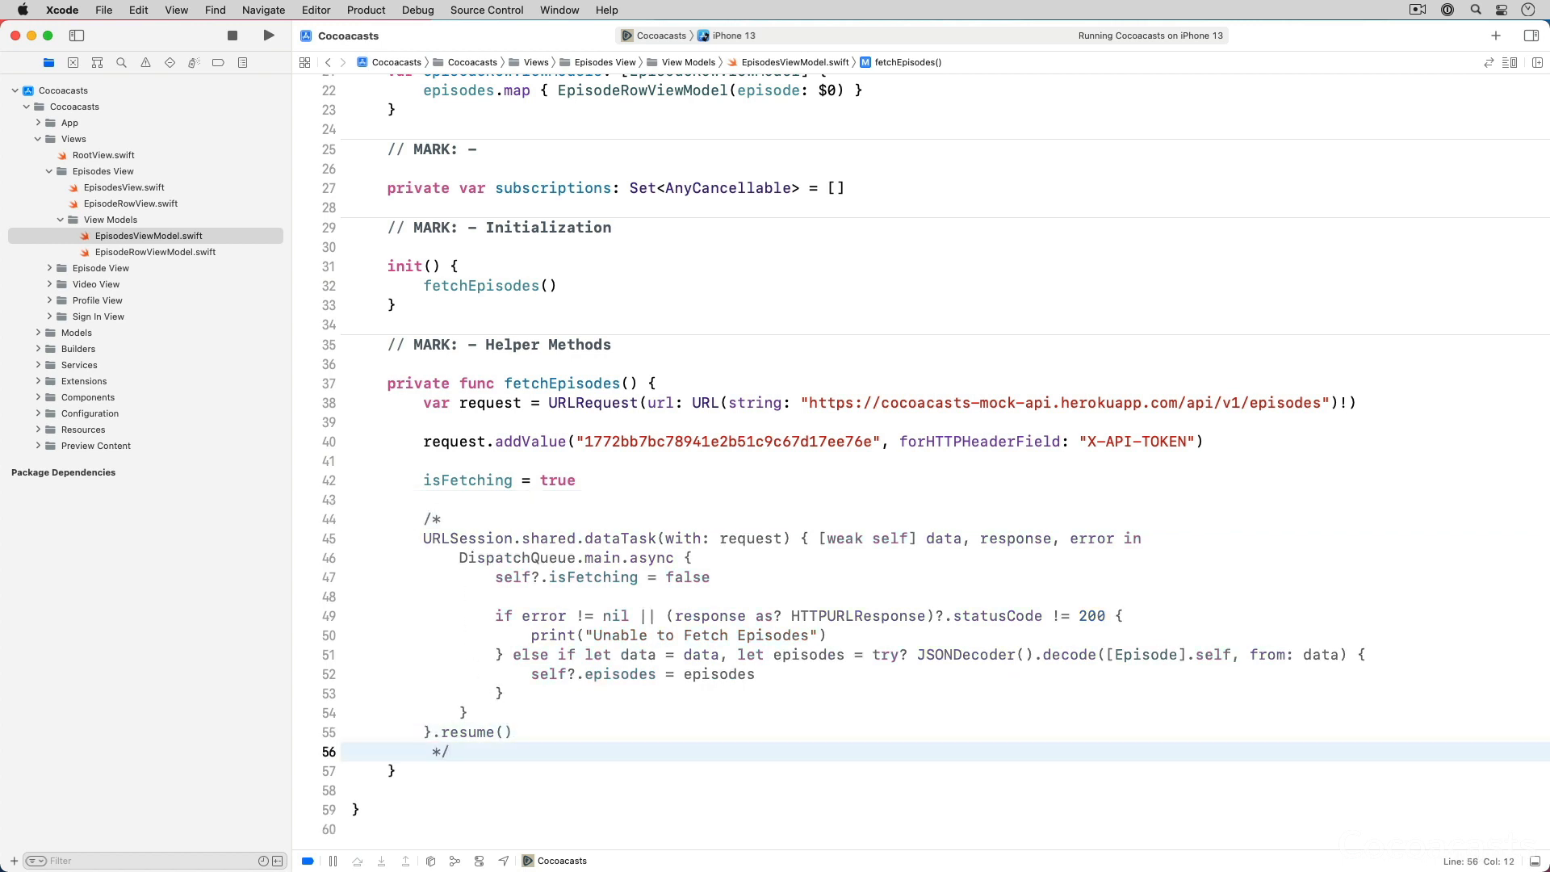
pyautogui.write('u')
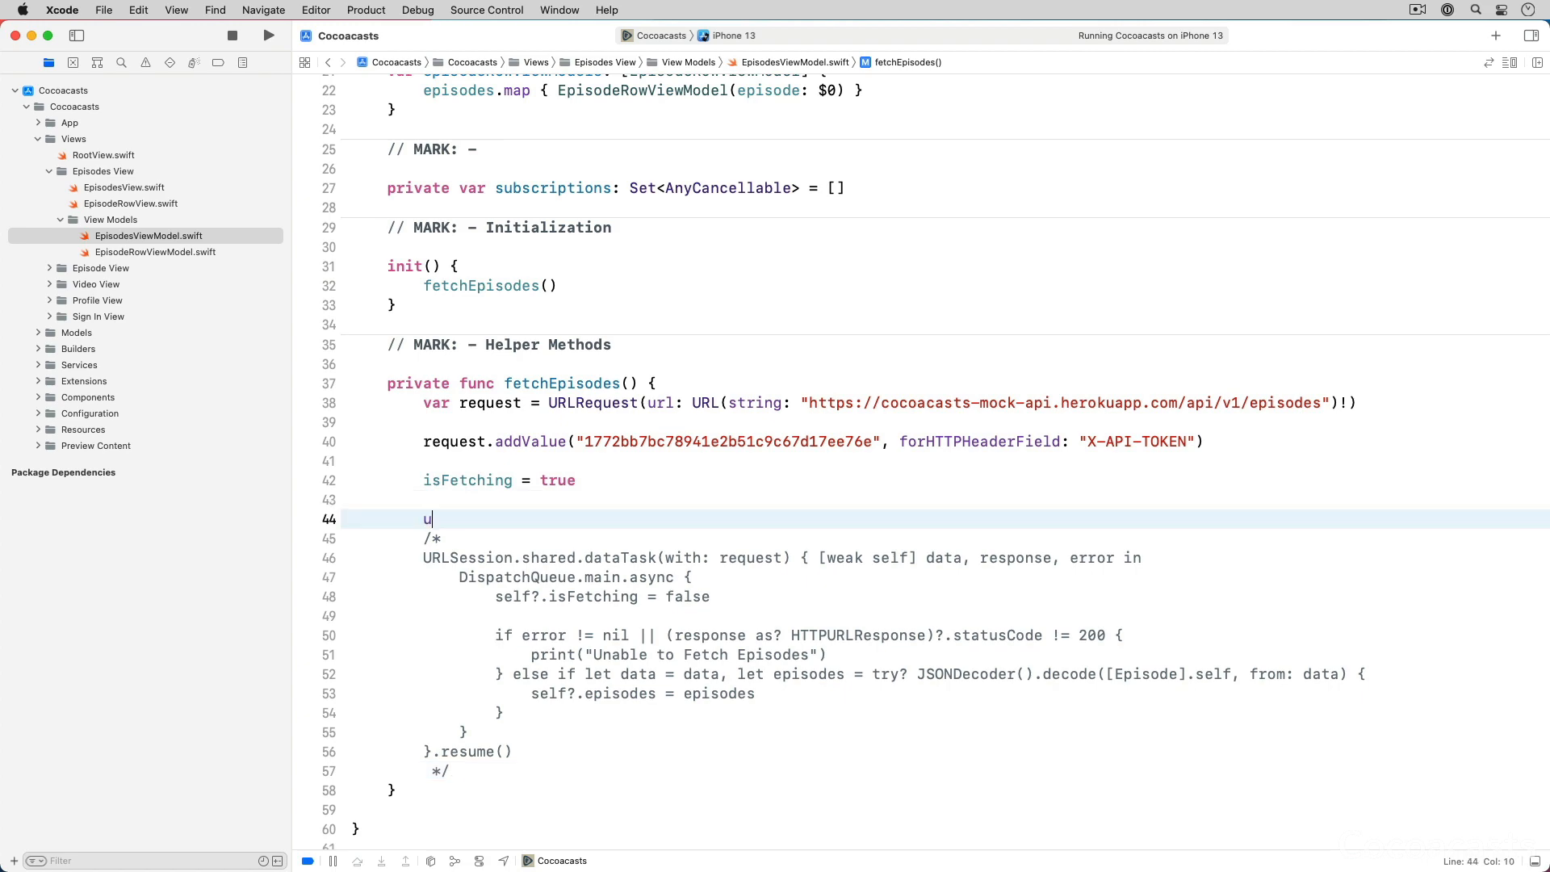
pyautogui.write('RLSession.shared.dataTaskPublisher(for: URLRequest')
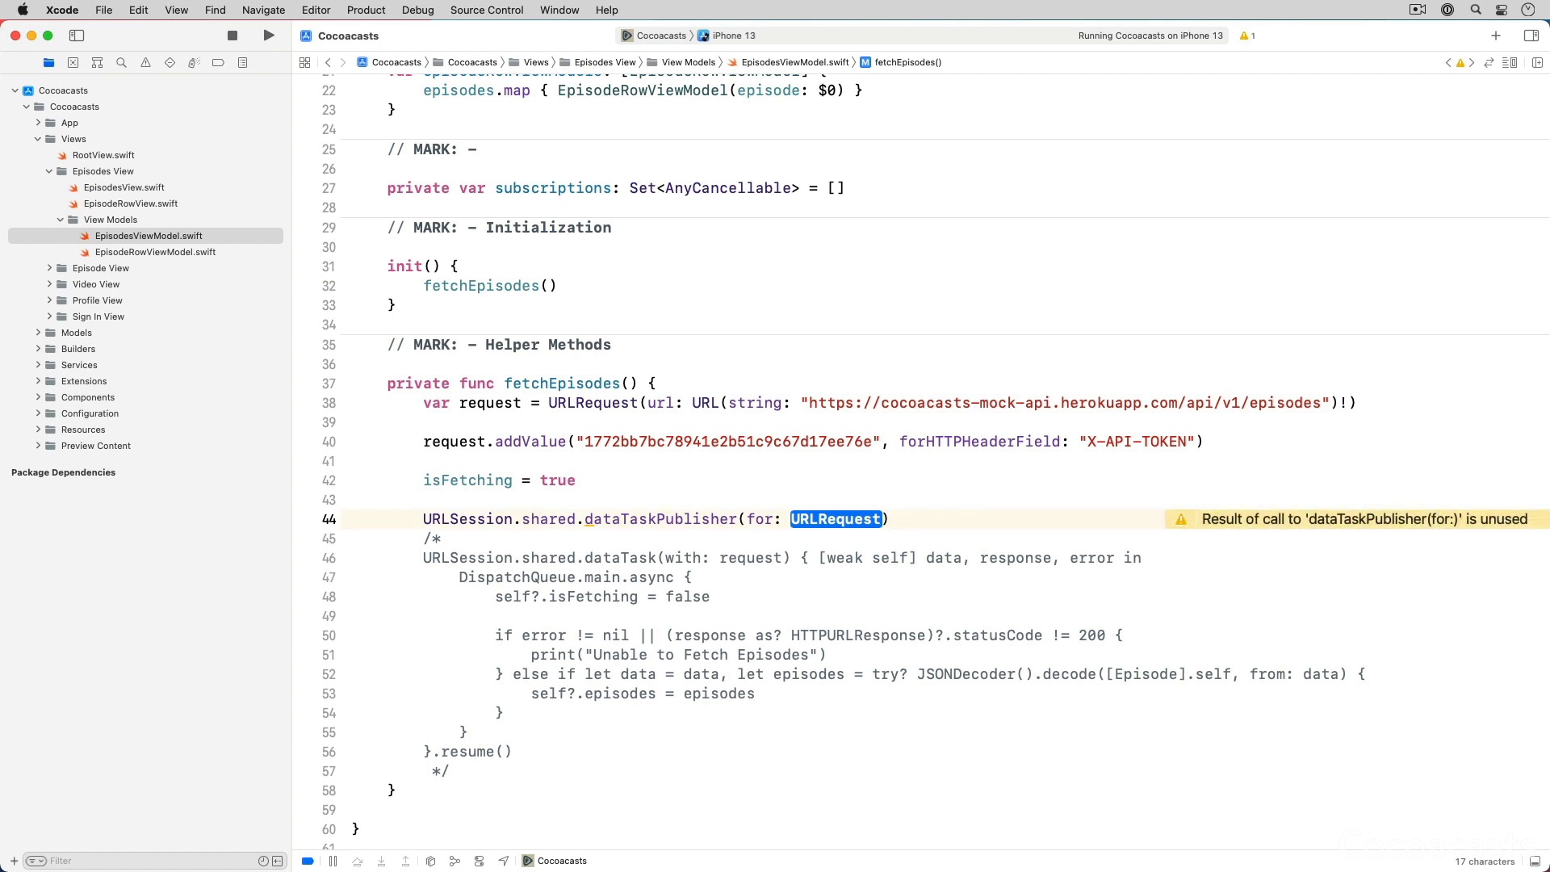
pyautogui.write('request')
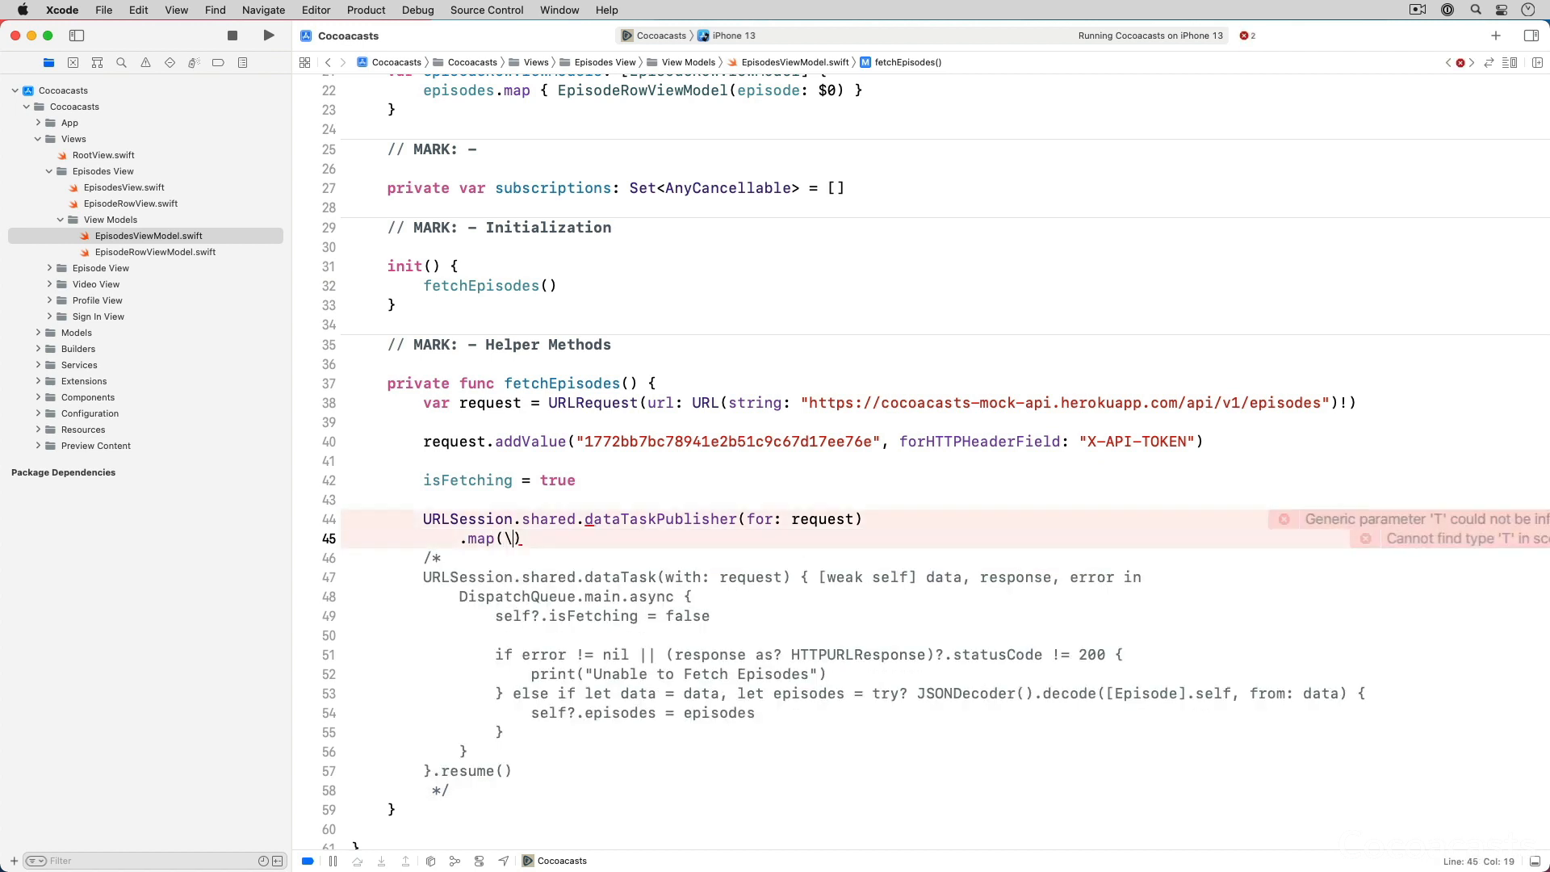
# - Chain .map(\.data) and .decode(type: [Episode].self, decoder: JSONDecoder())
pyautogui.write('.data')
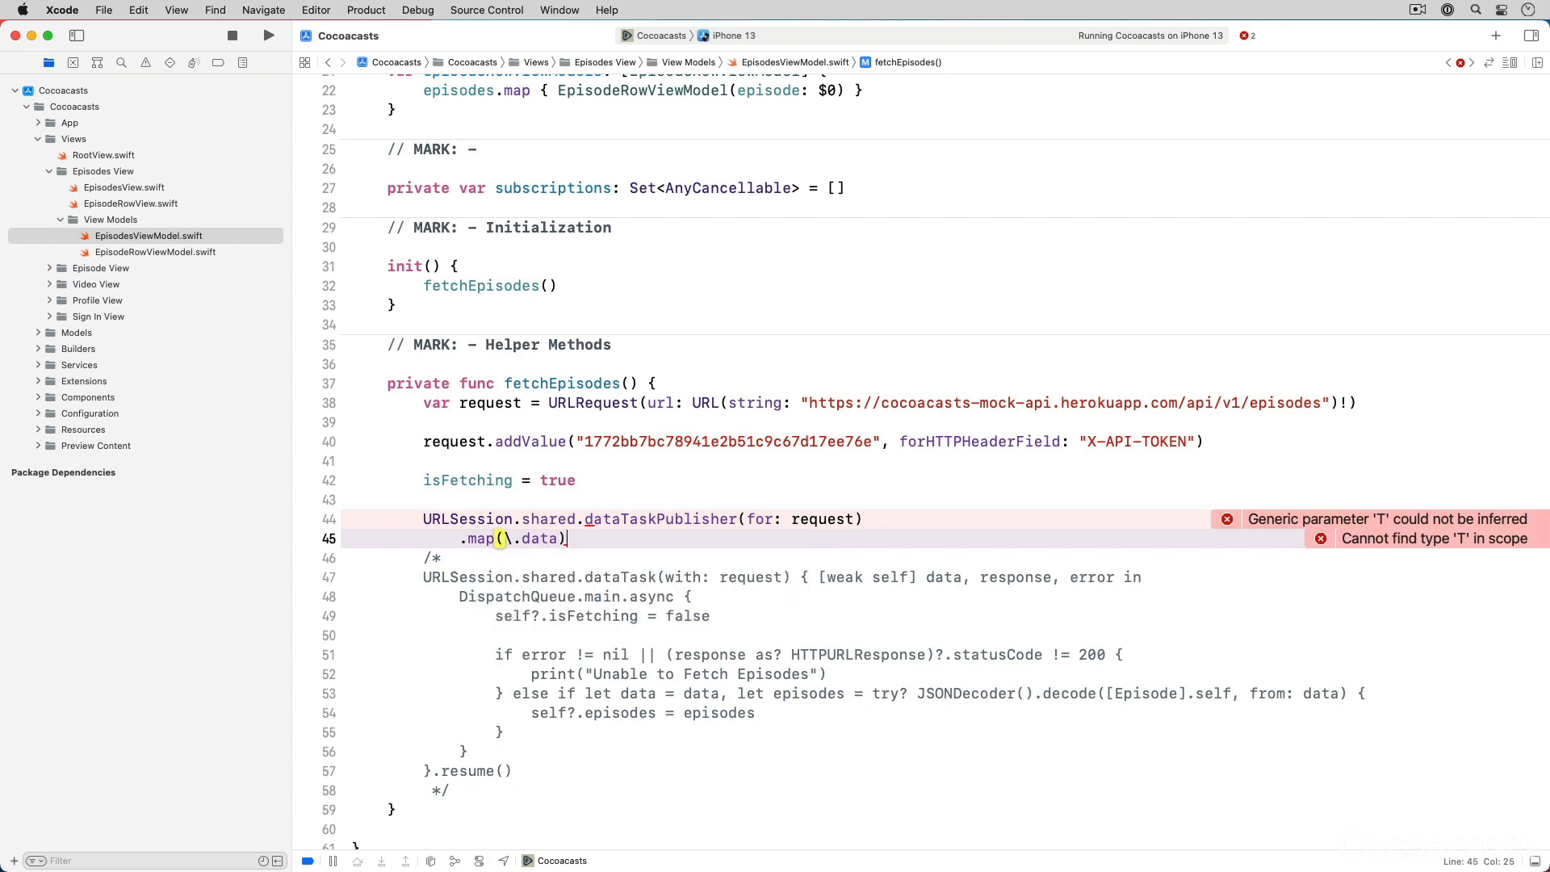
pyautogui.write('.d')
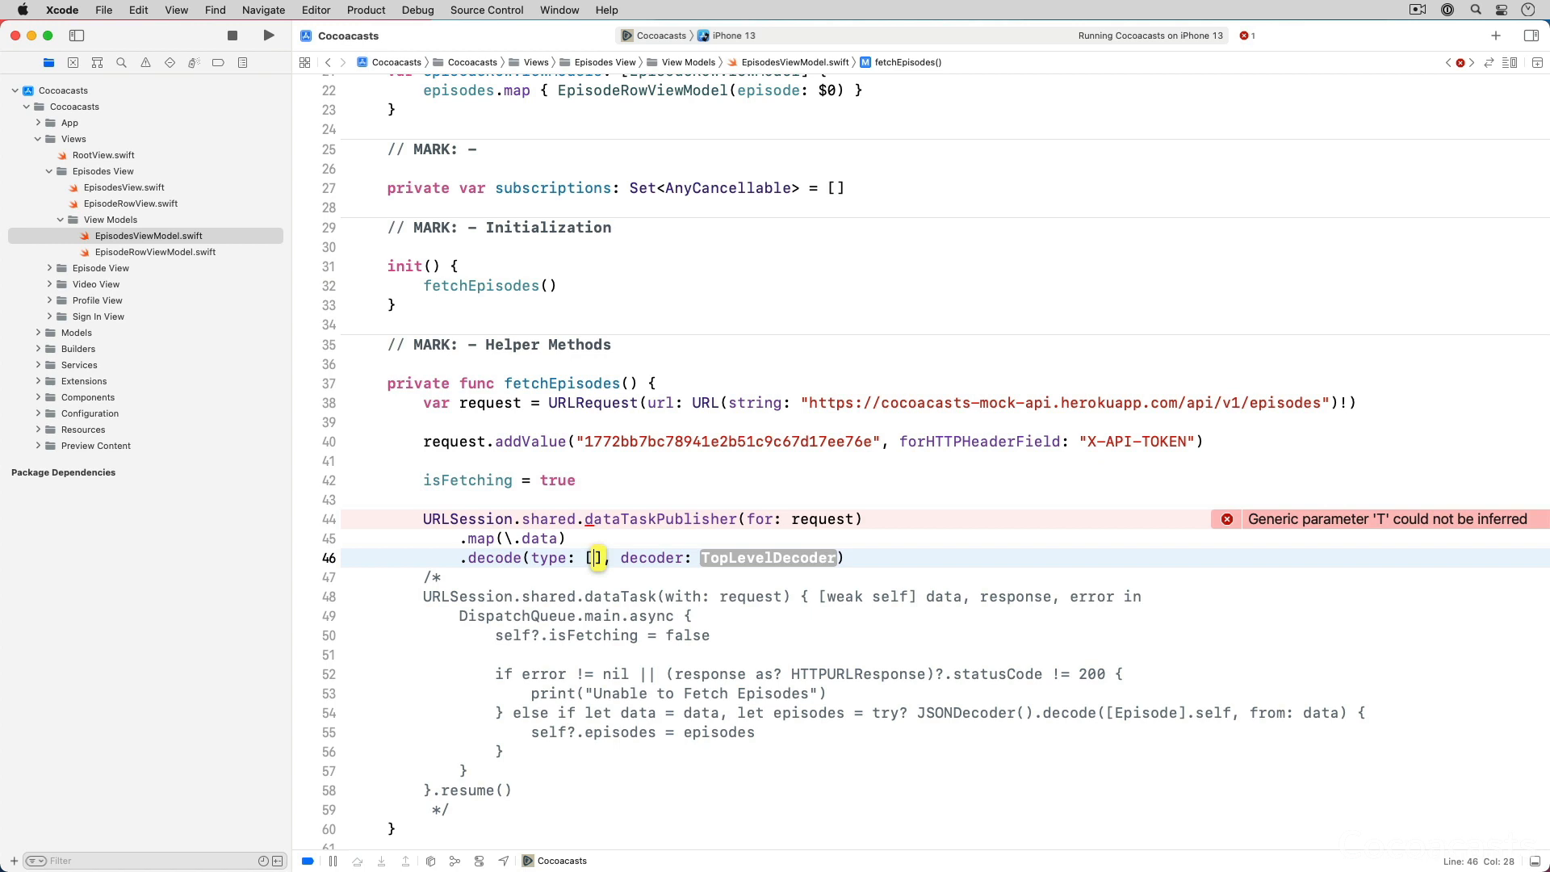
pyautogui.write('epi')
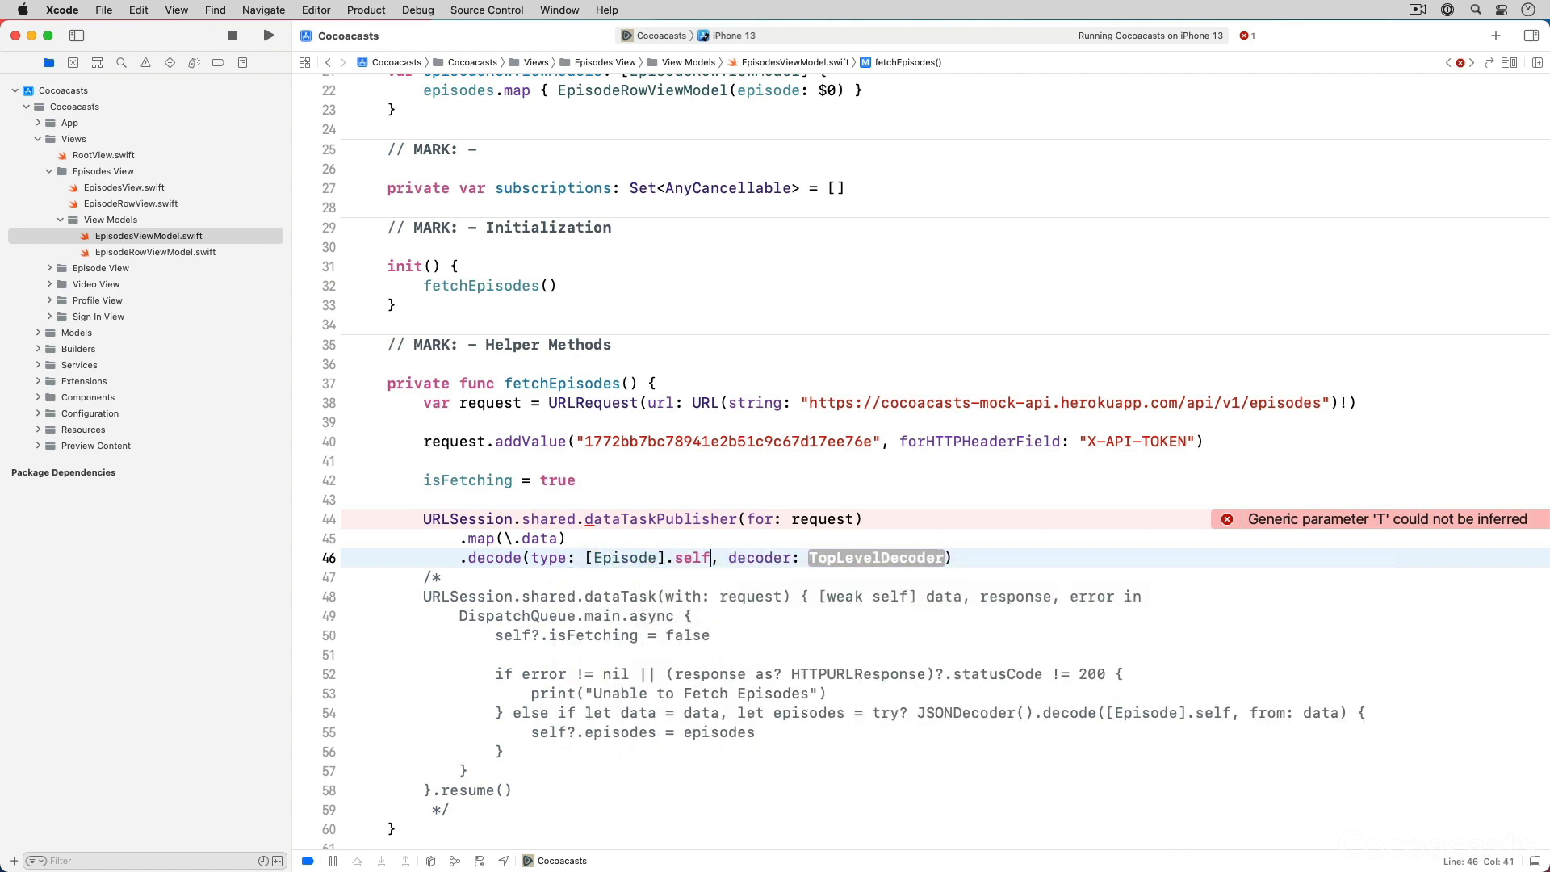
pyautogui.doubleClick(875, 557)
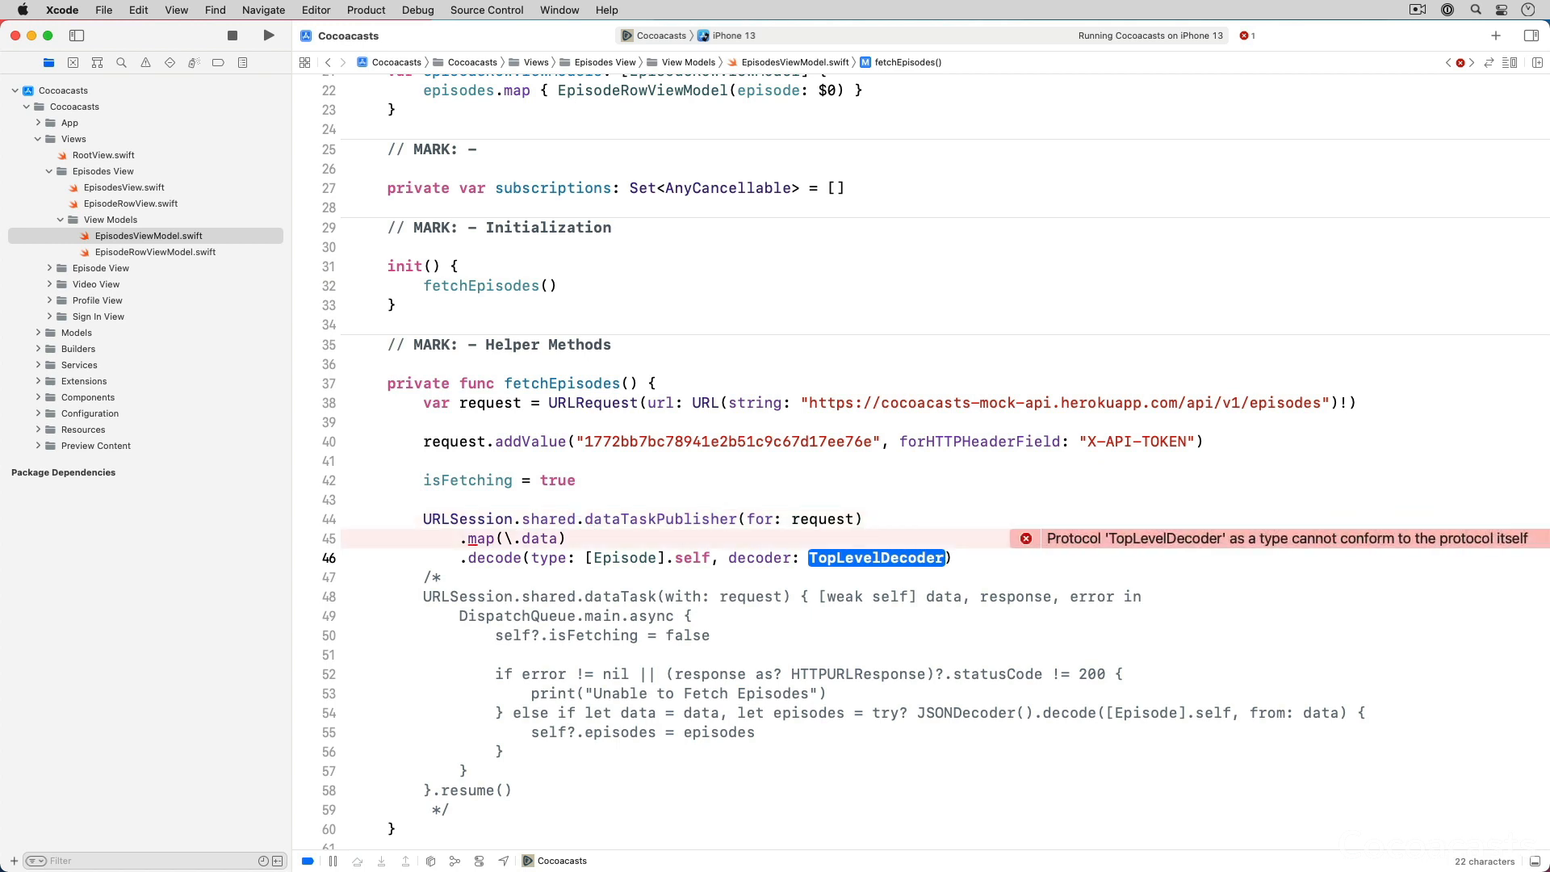
pyautogui.write('json')
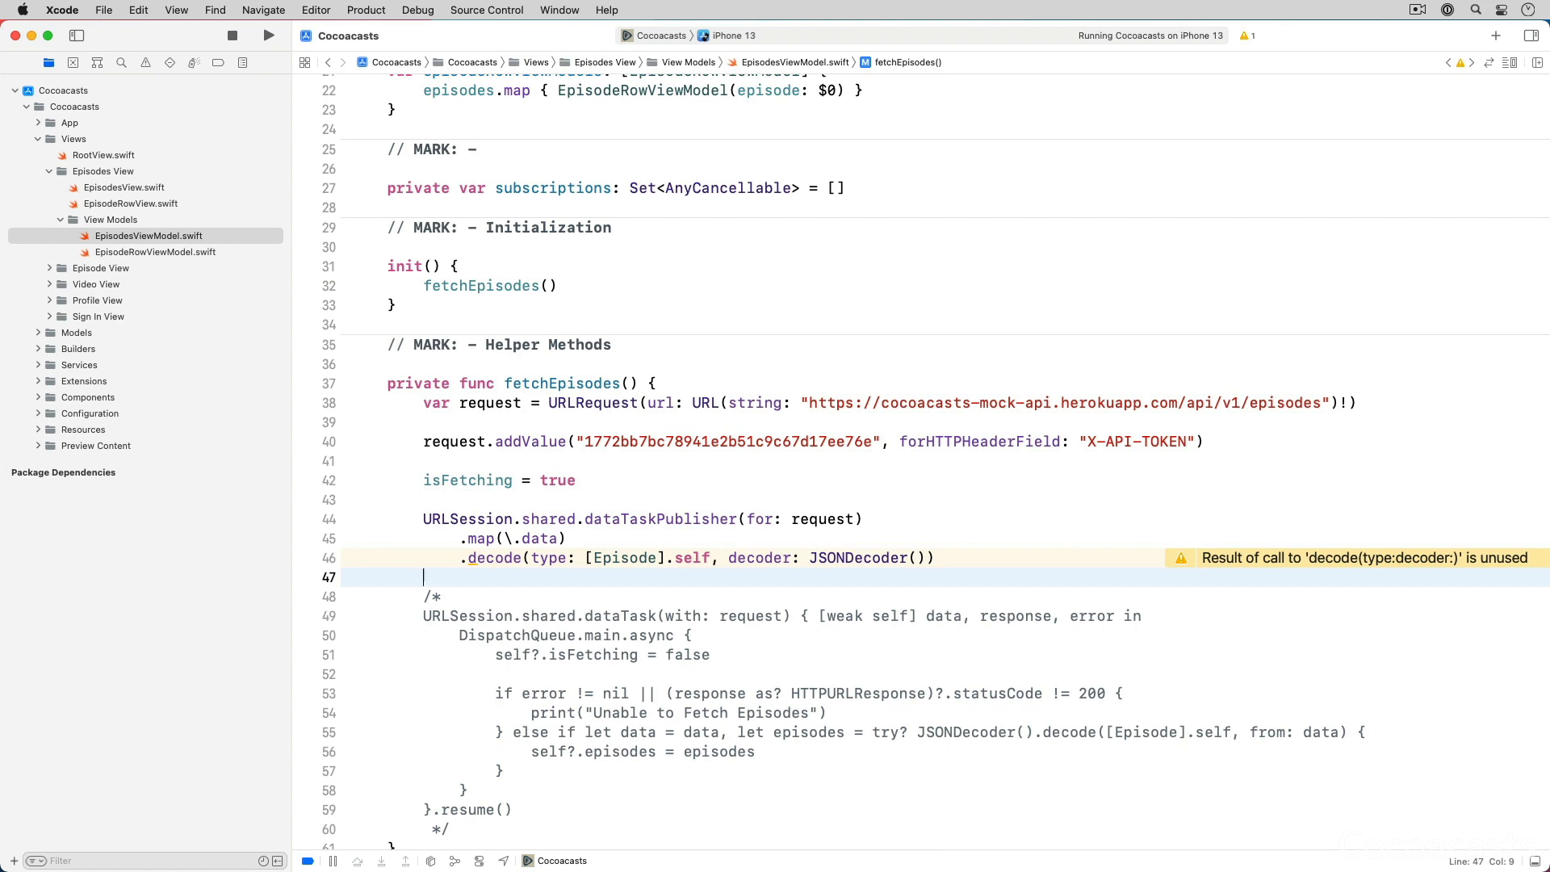
# - Add .receive(on: DispatchQueue.main) without the options argument
pyautogui.write('.re')
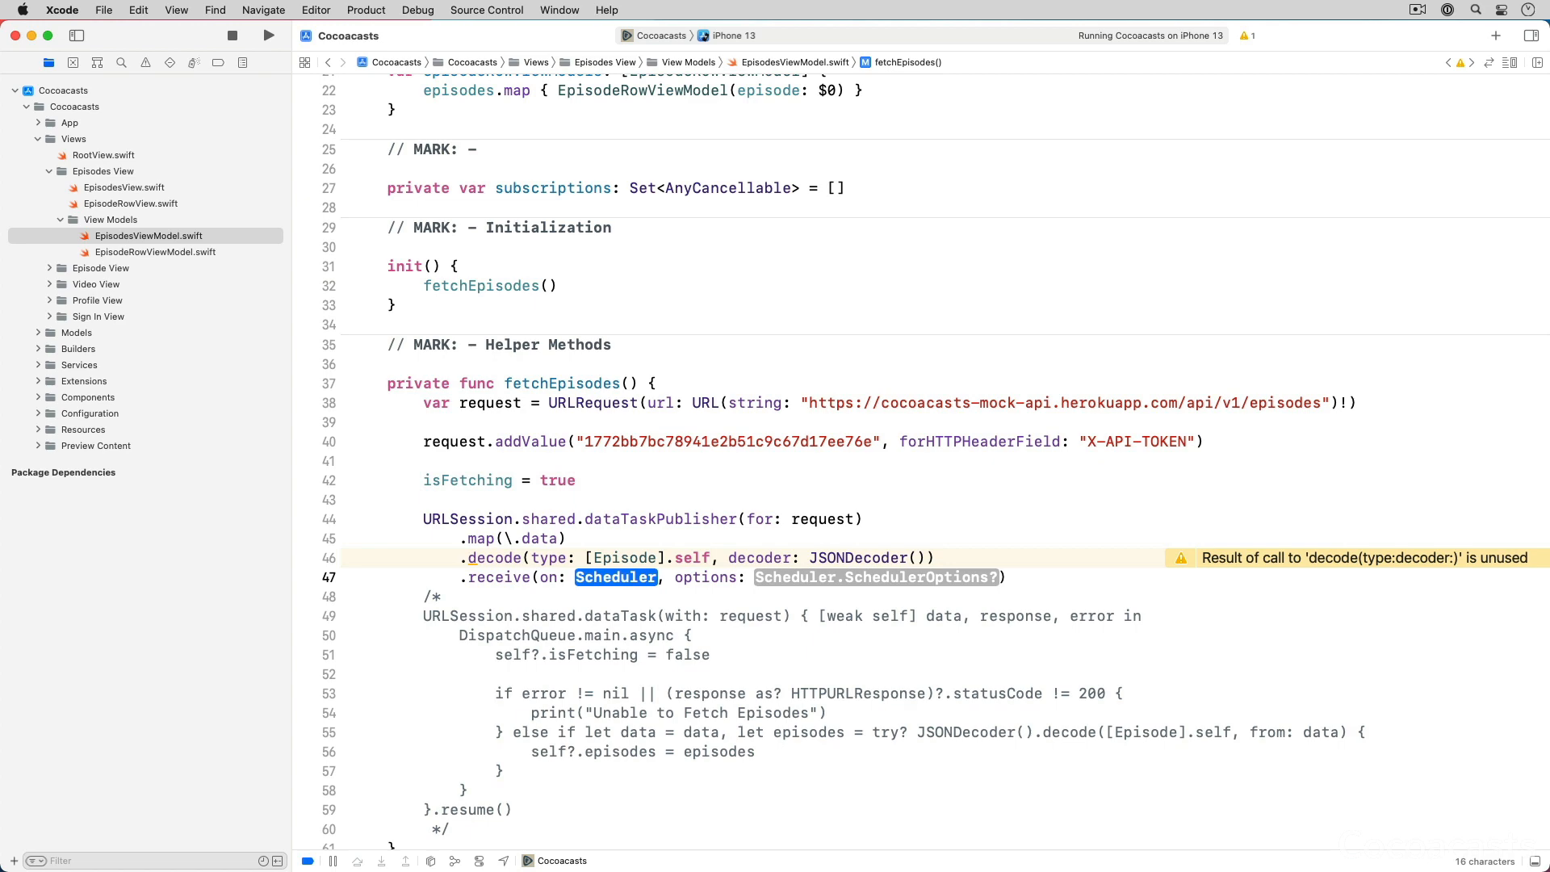
pyautogui.write('DispatchQueue.ma')
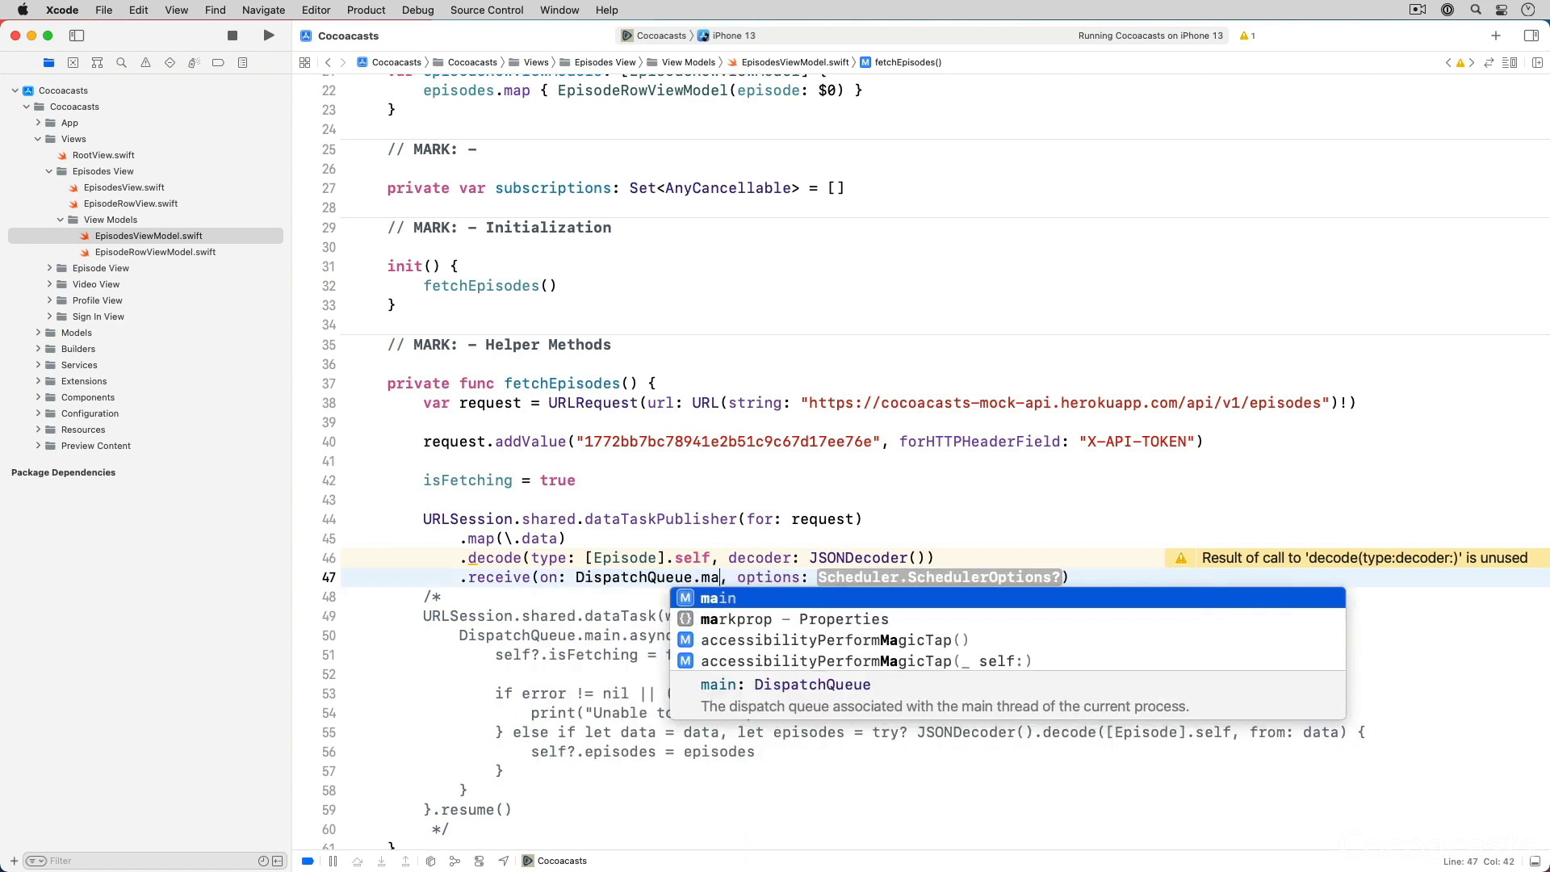
pyautogui.press('Return')
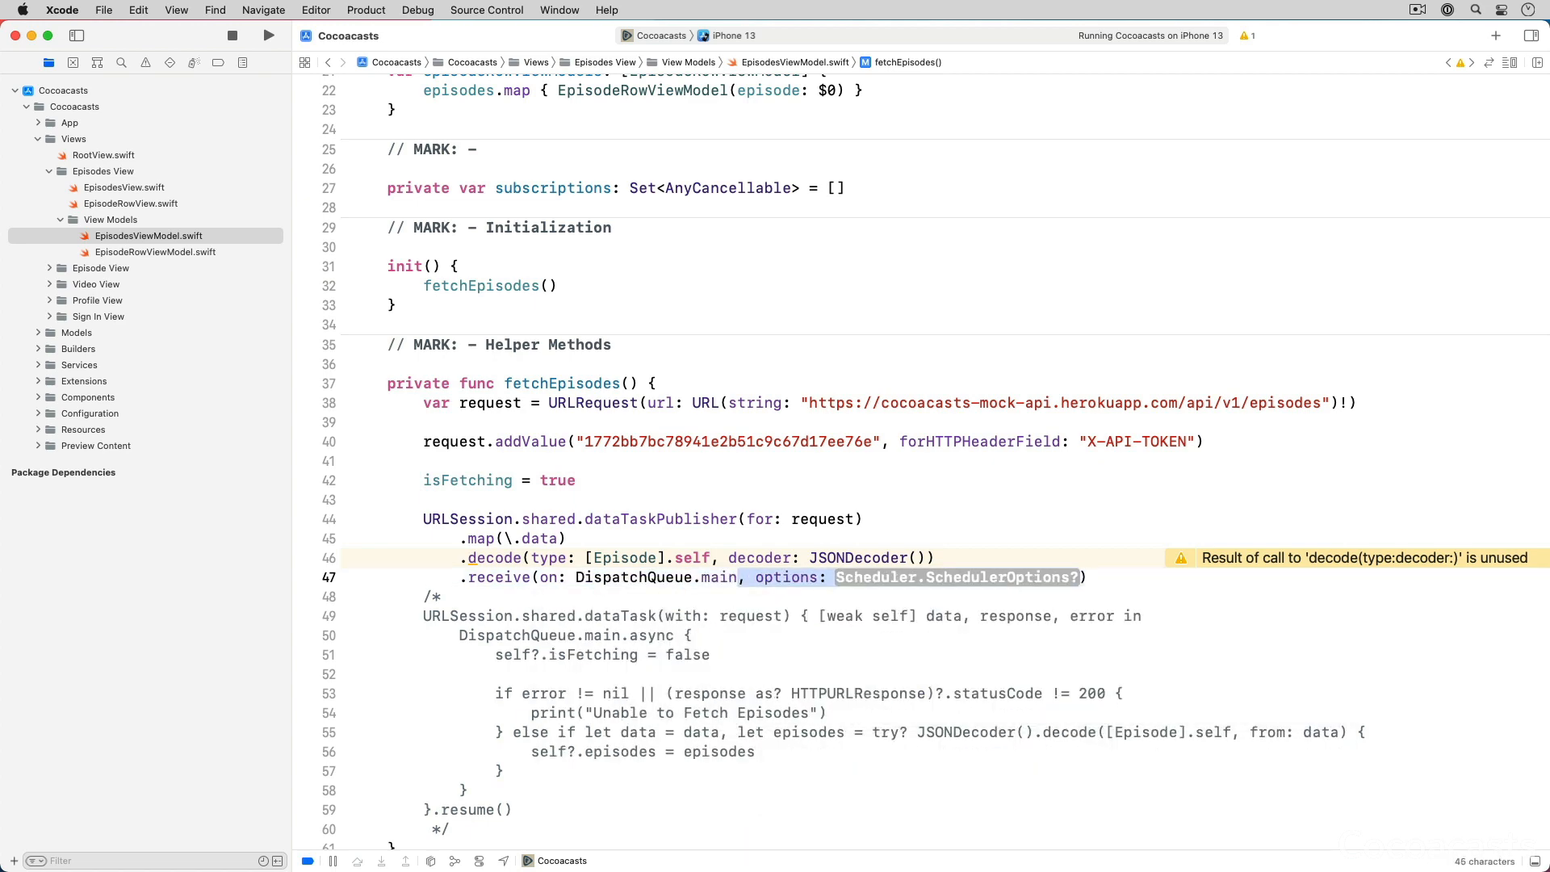
pyautogui.press('delete')
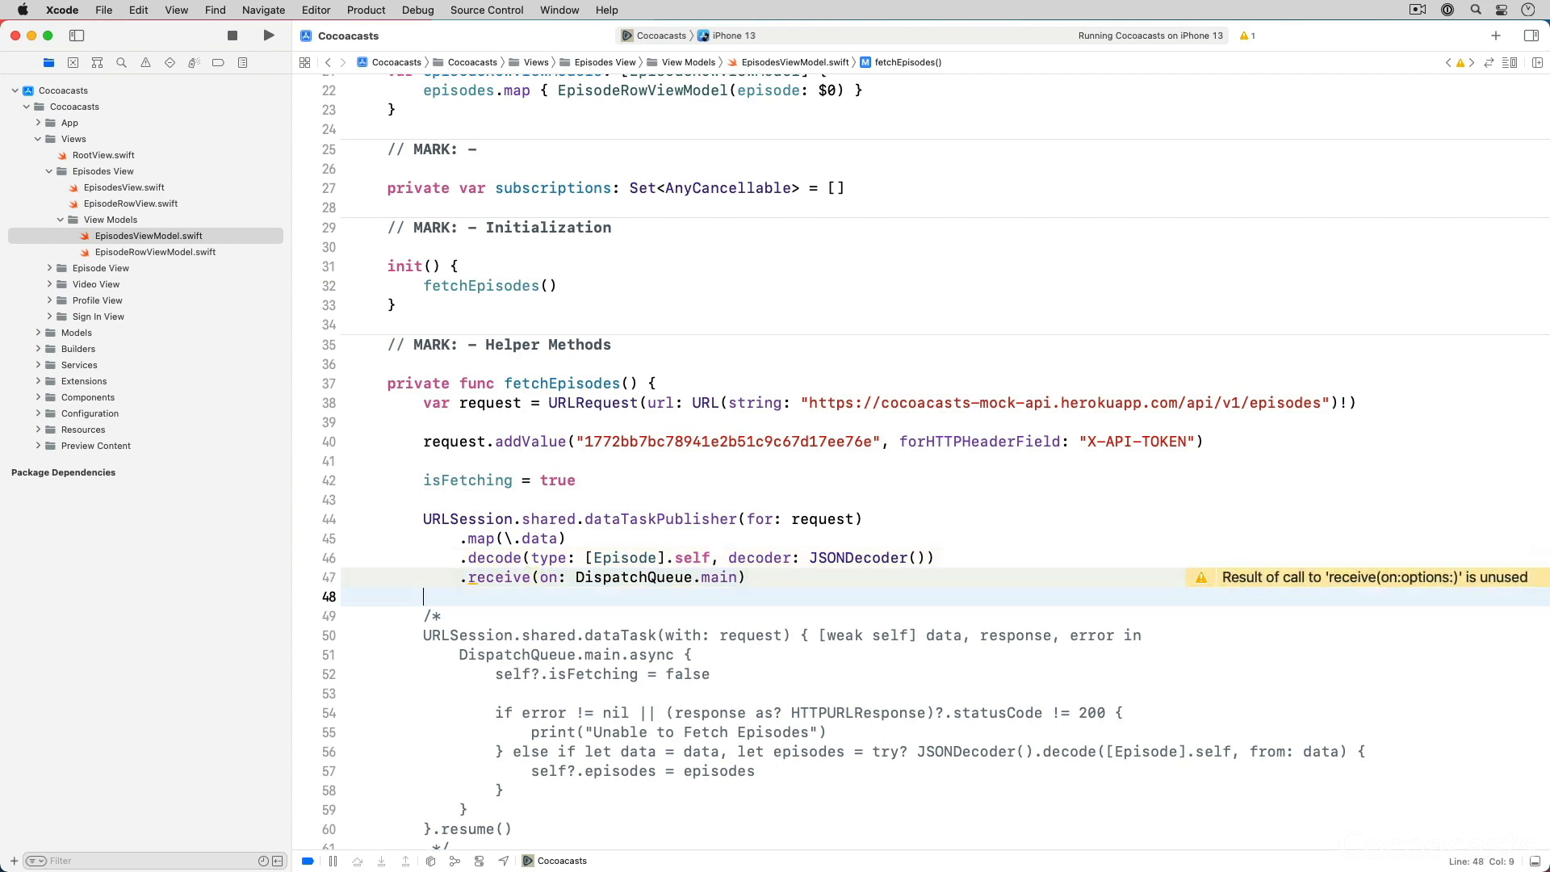
# - Add a .sink(receiveCompletion:receiveValue:) with [weak self] that sets self?.isFetching to false
pyautogui.write('.sin')
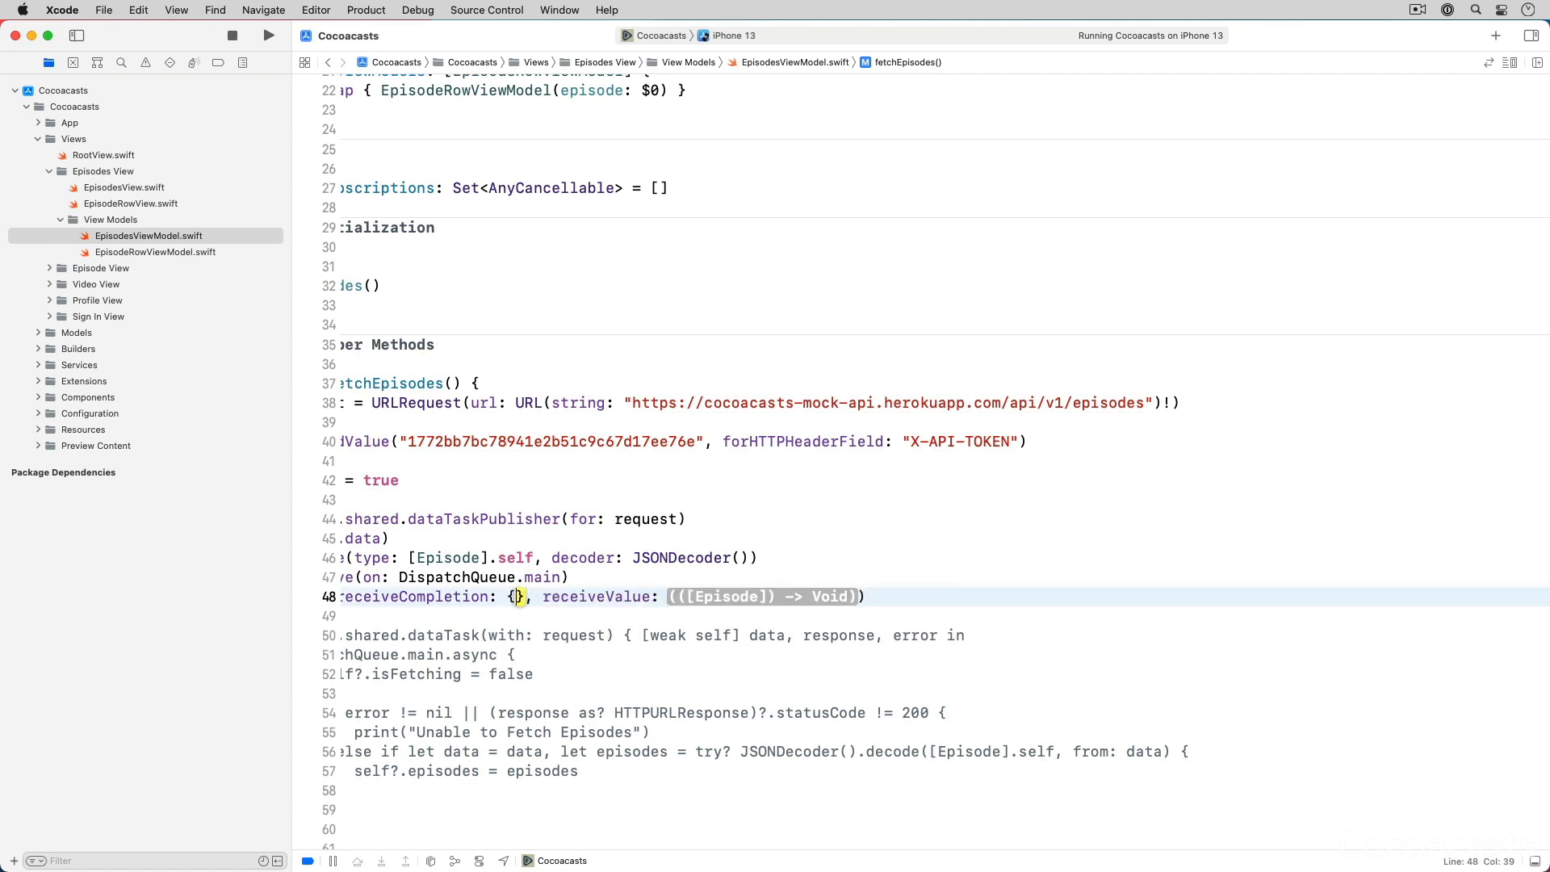
pyautogui.write('[weak')
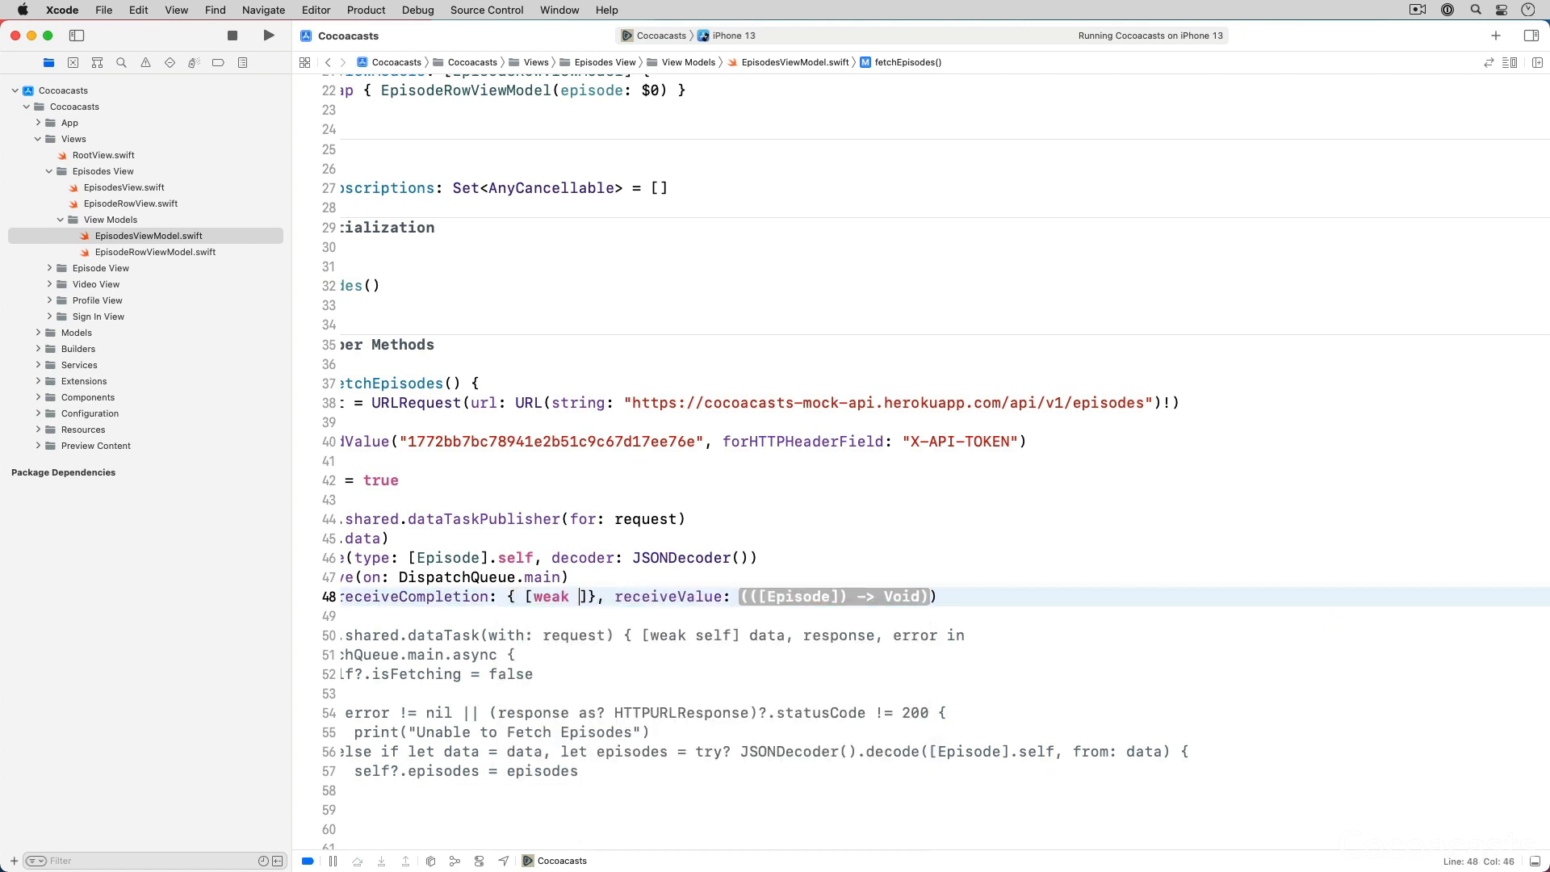
pyautogui.write('completion in')
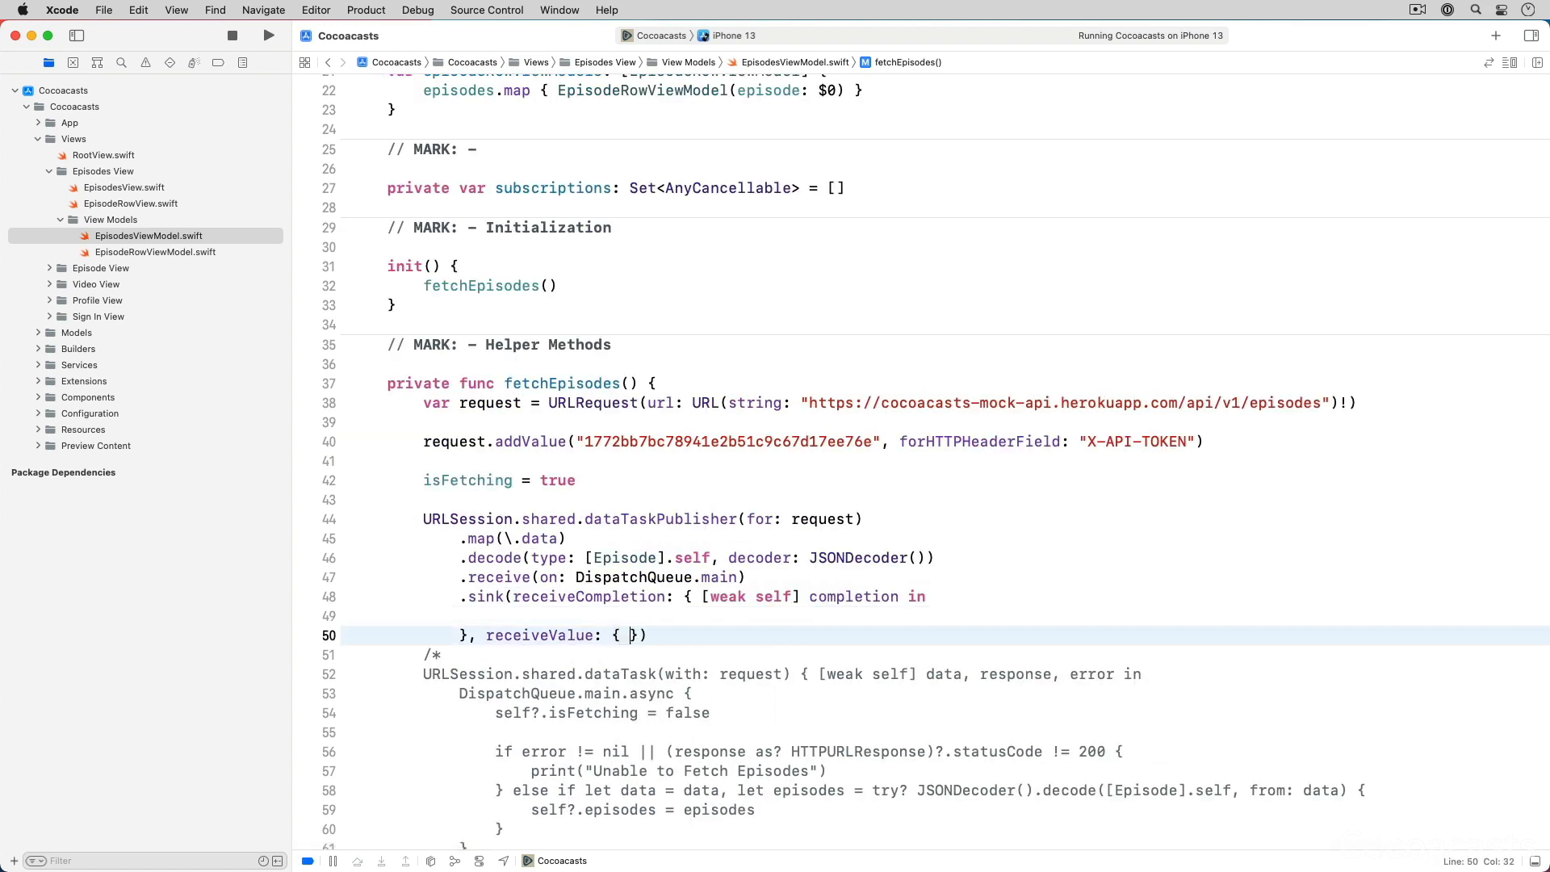
pyautogui.write('[weak self] episodes in')
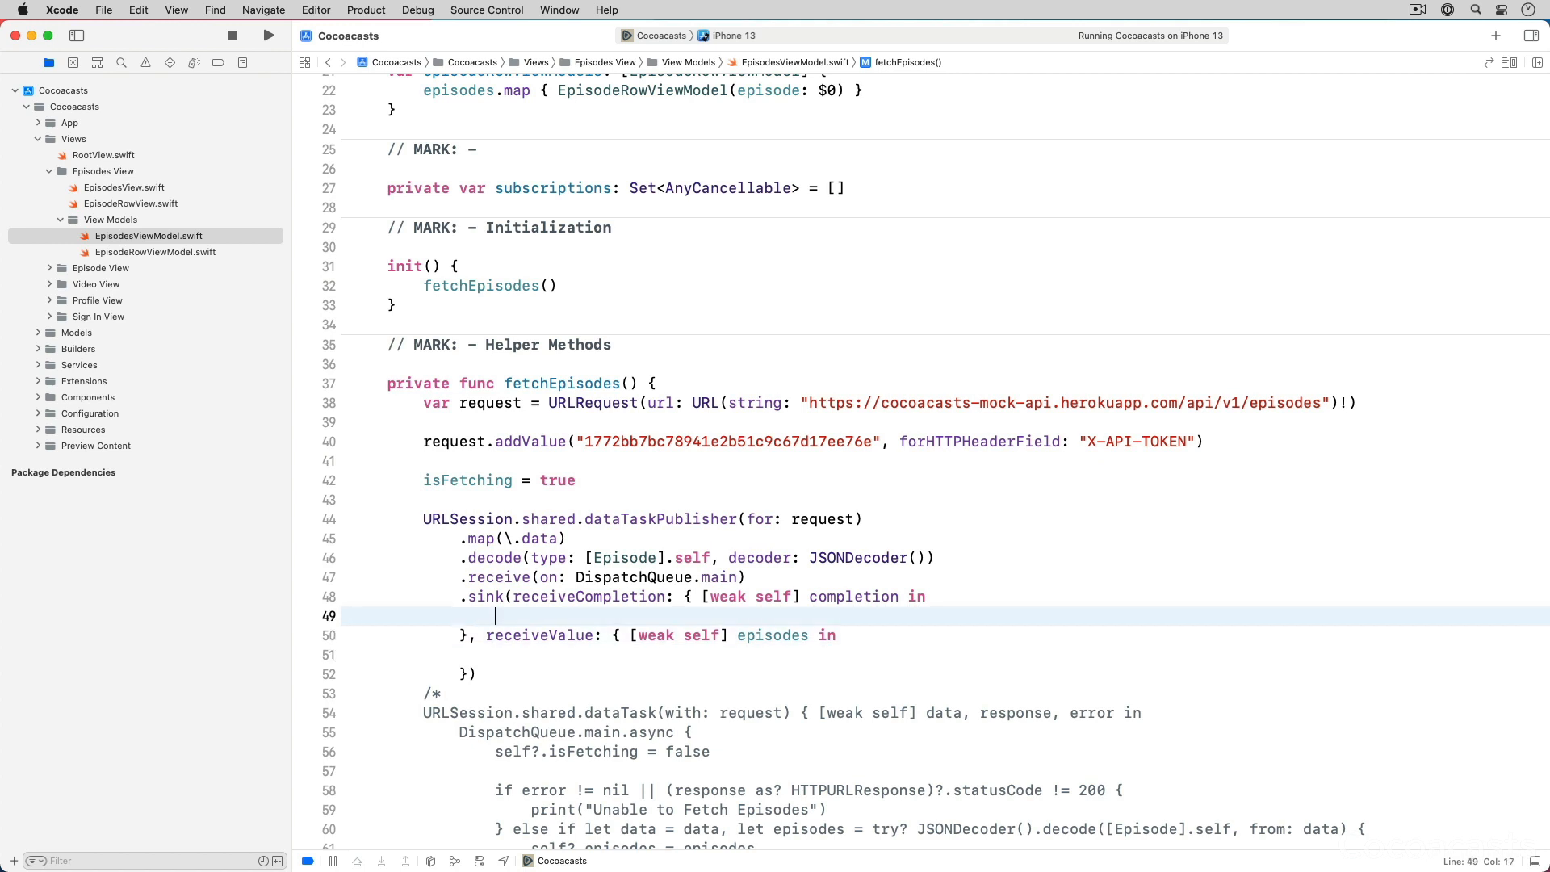
pyautogui.write('sel')
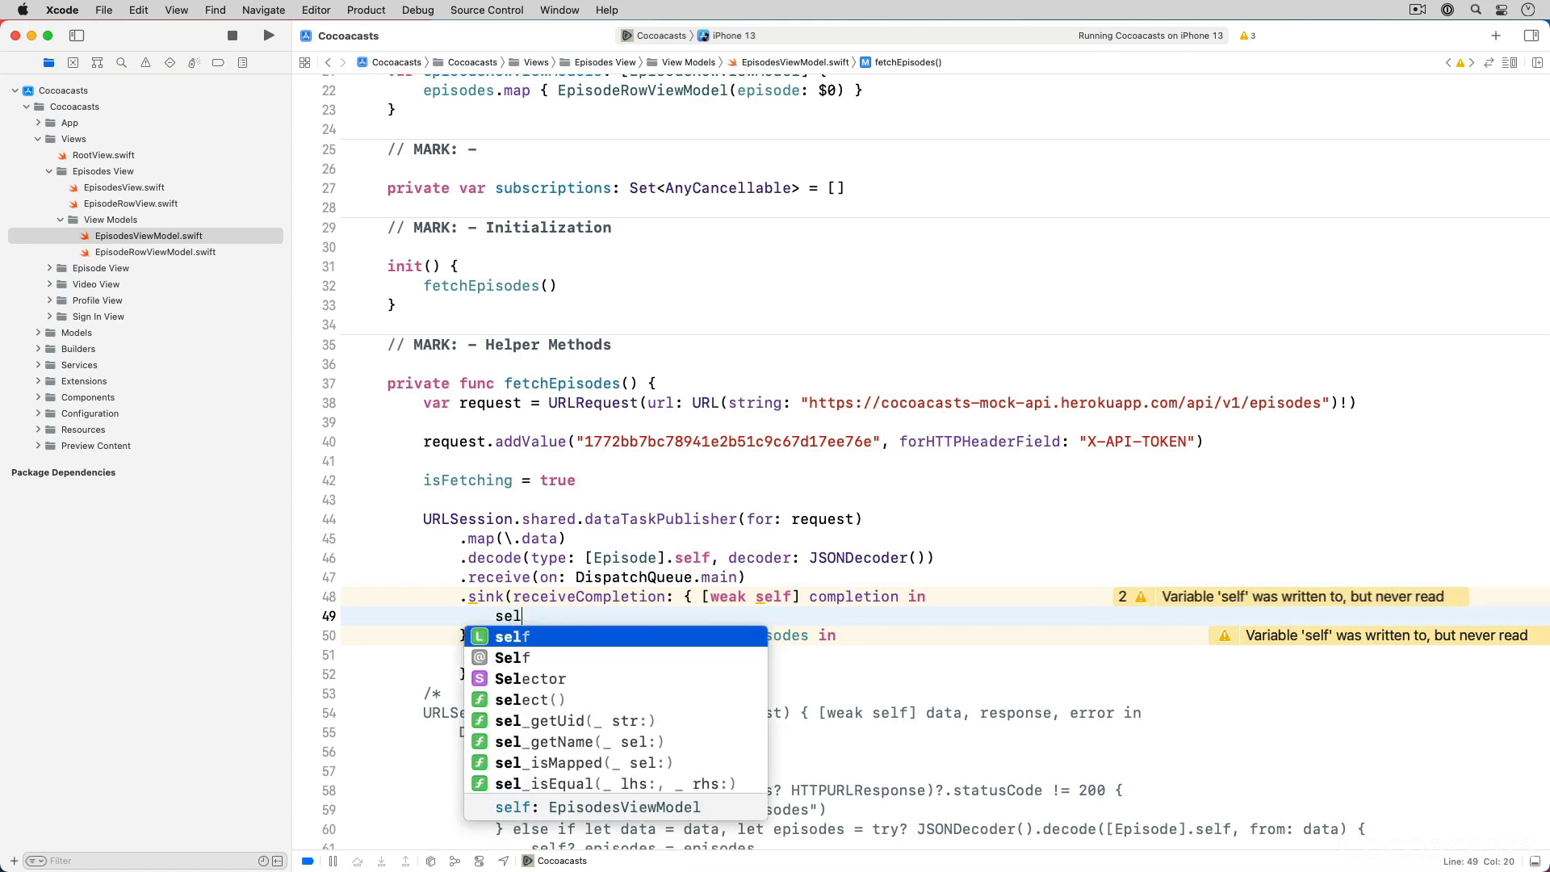
pyautogui.write('f?.isFetching')
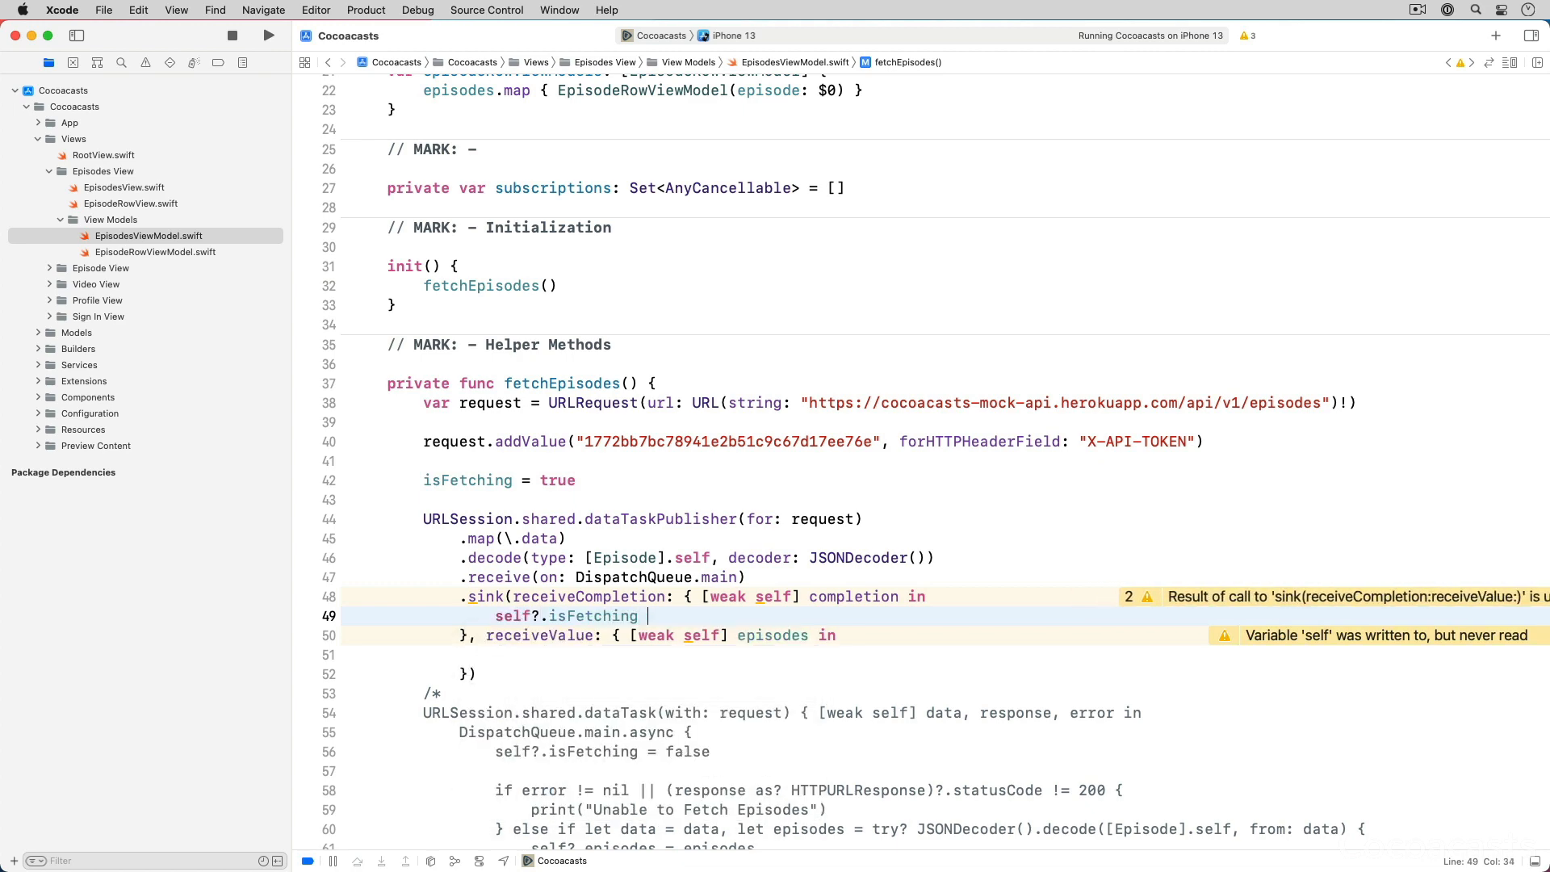
# - Switch on completion: .finished and .failure printing "Unable to Fetch Episodes" with the error
pyautogui.write('switch completion {')
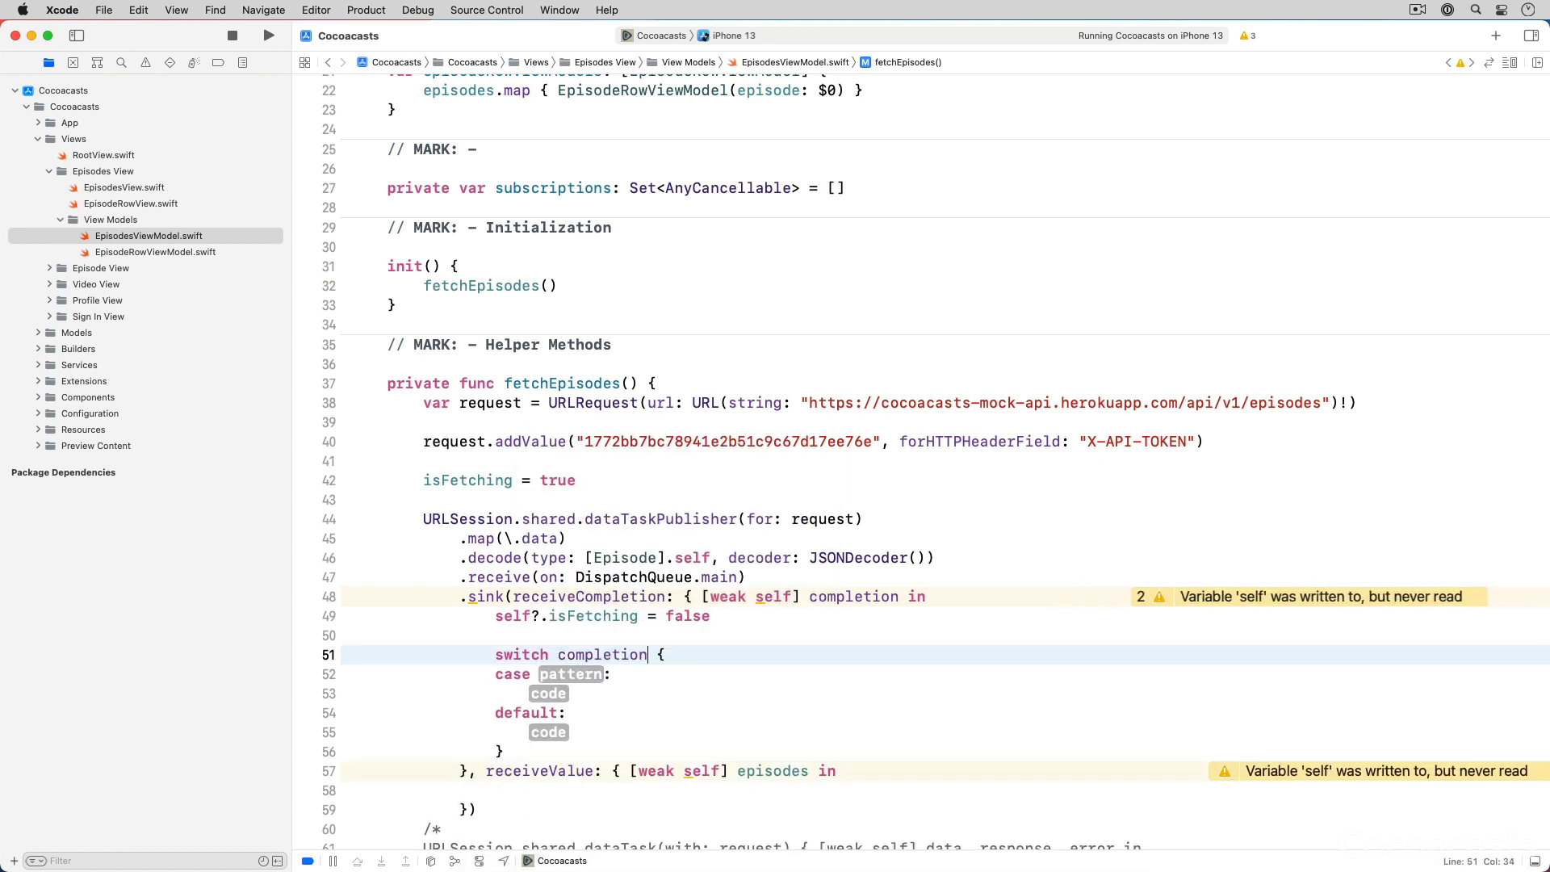
pyautogui.write('.finished')
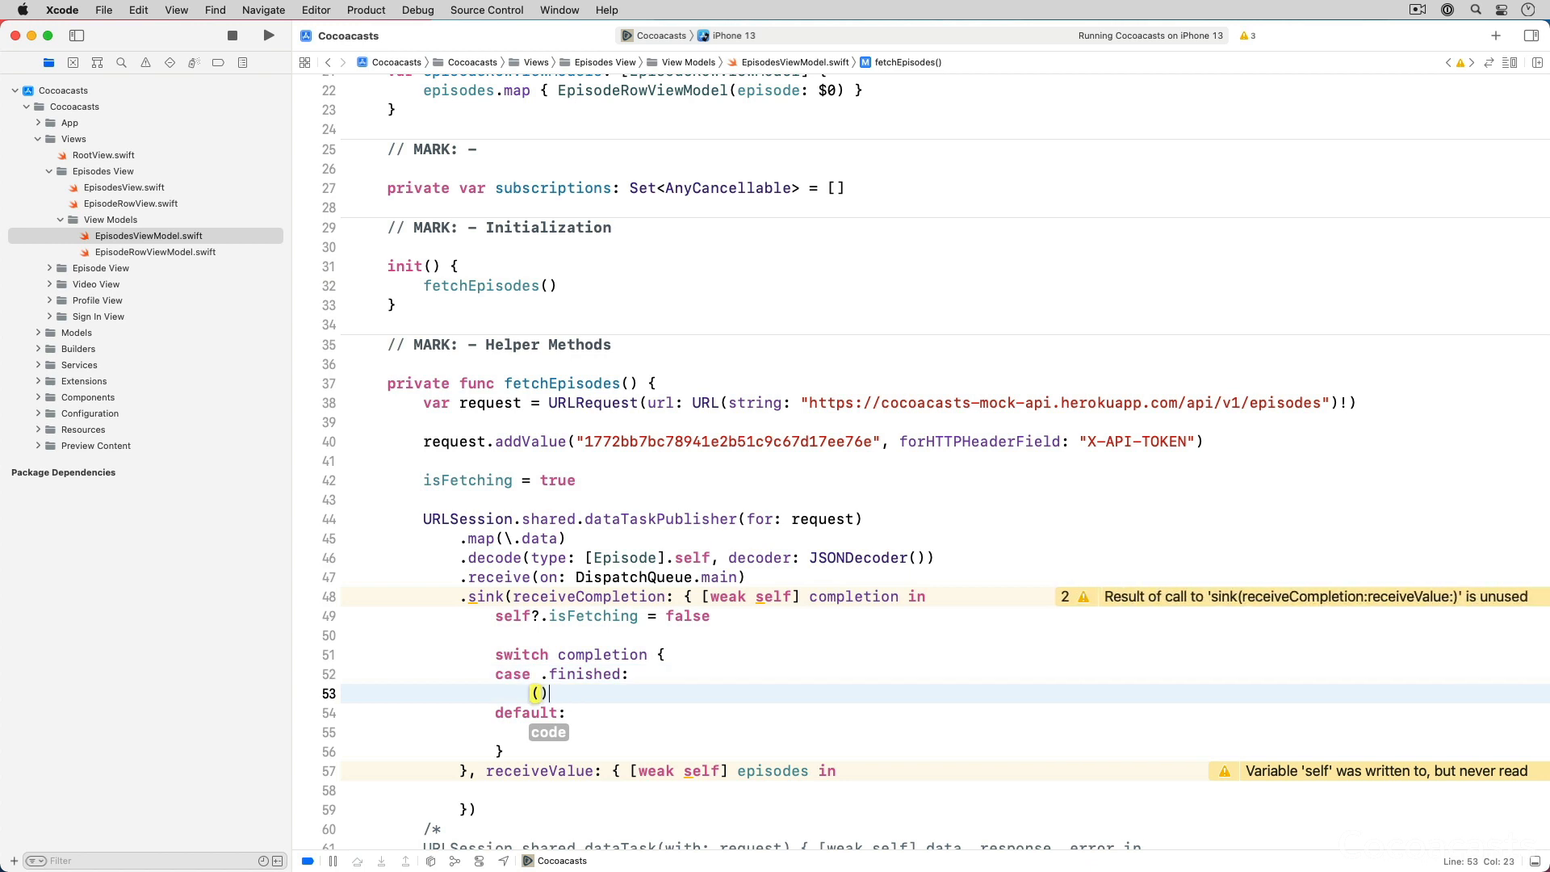
pyautogui.write('case .failure(let error):')
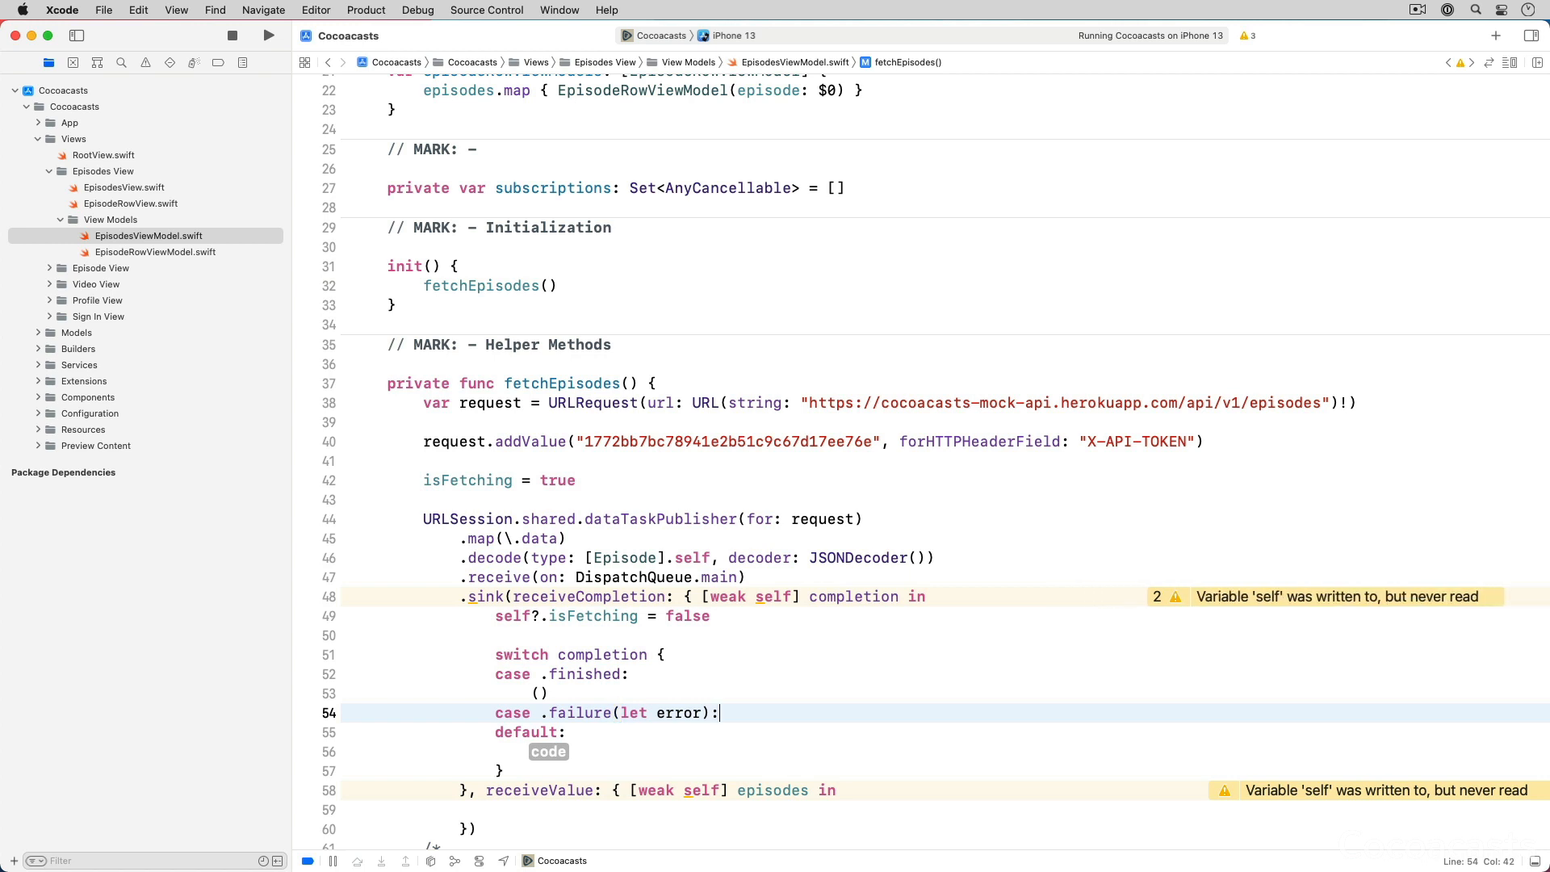
pyautogui.write('print("")')
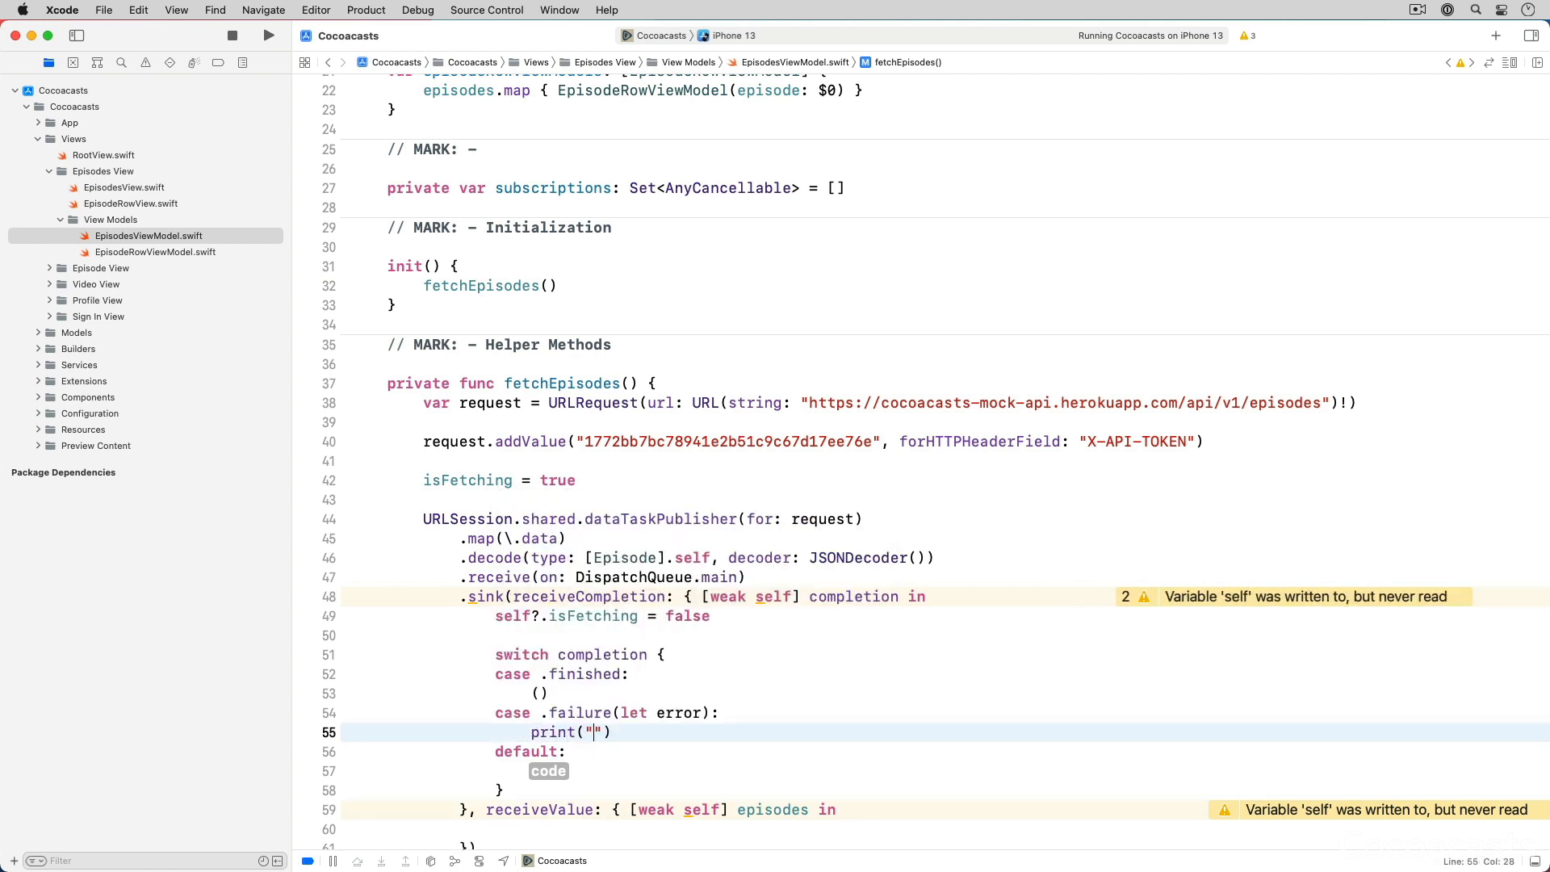
pyautogui.write('Unable to Fetch Episodes \\')
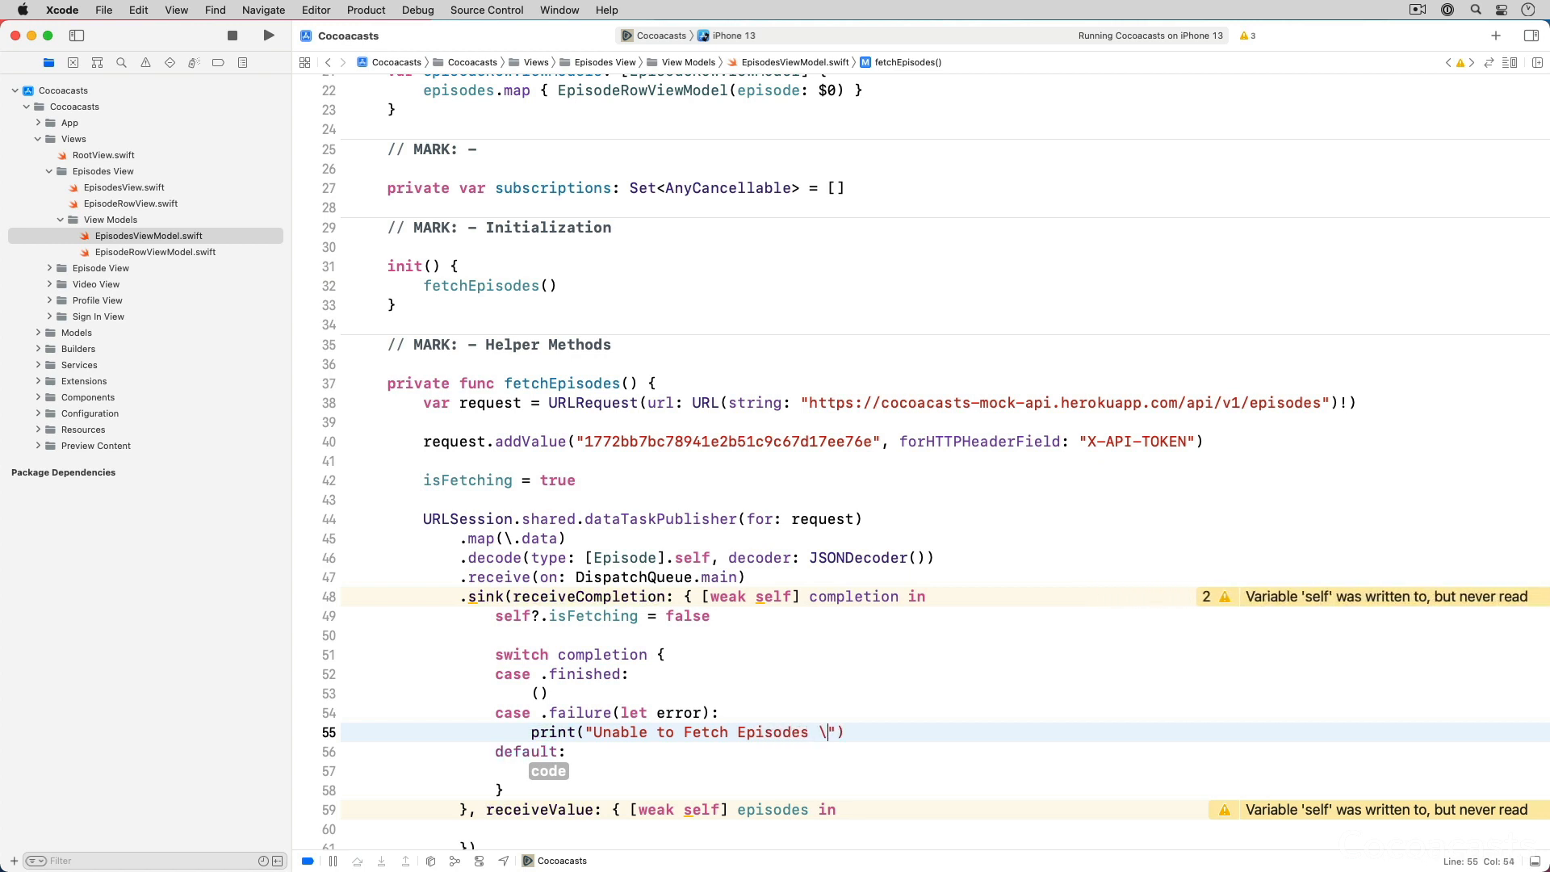
pyautogui.write('(error)')
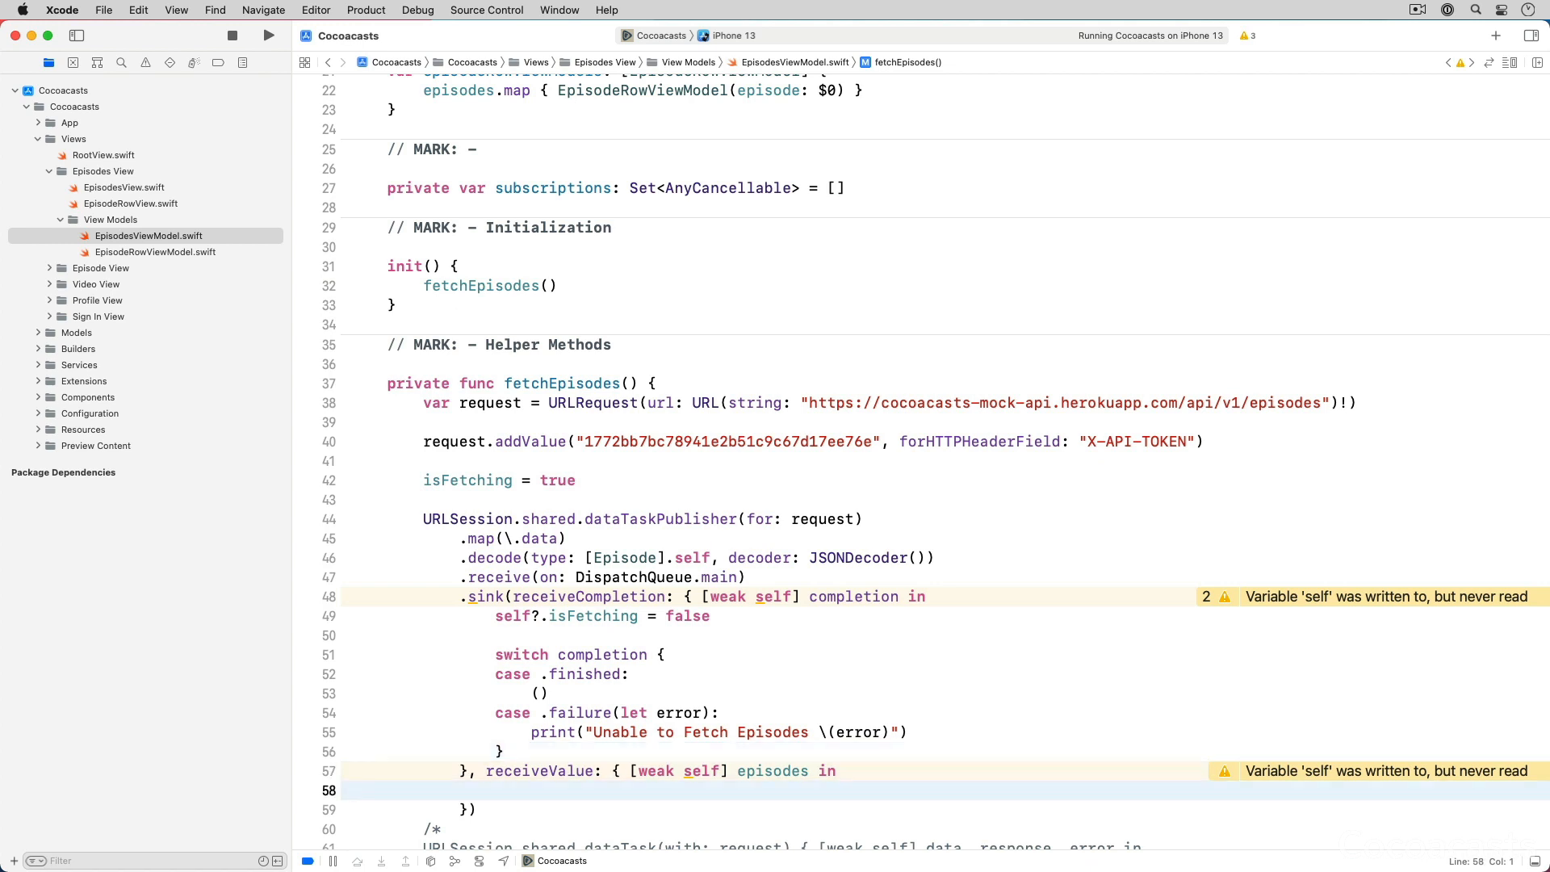
# - Assign self?.episodes = episodes in receiveValue, store the subscription, and run the app
pyautogui.write('self?.')
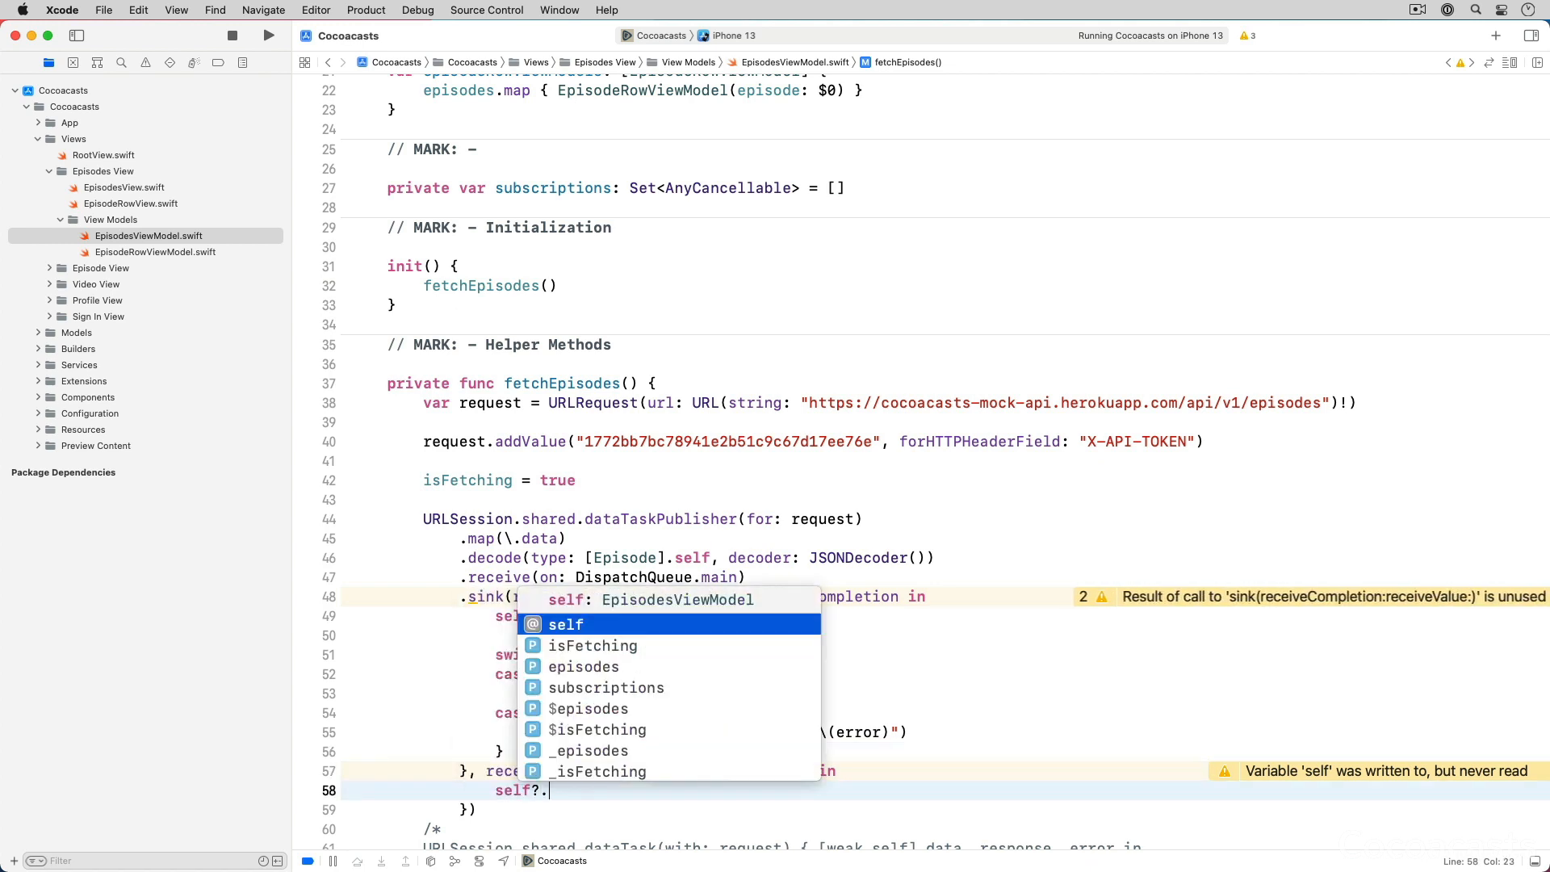
pyautogui.write('episodes = epi')
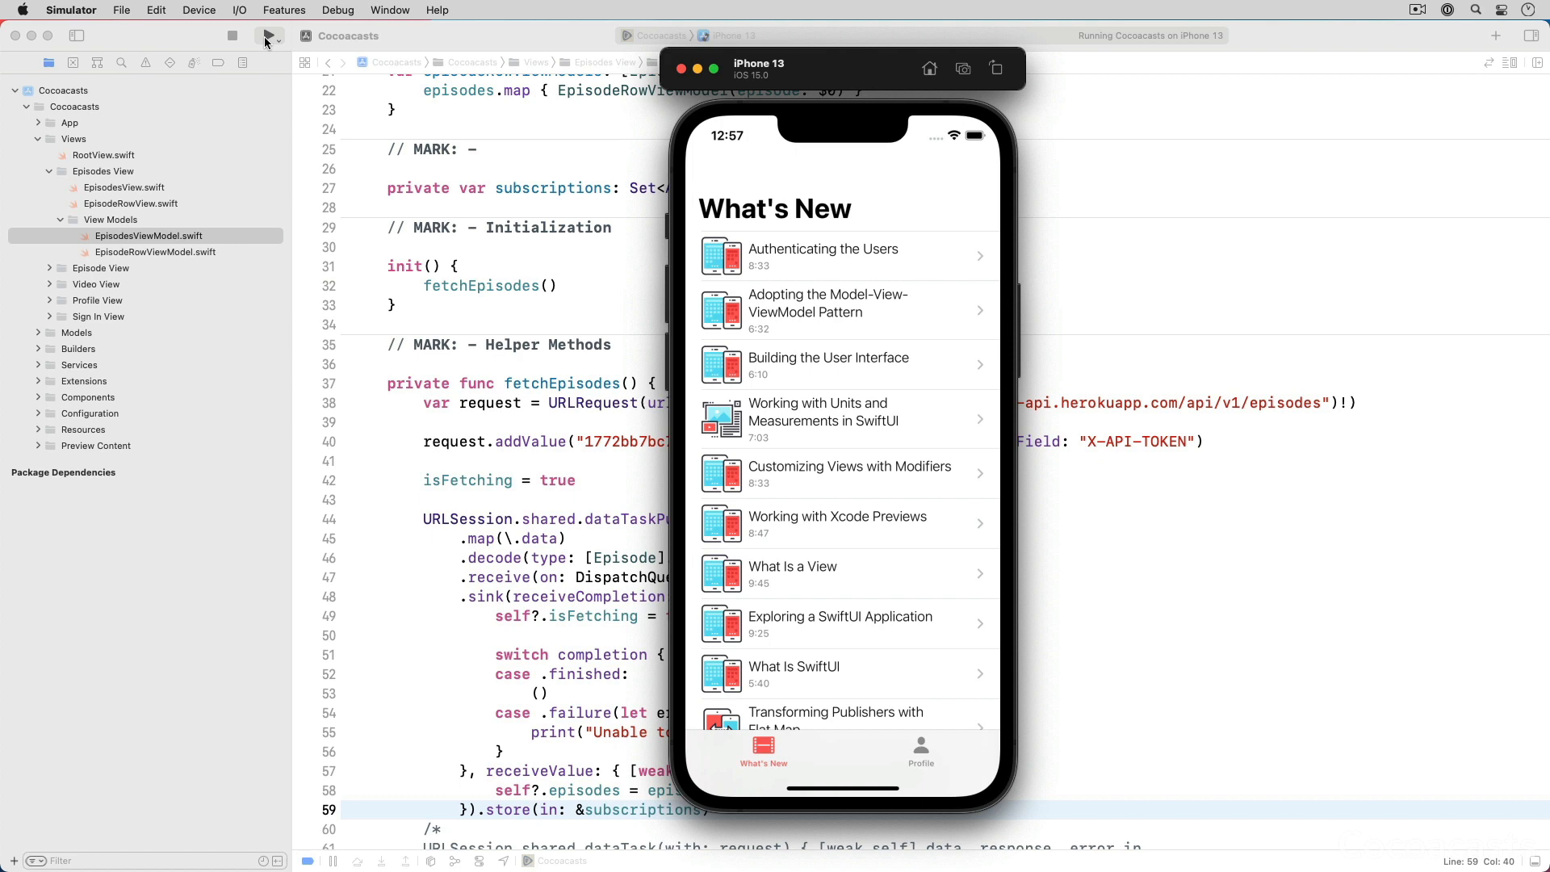
# - Return from the Simulator's episode list to the Xcode editor window
pyautogui.click(268, 37)
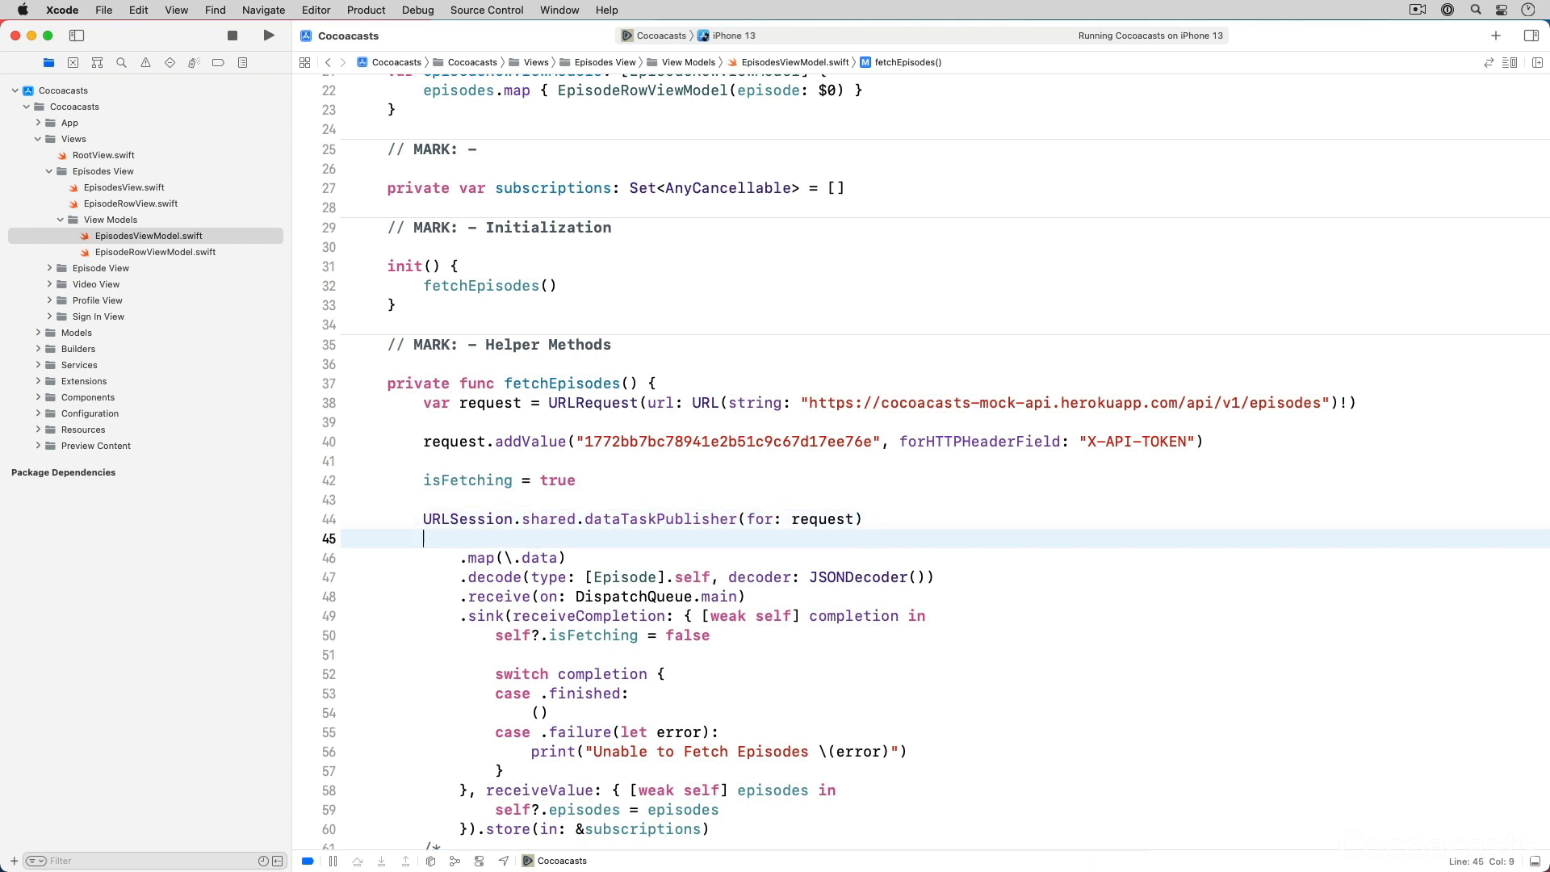
# - Insert .retry(1) after dataTaskPublisher(for:) before .map
pyautogui.write('.retry(retries: Int')
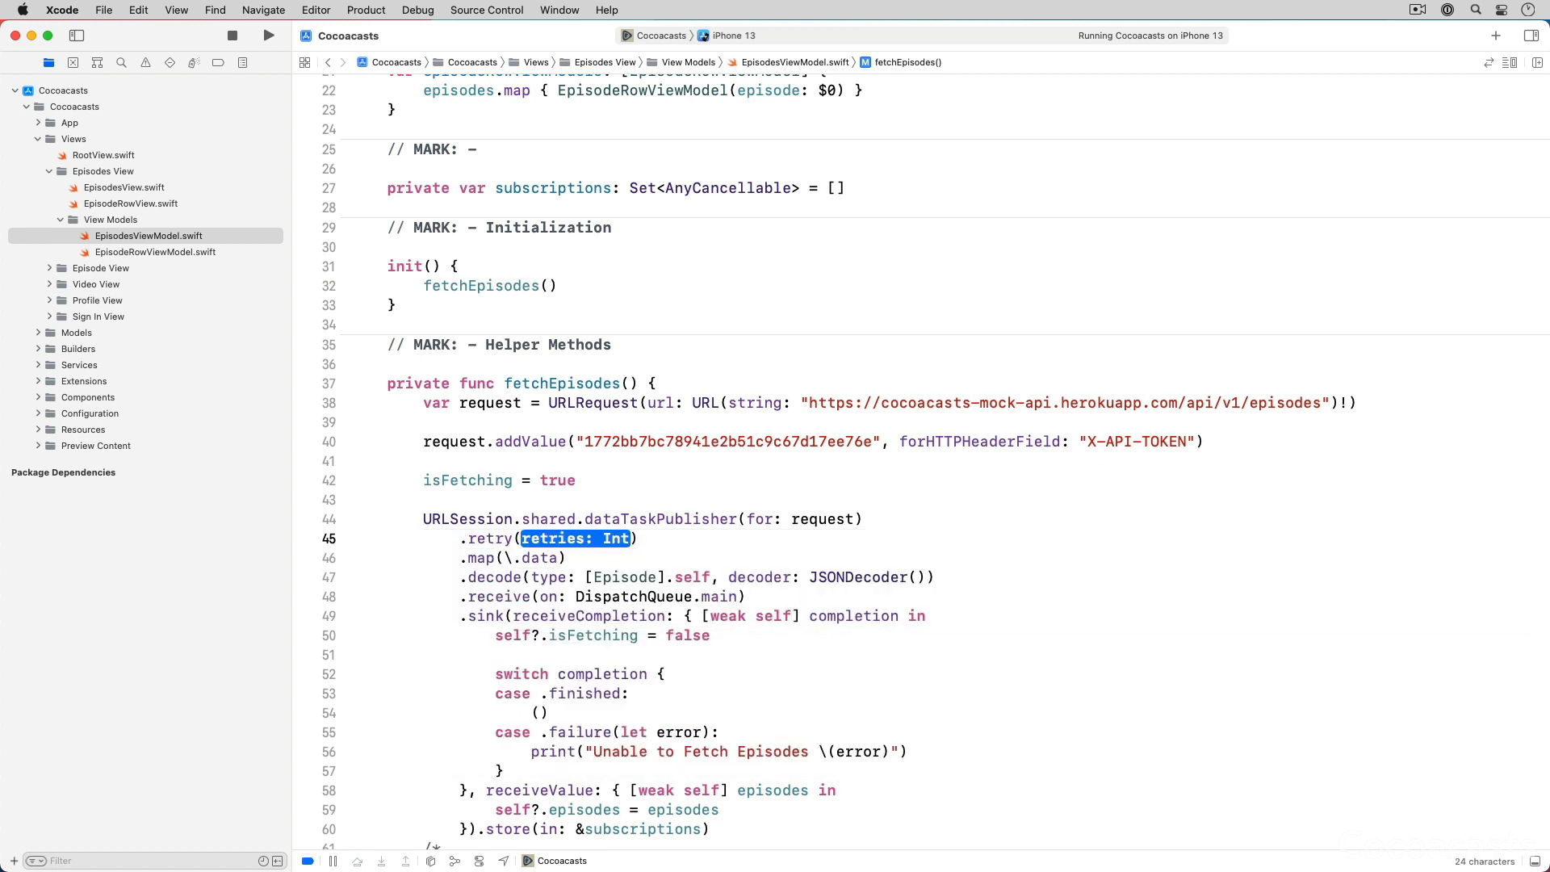
pyautogui.write('1)')
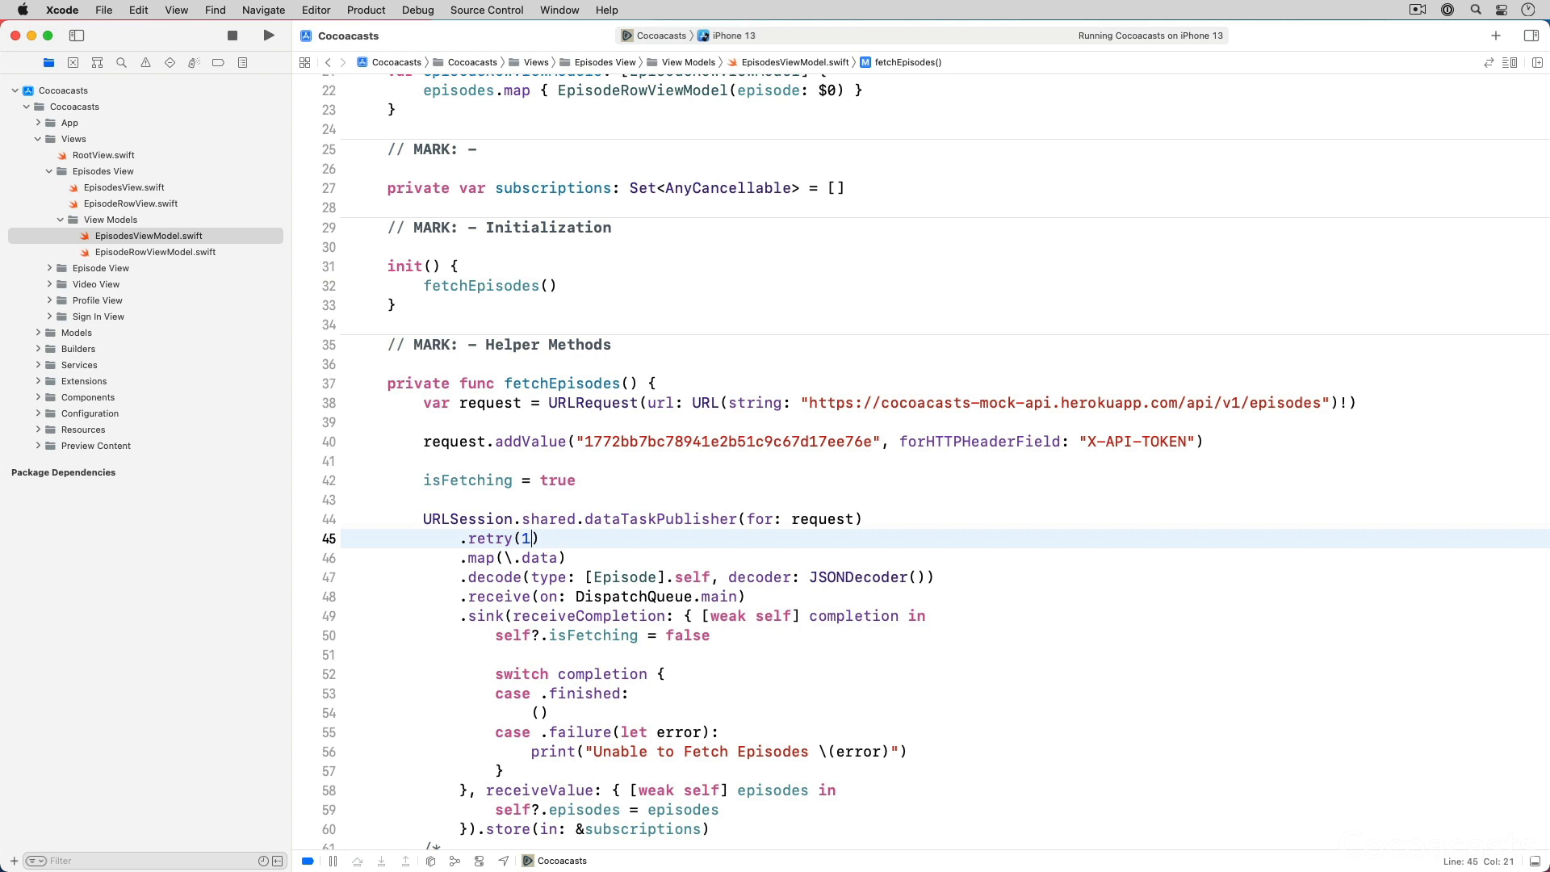